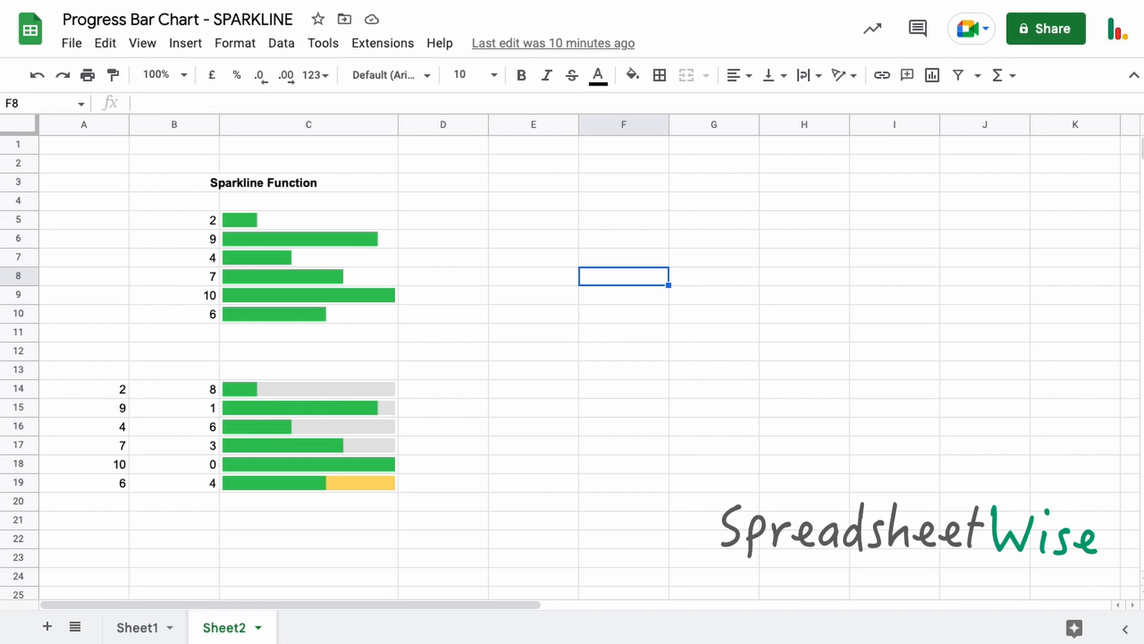
pyautogui.moveTo(1104, 531)
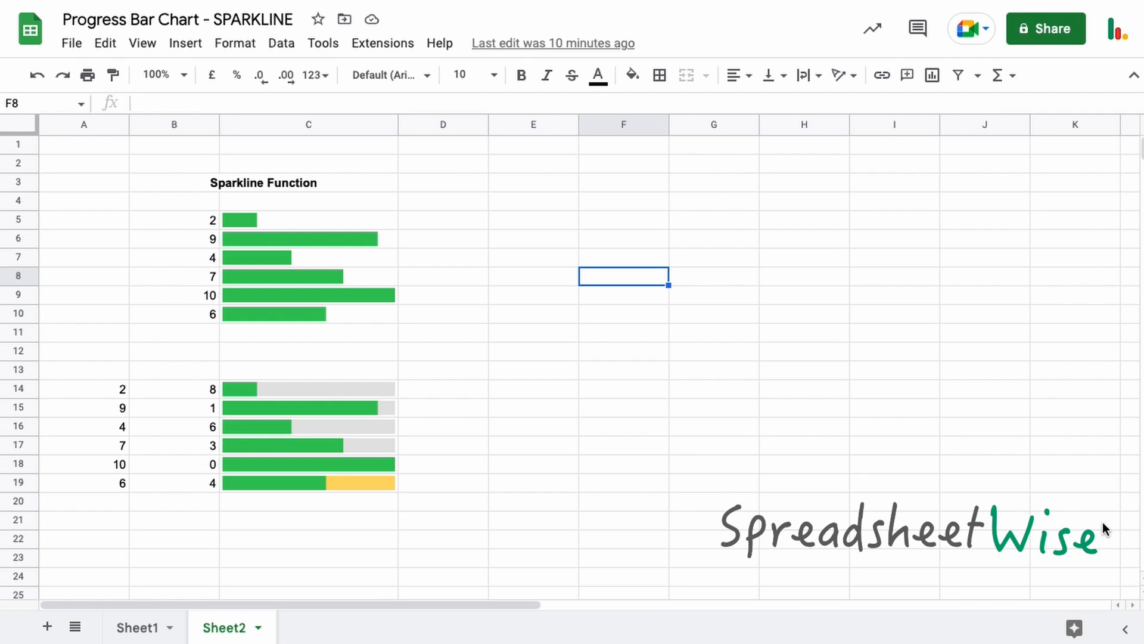
pyautogui.moveTo(593, 363)
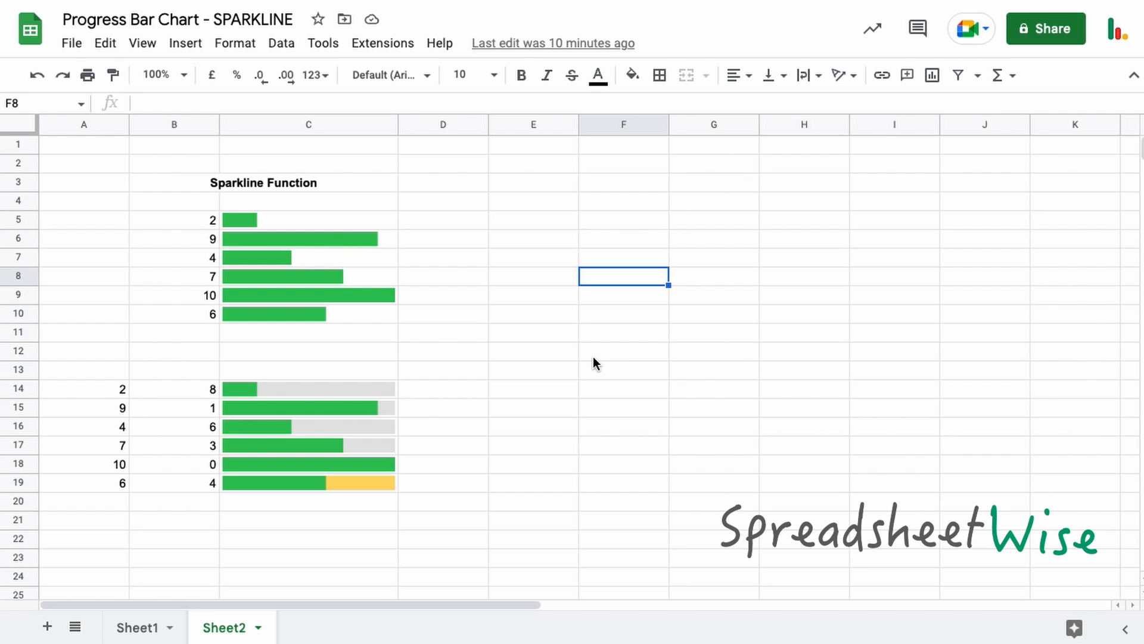
pyautogui.moveTo(172, 400)
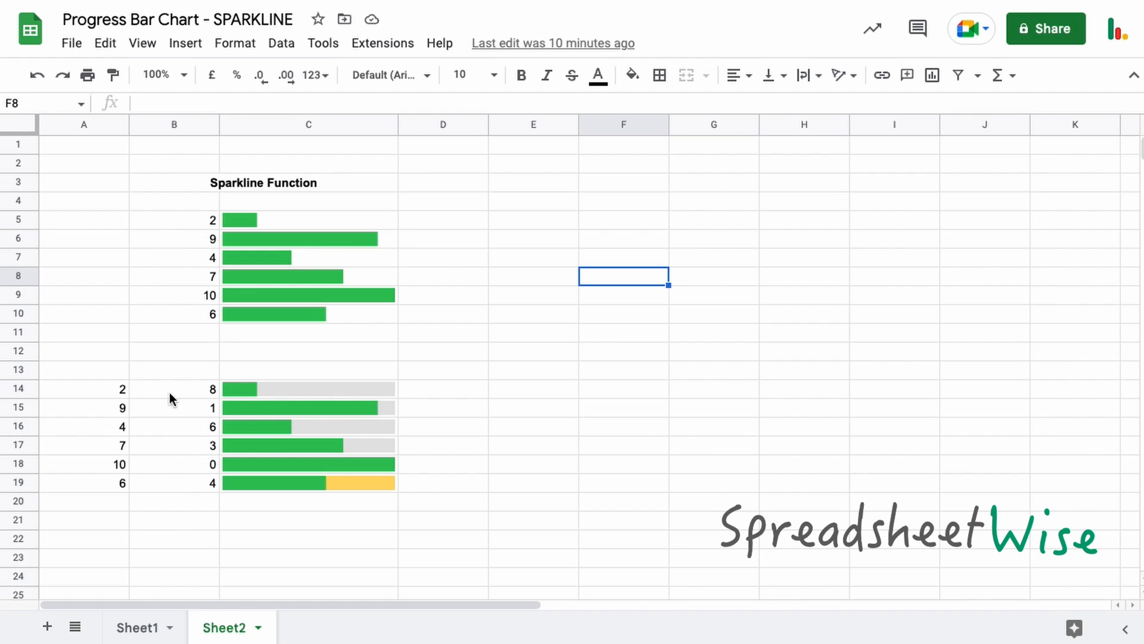
pyautogui.moveTo(149, 336)
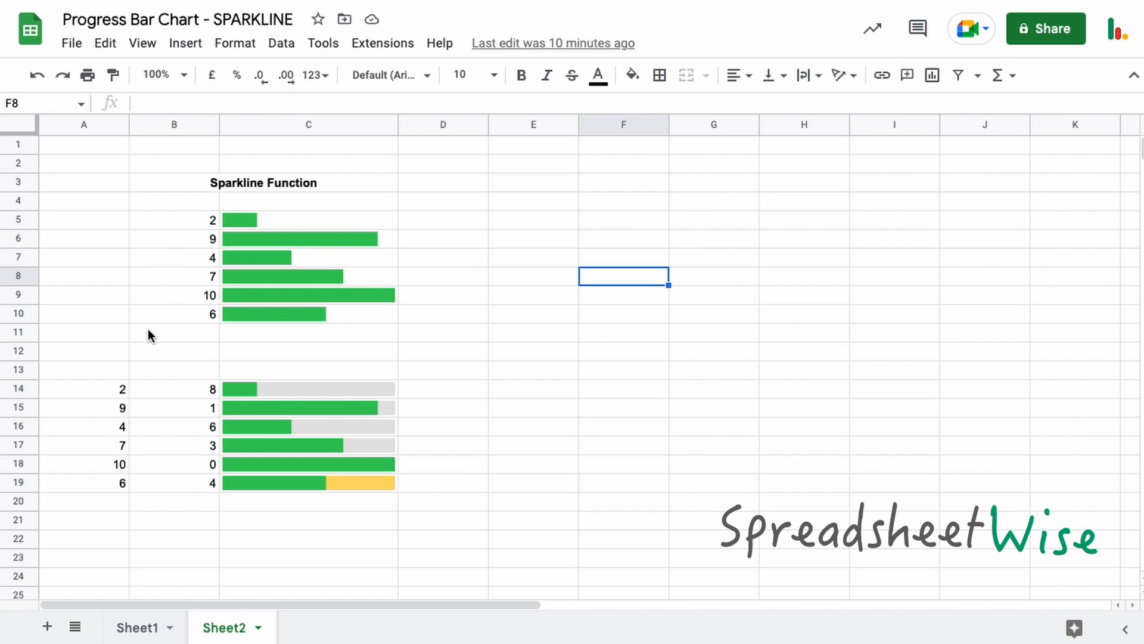
# Enter 2 in E5 and begin =SPARKLINE(E5, in F5, ready for the options argument.
pyautogui.click(179, 219)
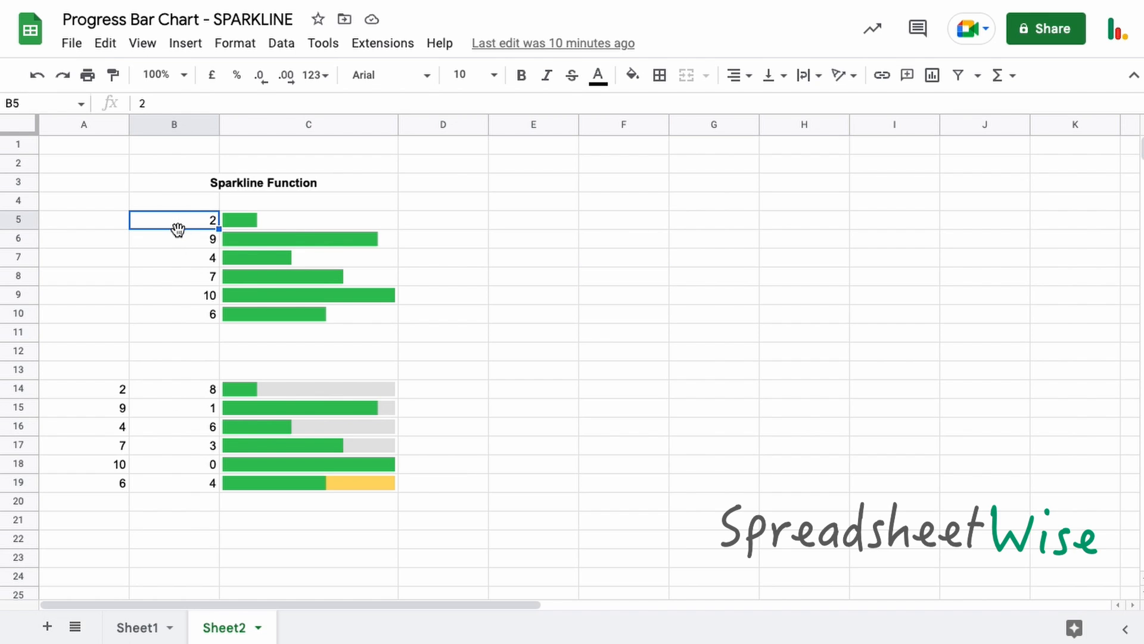
pyautogui.moveTo(172, 266)
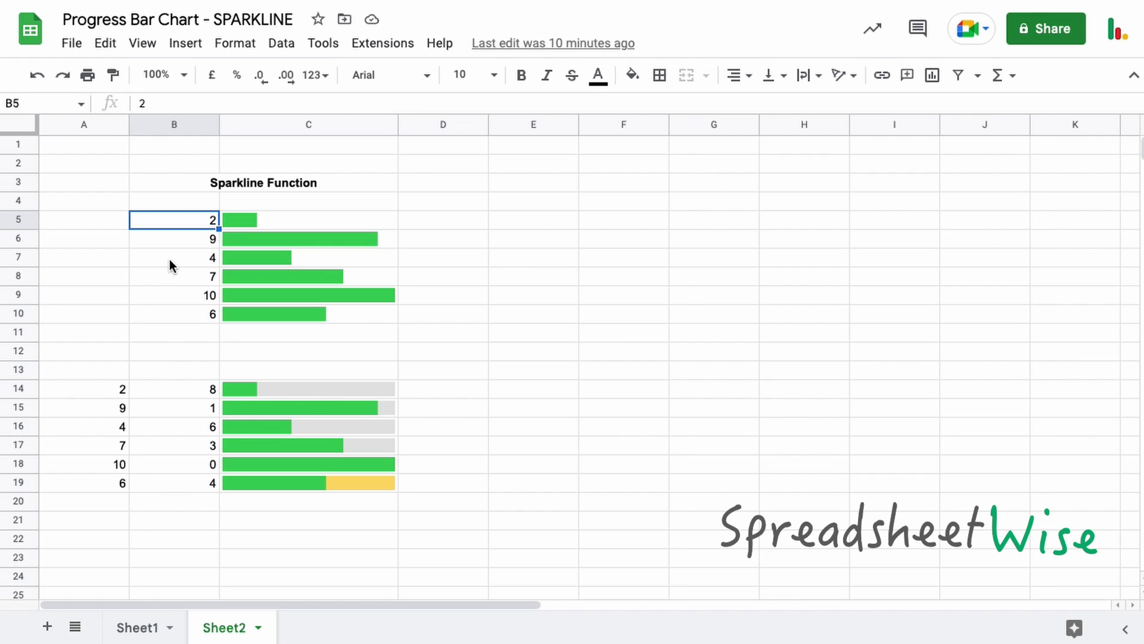
pyautogui.moveTo(254, 227)
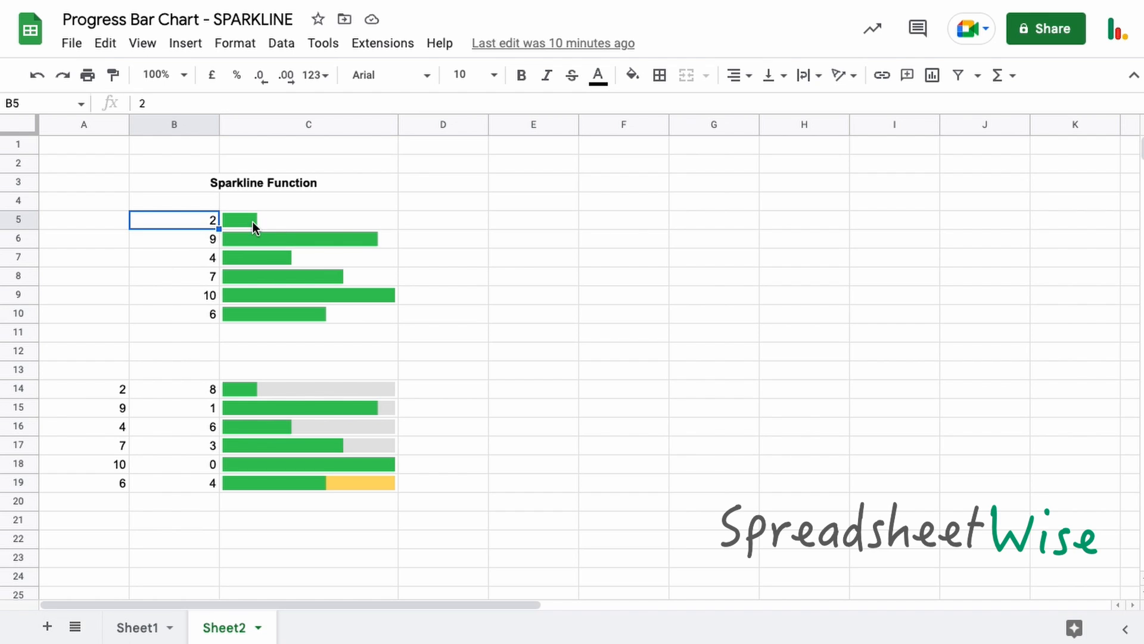
pyautogui.moveTo(180, 316)
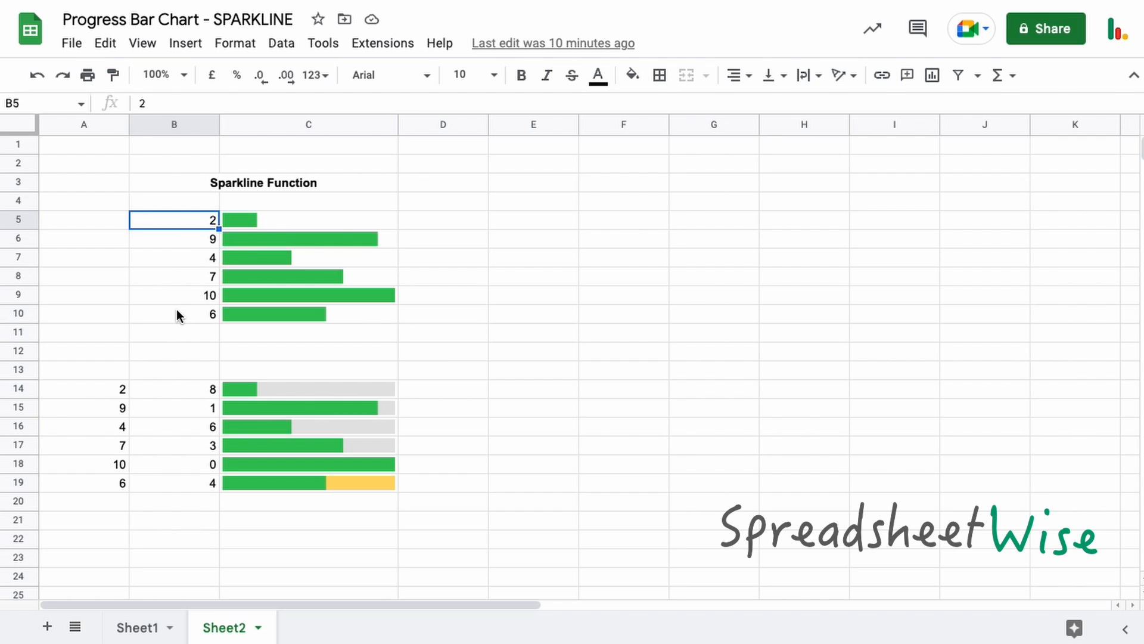
pyautogui.moveTo(167, 294)
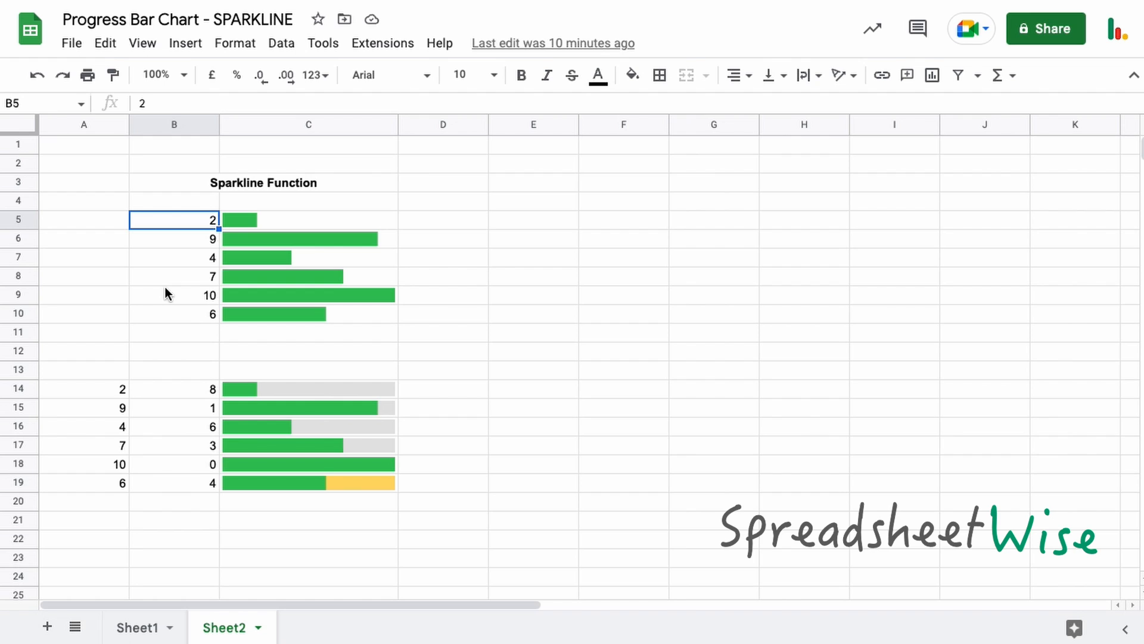
pyautogui.moveTo(179, 296)
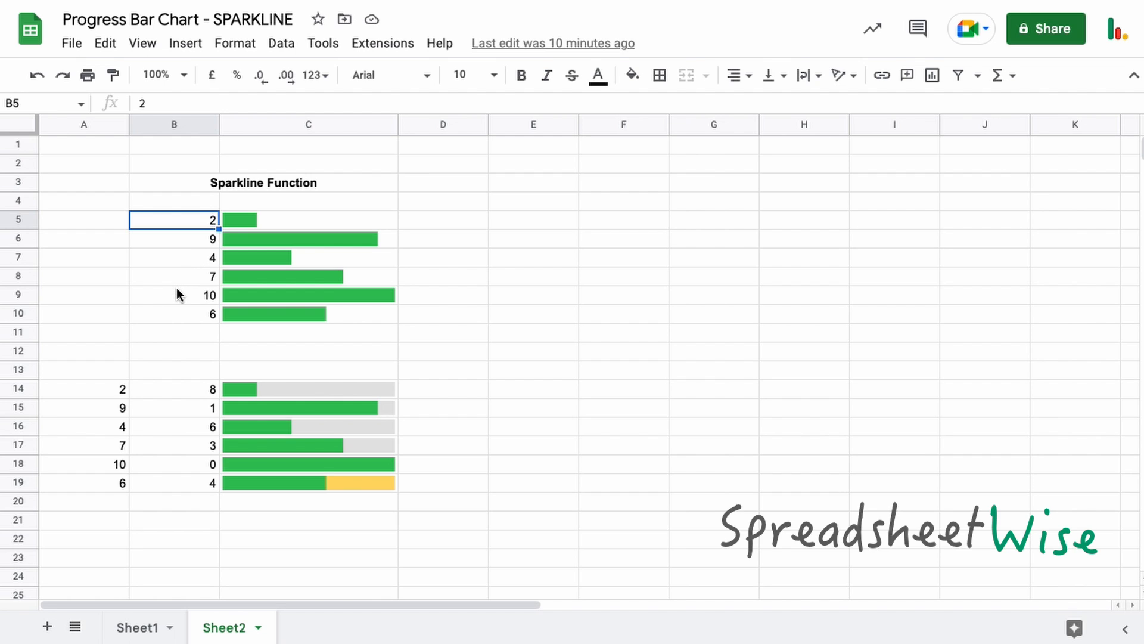
pyautogui.moveTo(542, 231)
pyautogui.write('2')
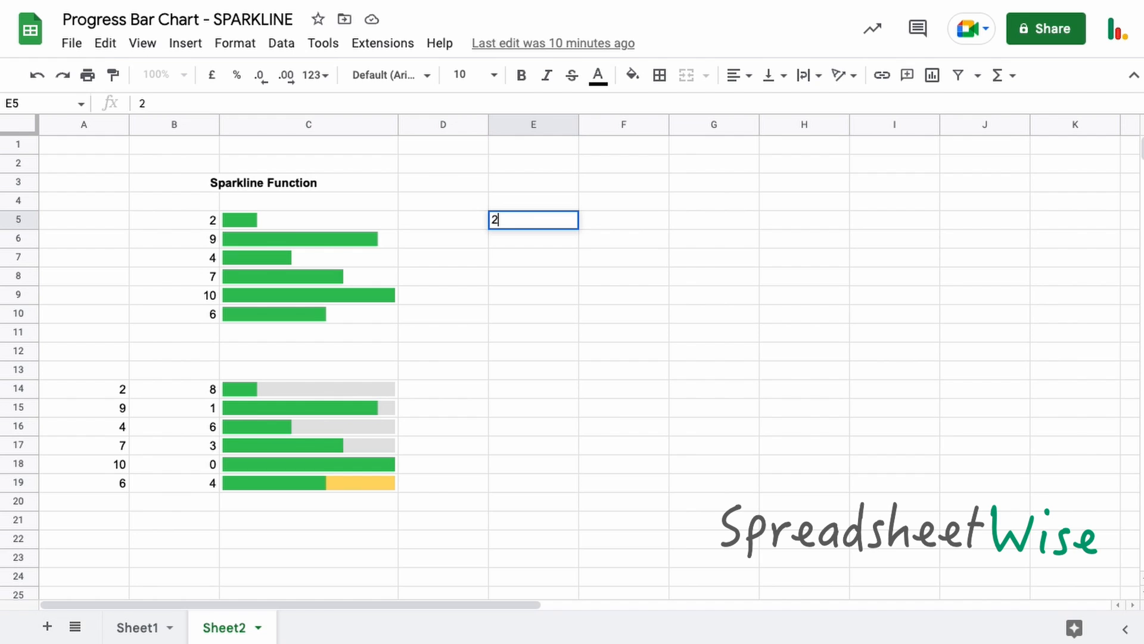
pyautogui.moveTo(538, 243)
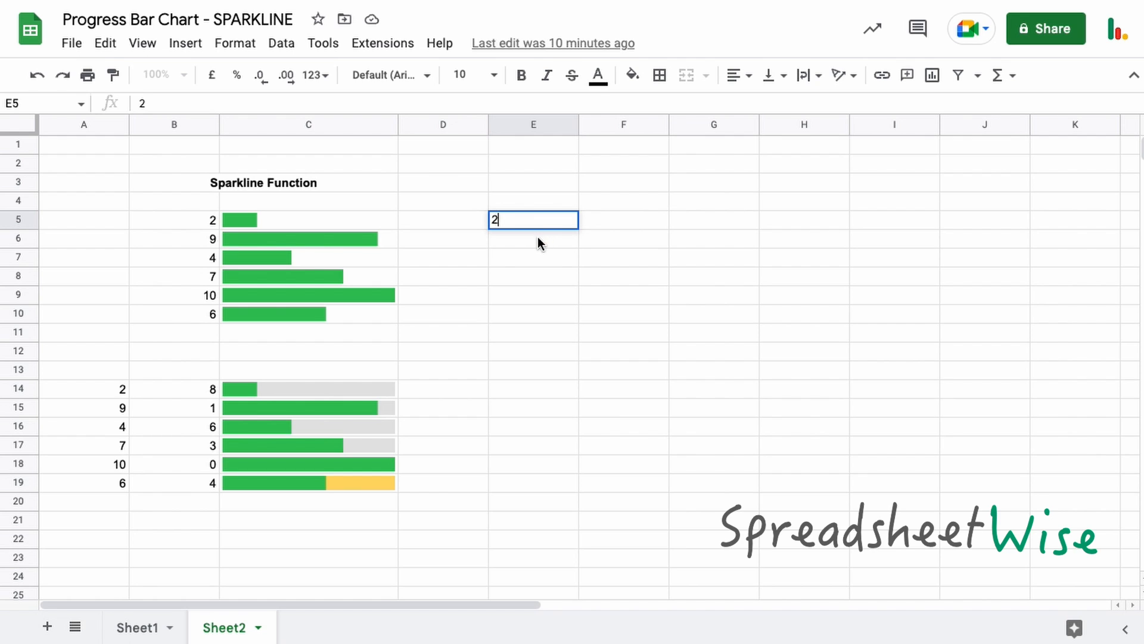
pyautogui.press('Enter')
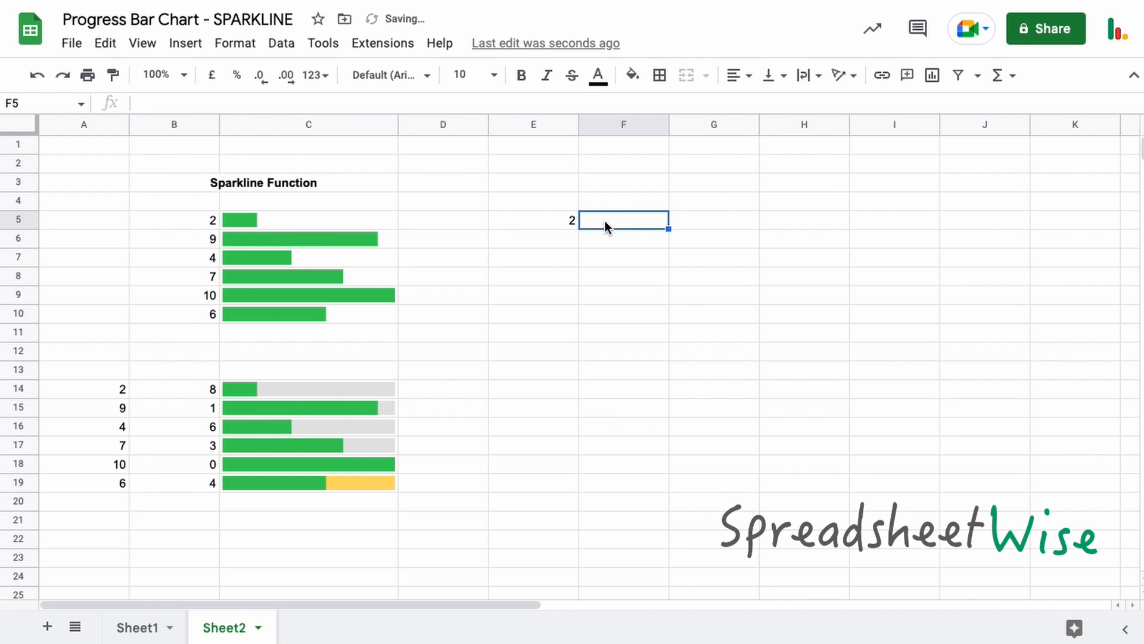
pyautogui.write('=s')
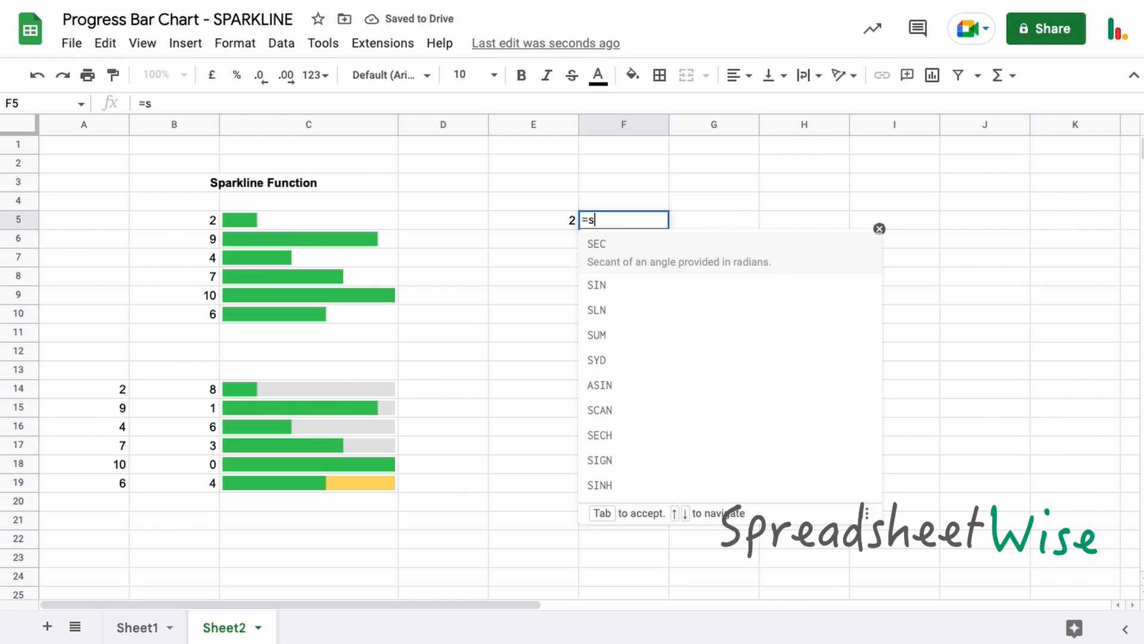
pyautogui.write('pa')
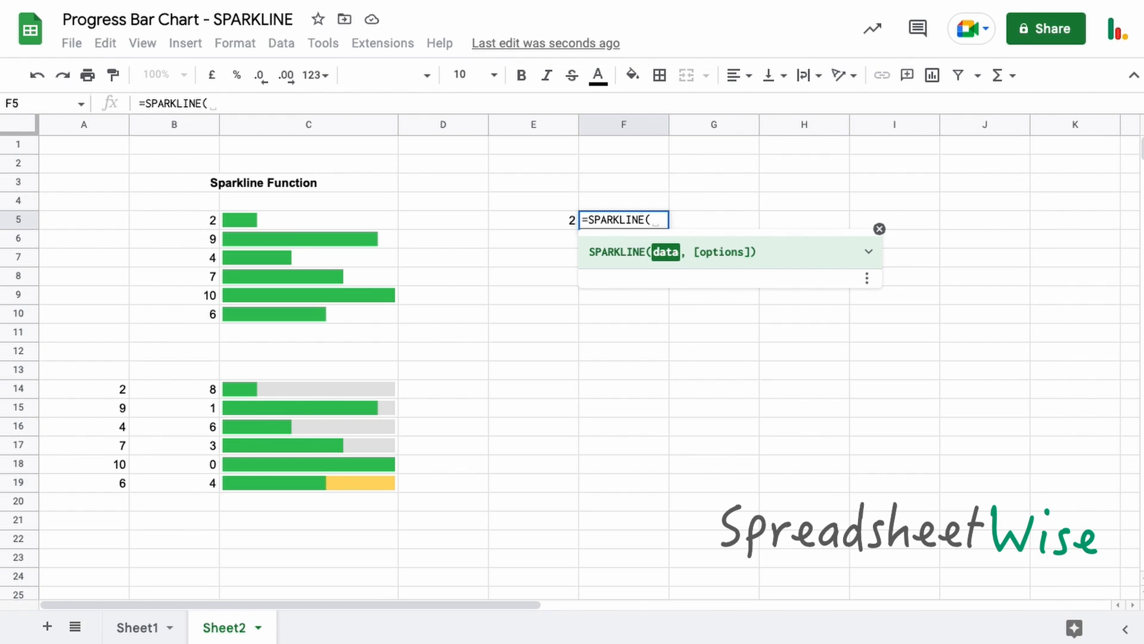
pyautogui.moveTo(550, 226)
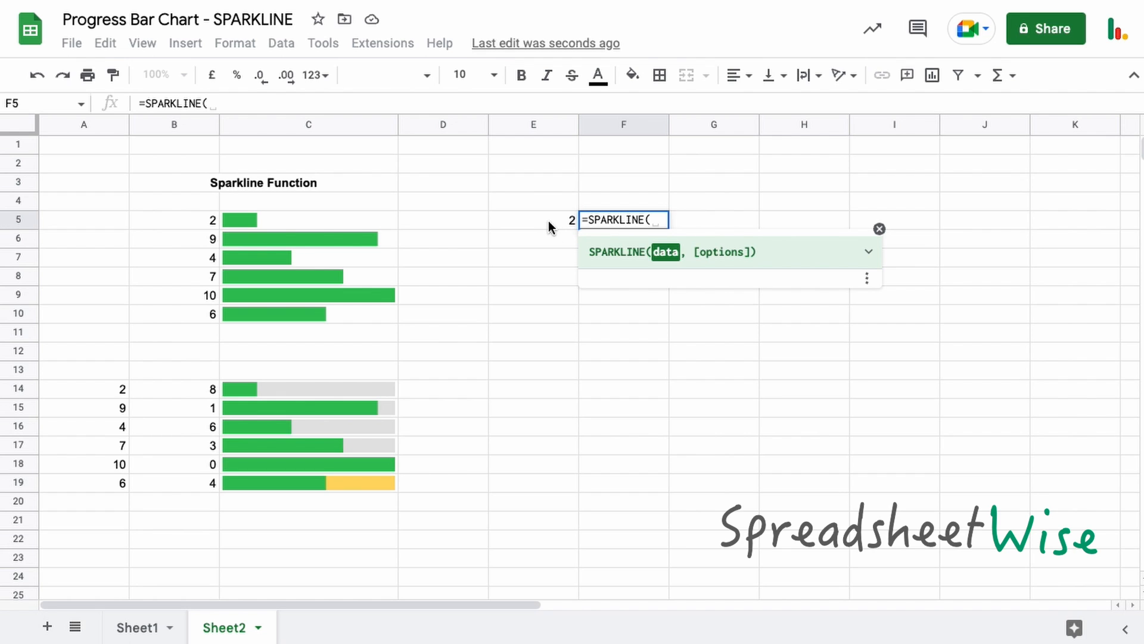
pyautogui.click(533, 220)
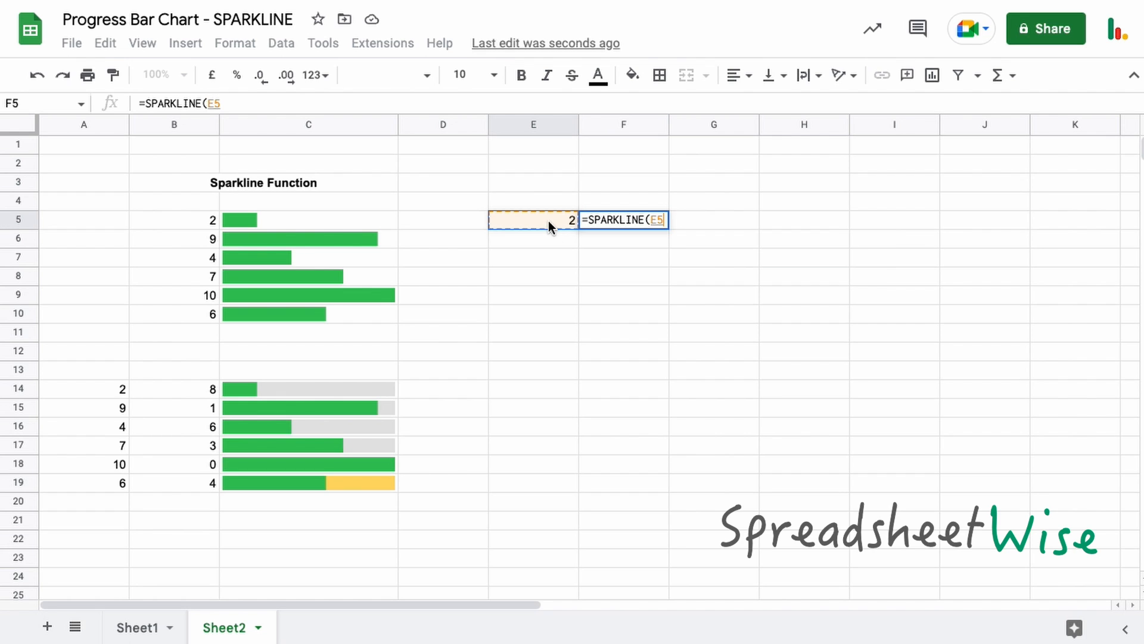
pyautogui.write(',')
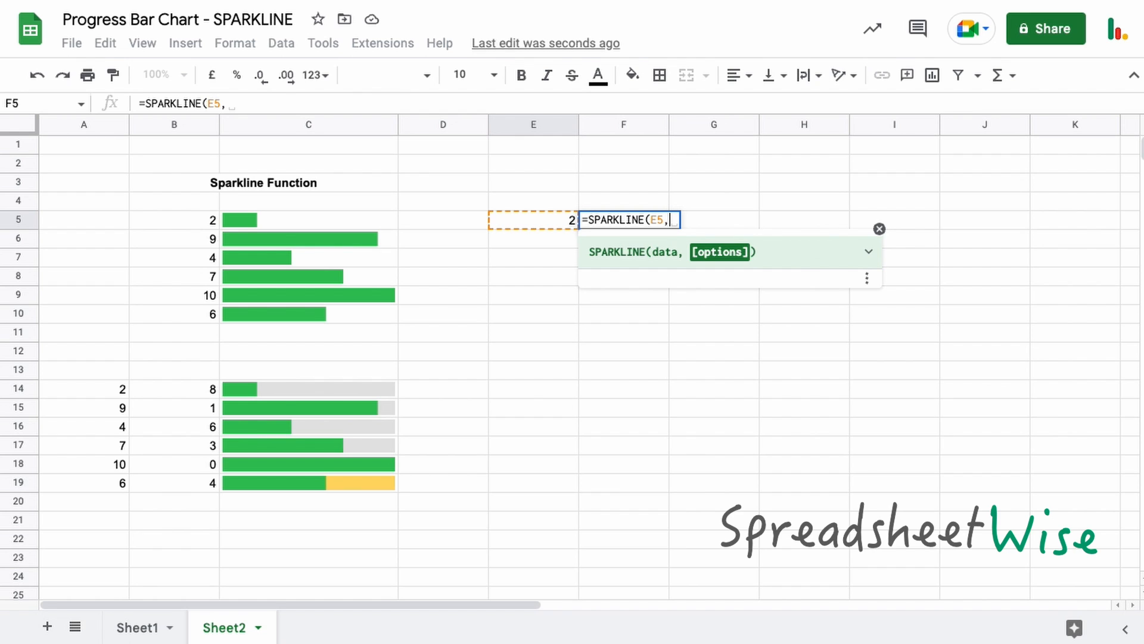
# Expand the SPARKLINE tooltip to show its bar-chart example and argument descriptions.
pyautogui.click(868, 251)
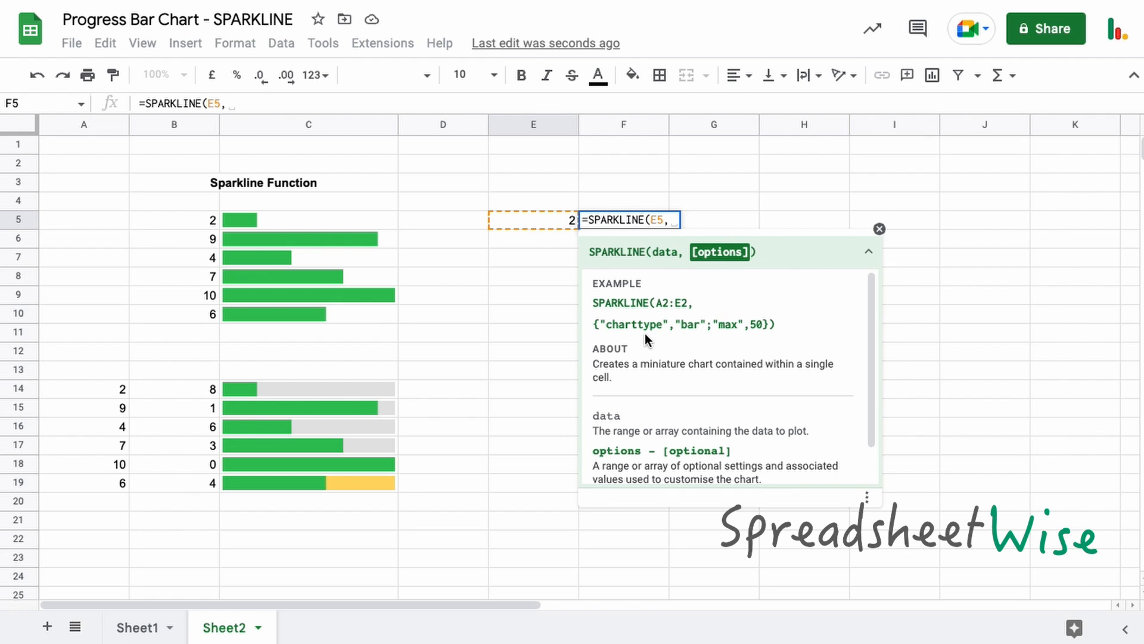
pyautogui.moveTo(711, 324)
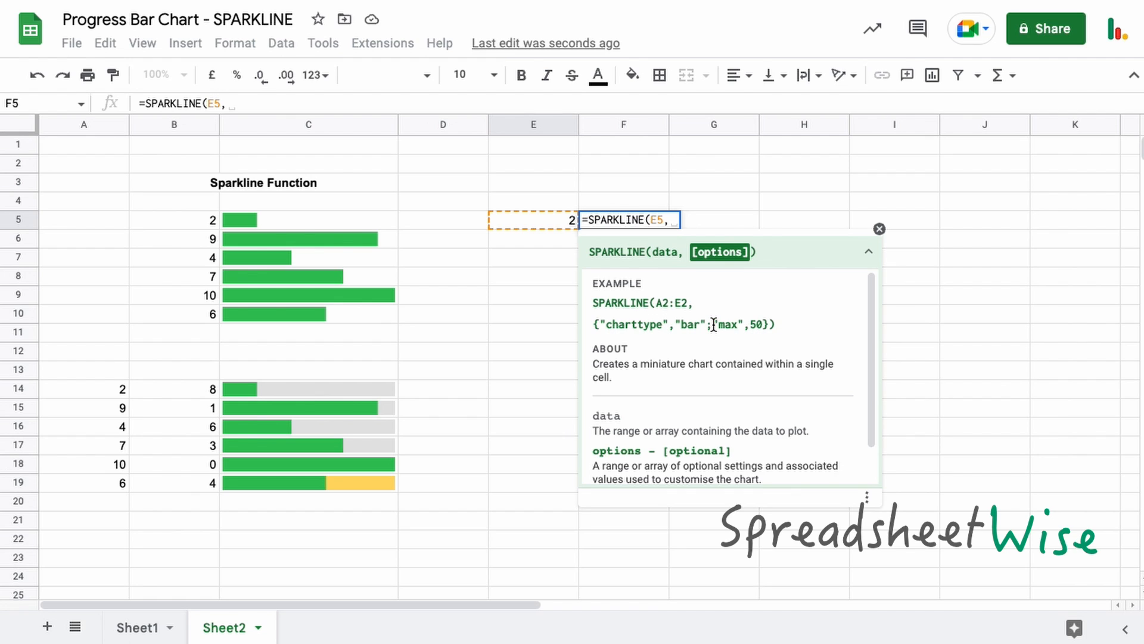
pyautogui.moveTo(332, 254)
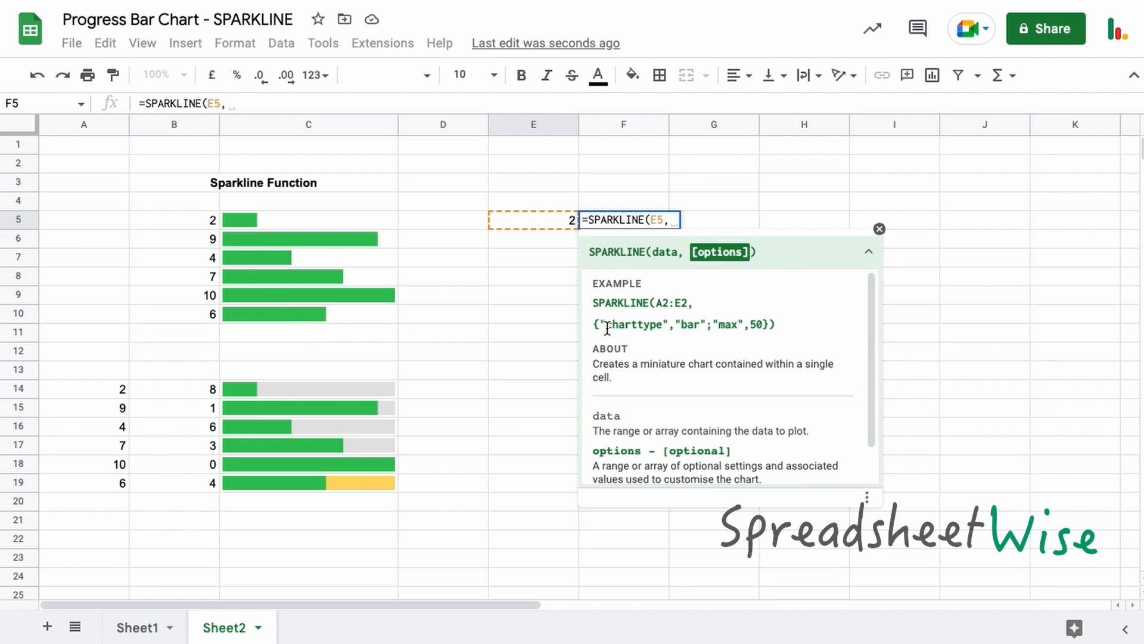
pyautogui.moveTo(596, 336)
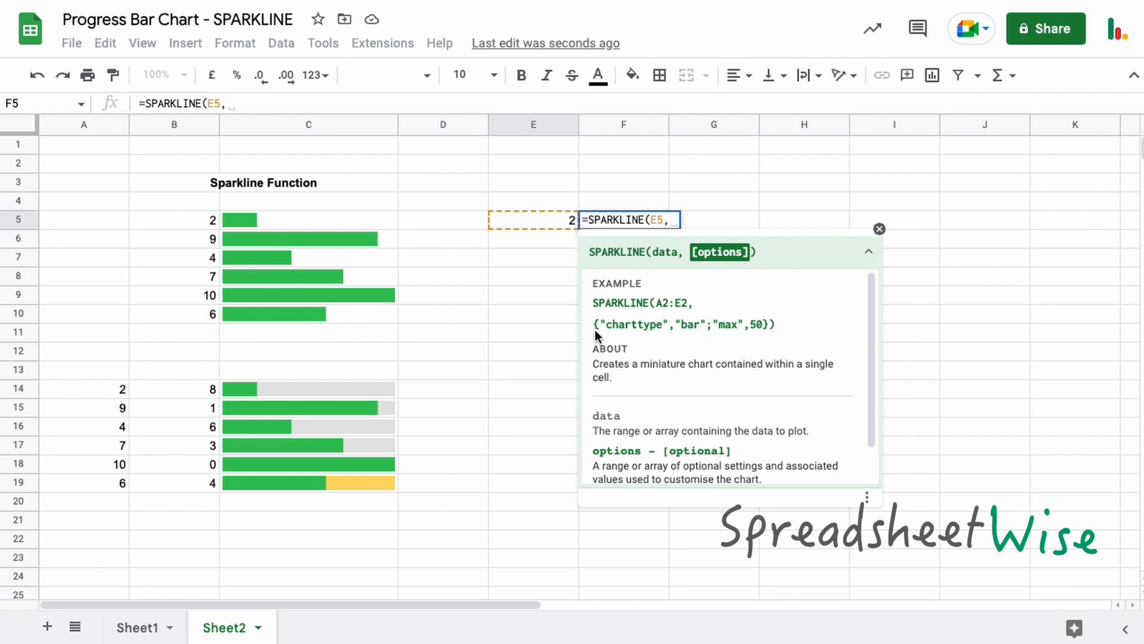
pyautogui.moveTo(768, 329)
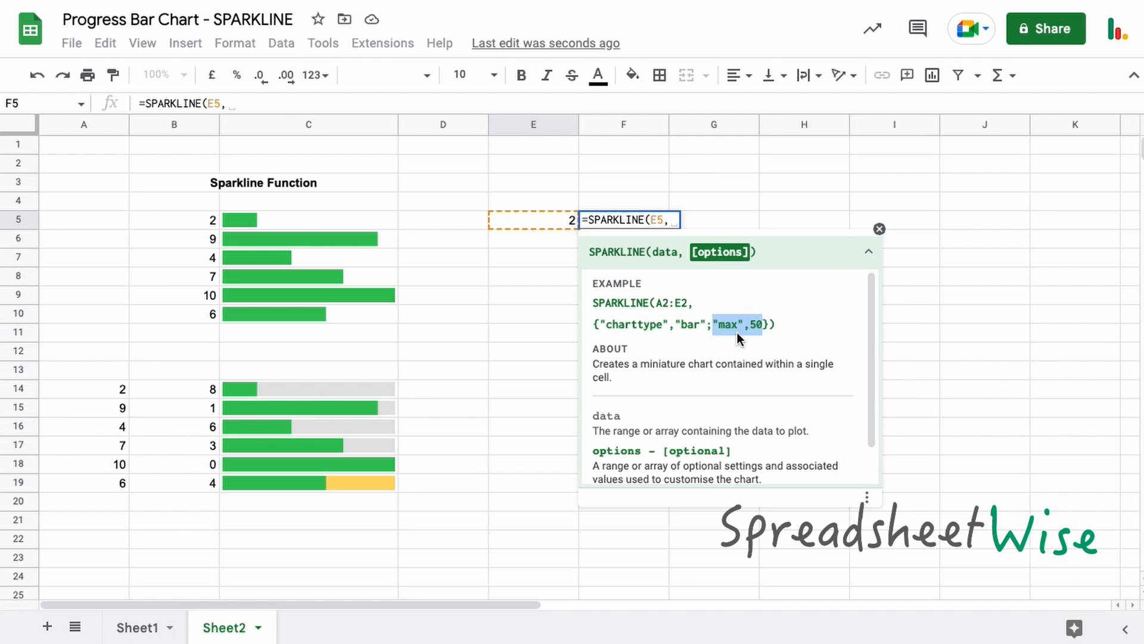
pyautogui.moveTo(755, 339)
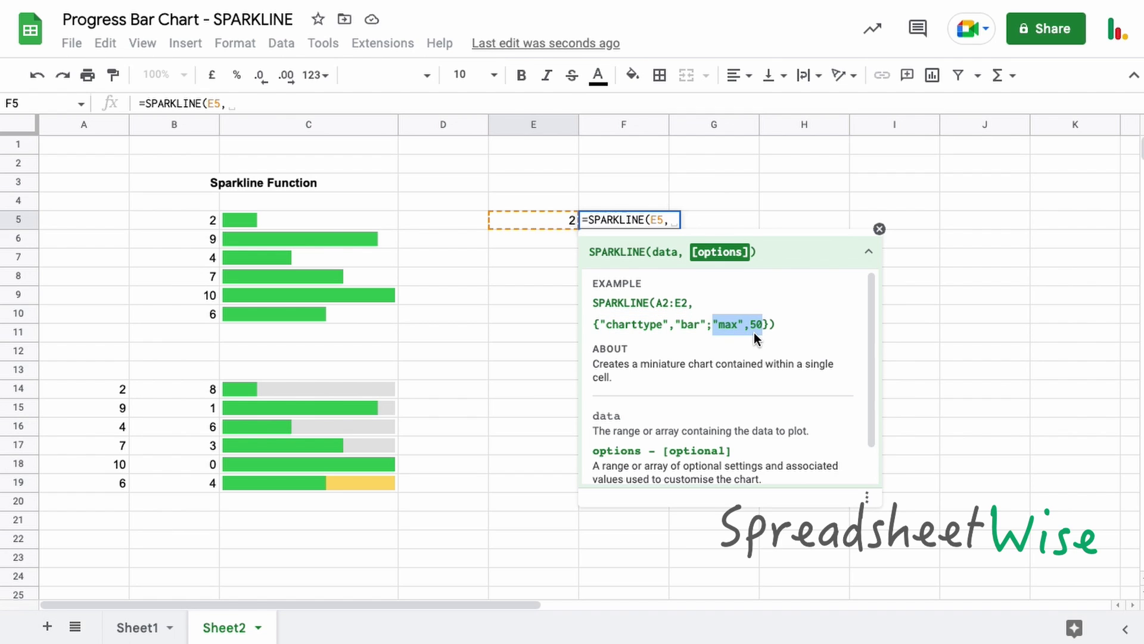
pyautogui.moveTo(740, 320)
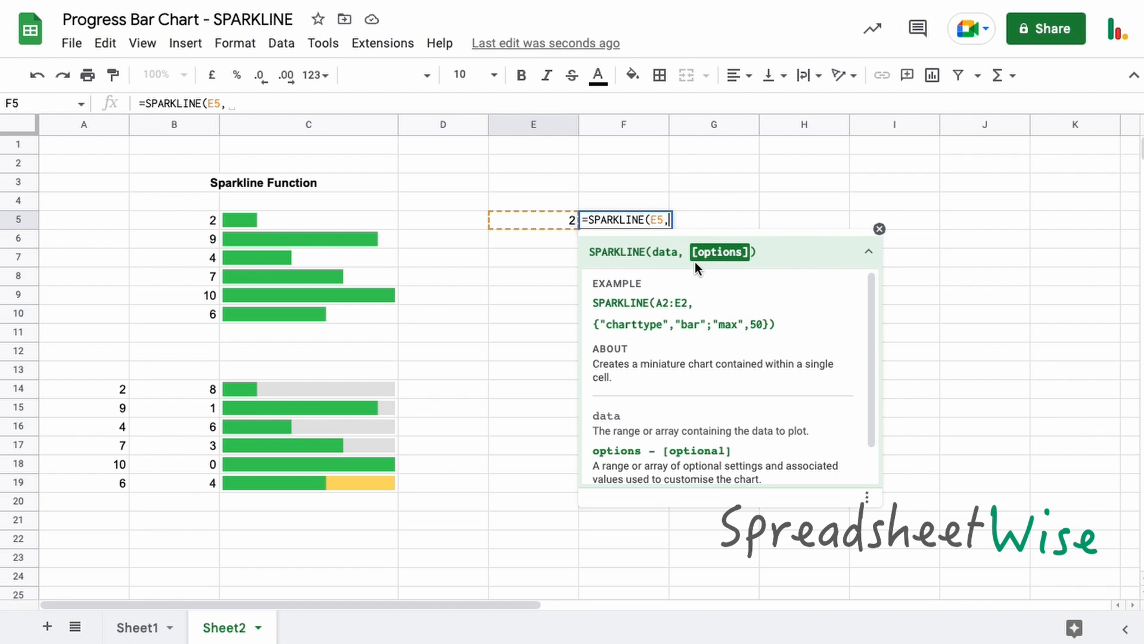
# Add the options array with "charttype","bar" to the F5 sparkline.
pyautogui.write('{')
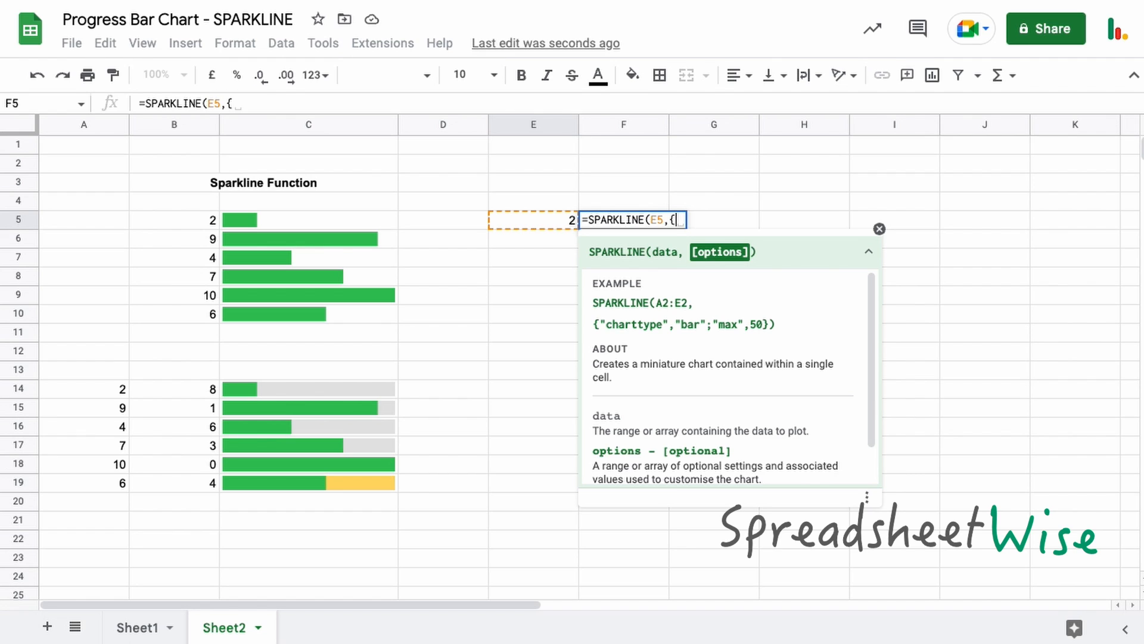
pyautogui.write('"')
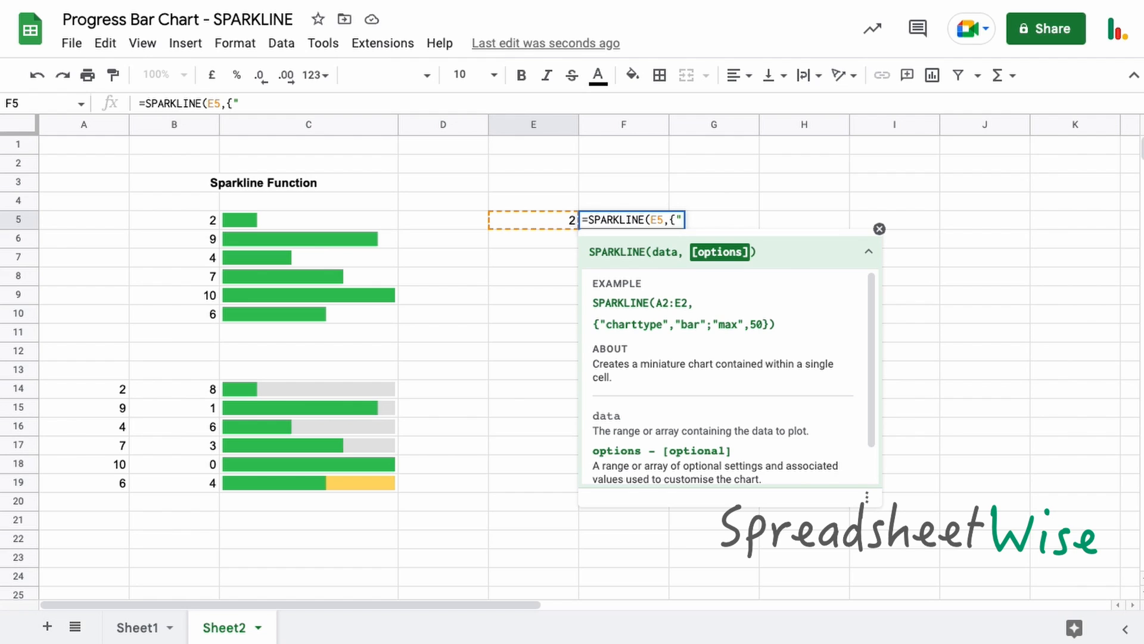
pyautogui.write('ch')
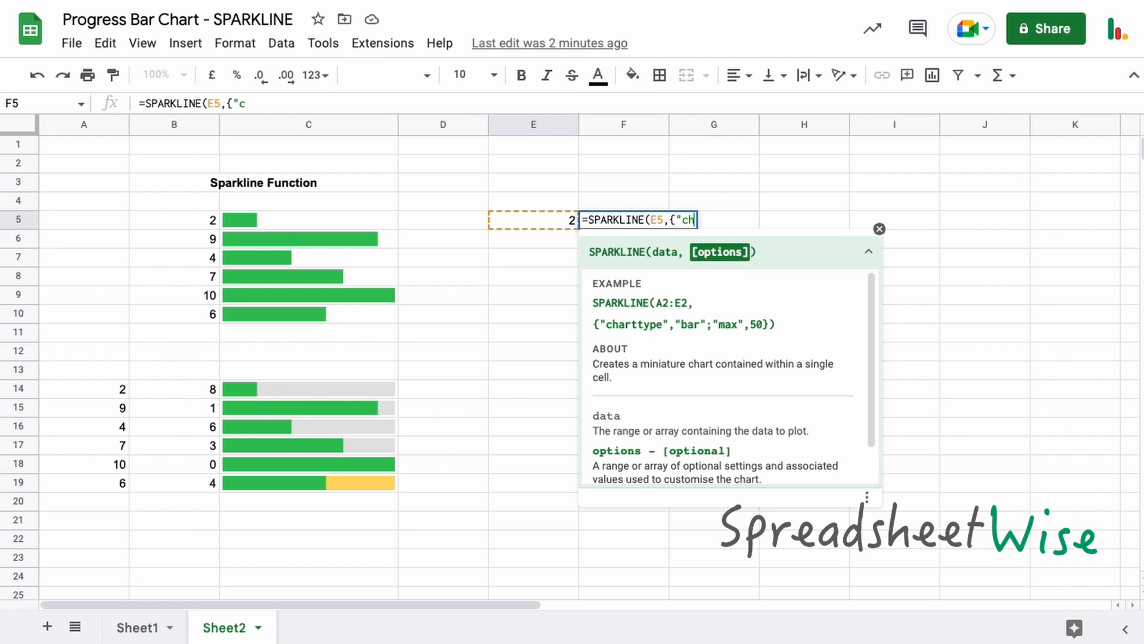
pyautogui.write('artt')
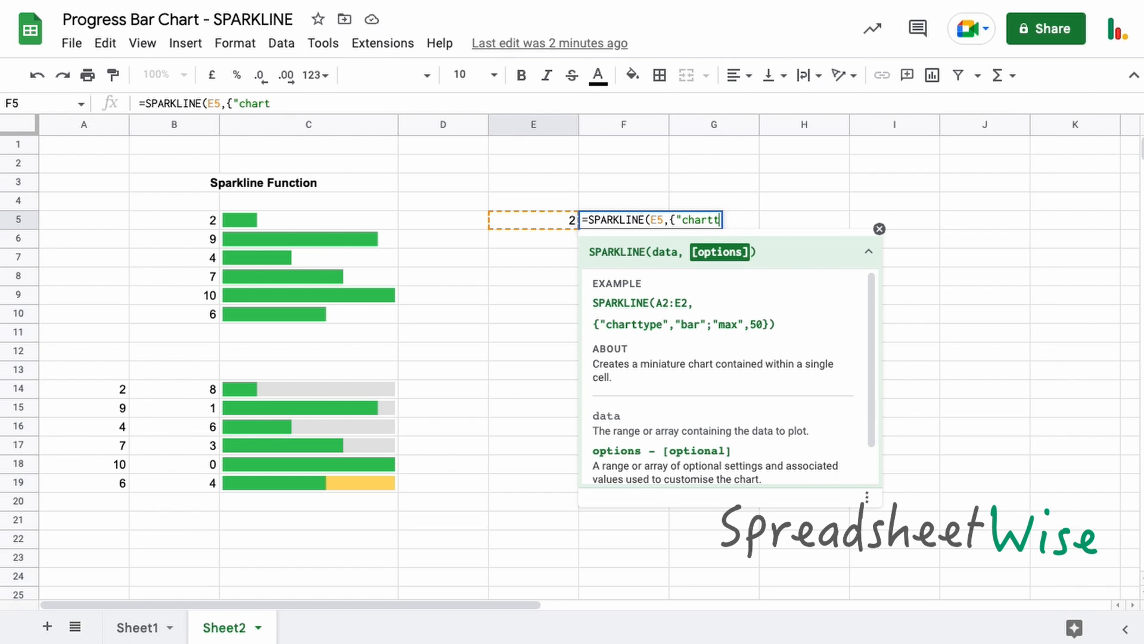
pyautogui.write('ype')
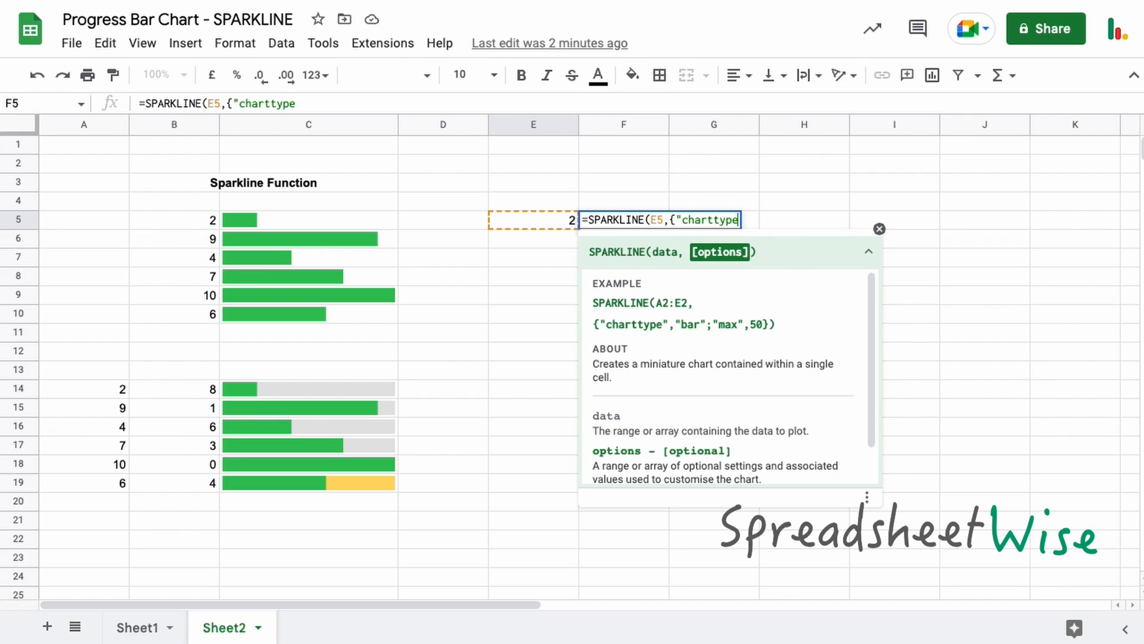
pyautogui.write('"')
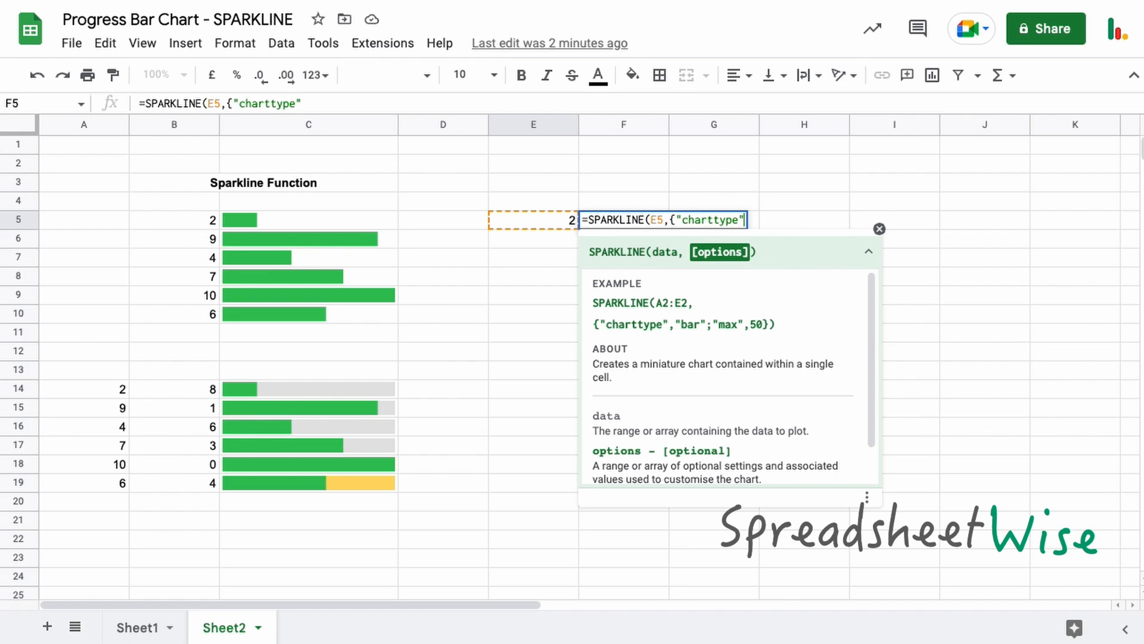
pyautogui.moveTo(651, 327)
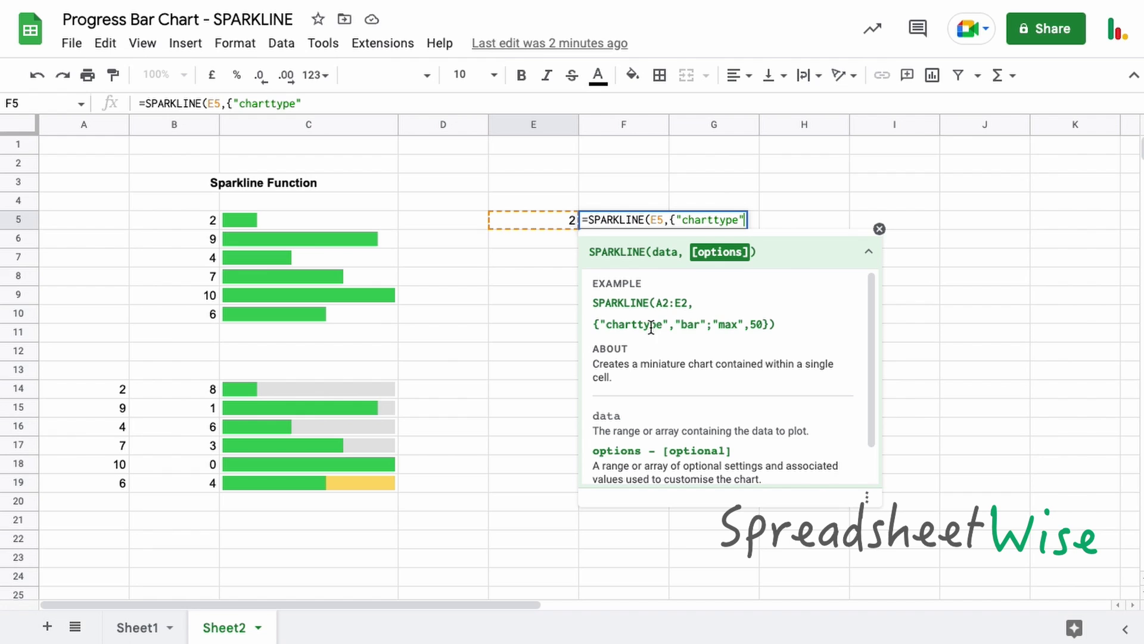
pyautogui.moveTo(710, 341)
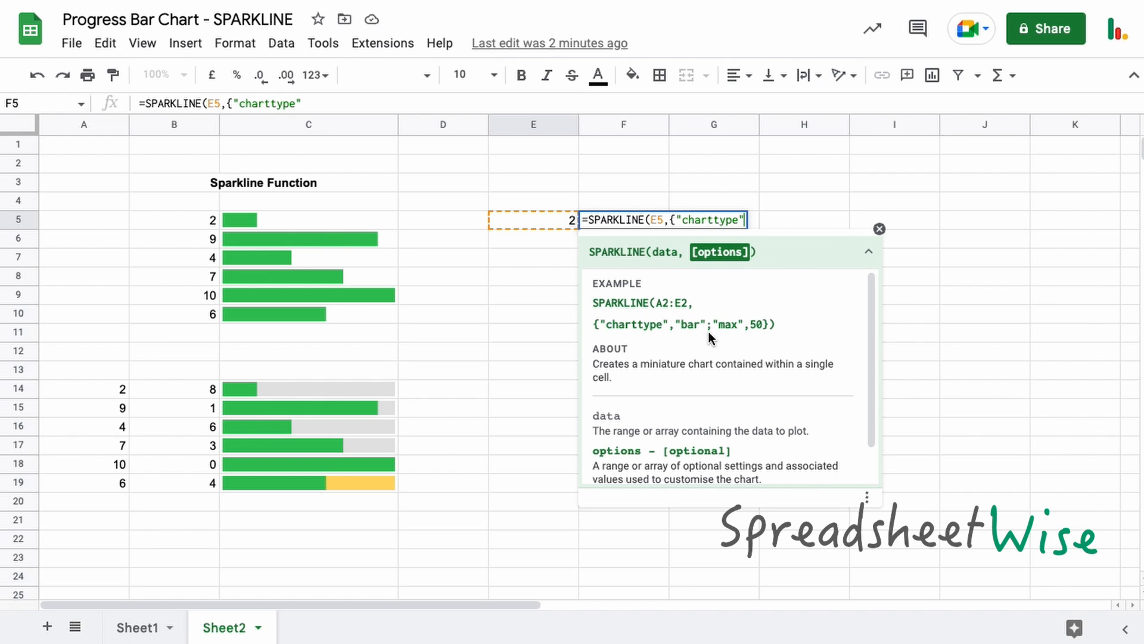
pyautogui.moveTo(734, 330)
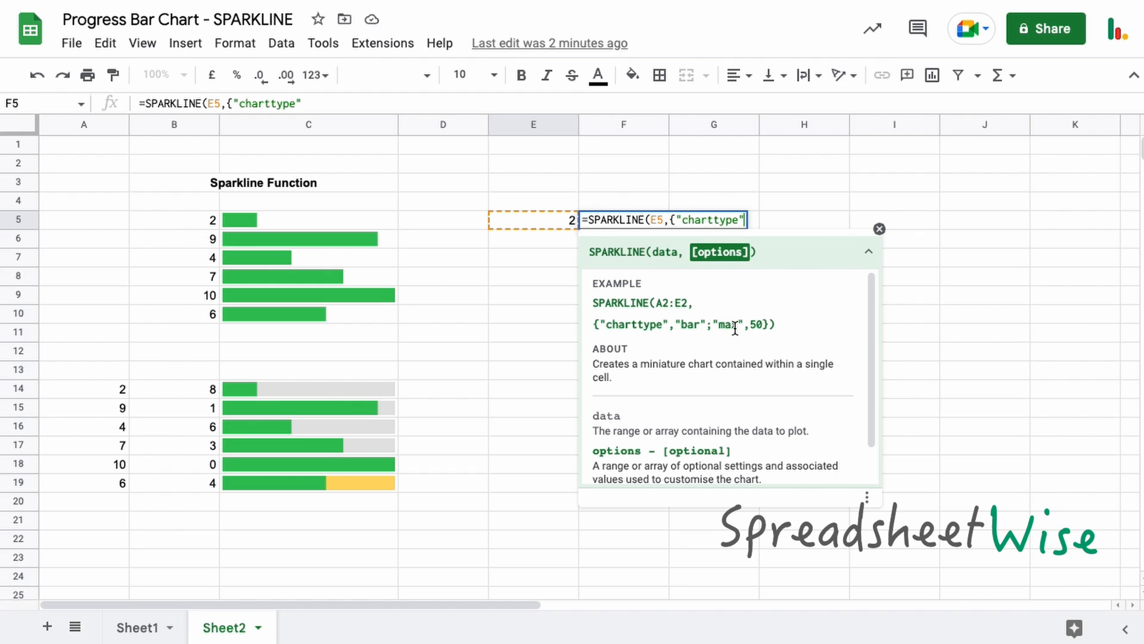
pyautogui.moveTo(748, 286)
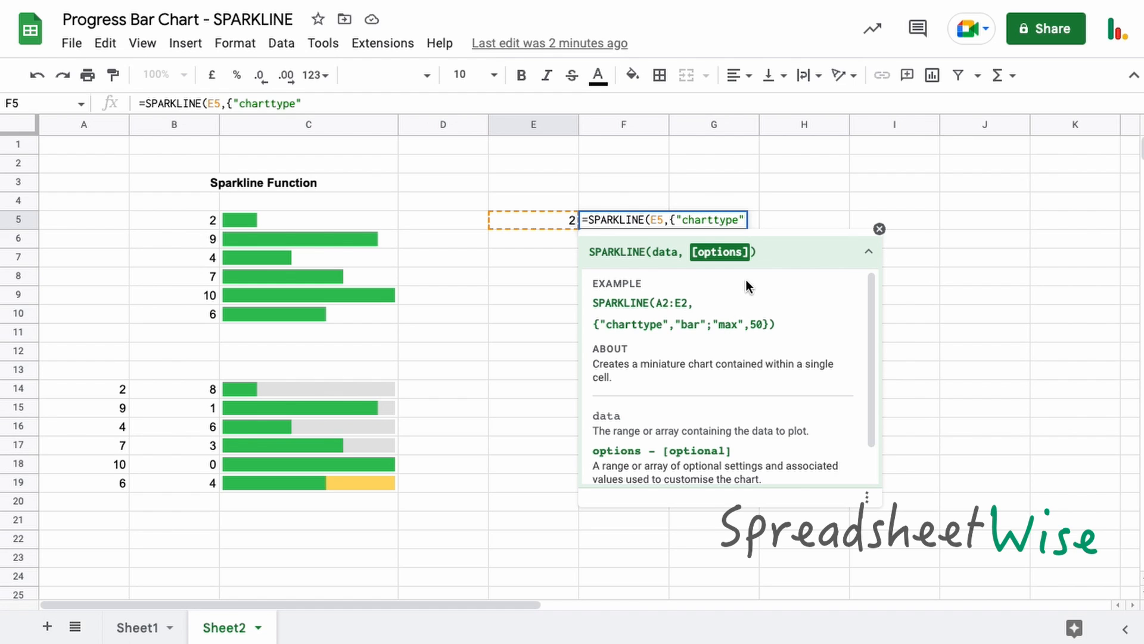
pyautogui.write(',')
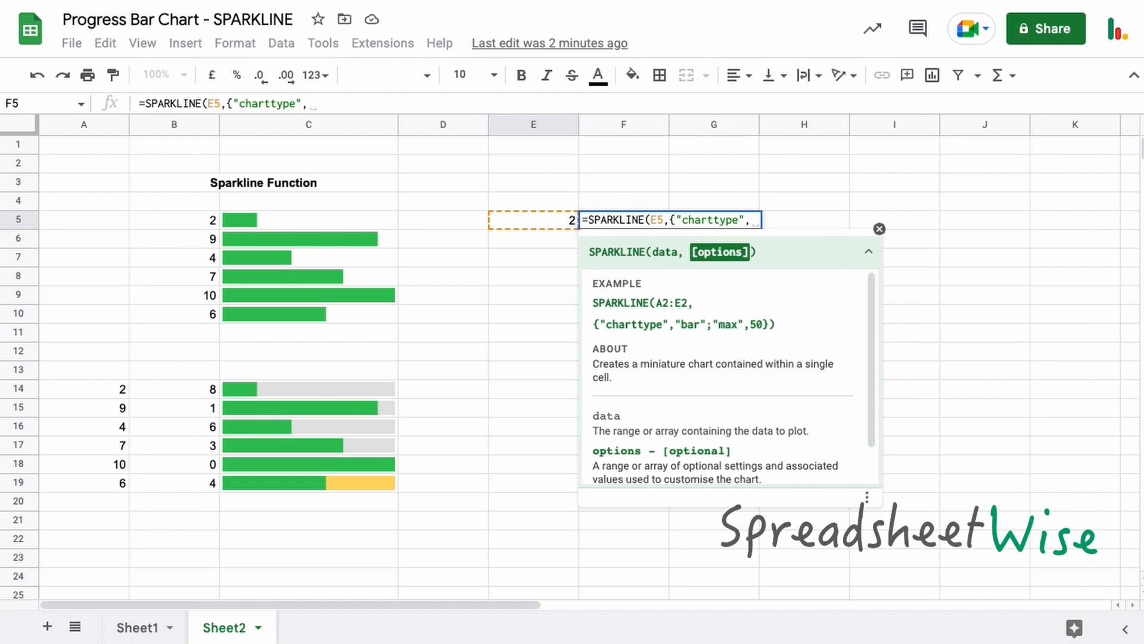
pyautogui.write('"')
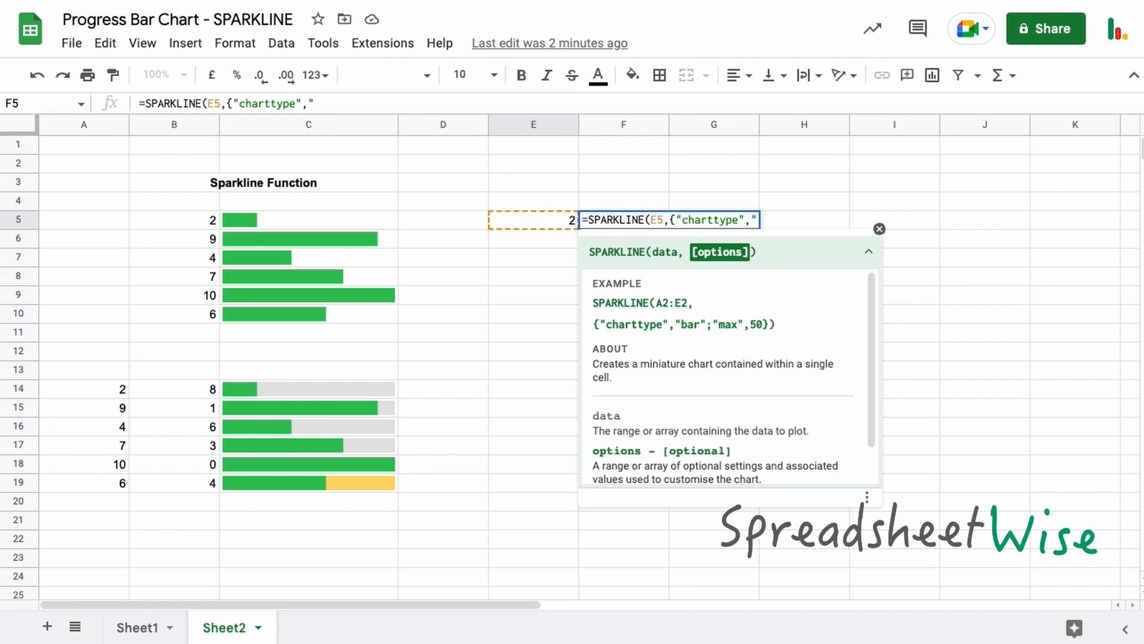
pyautogui.write('bar')
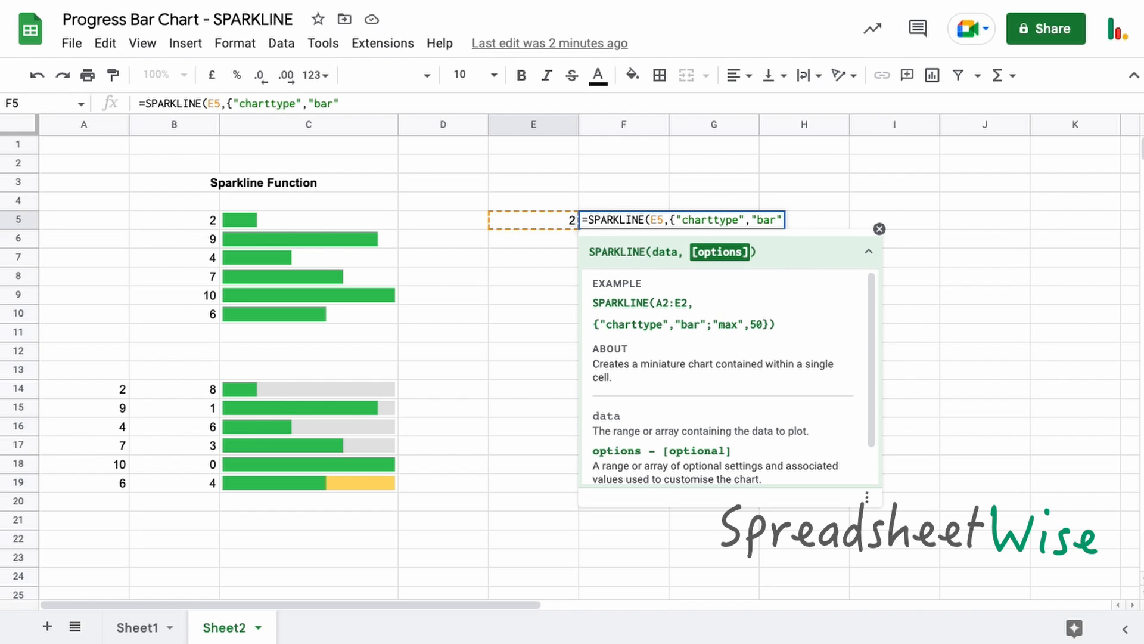
pyautogui.write(';')
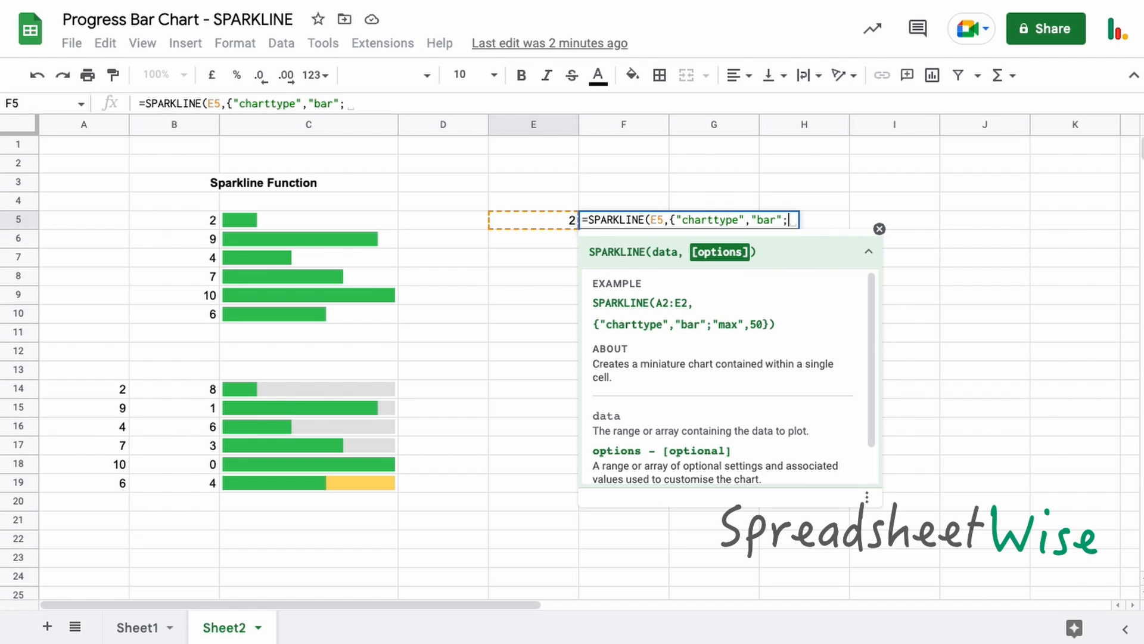
# Finish the options with "max",10 and close the formula.
pyautogui.write('"max"')
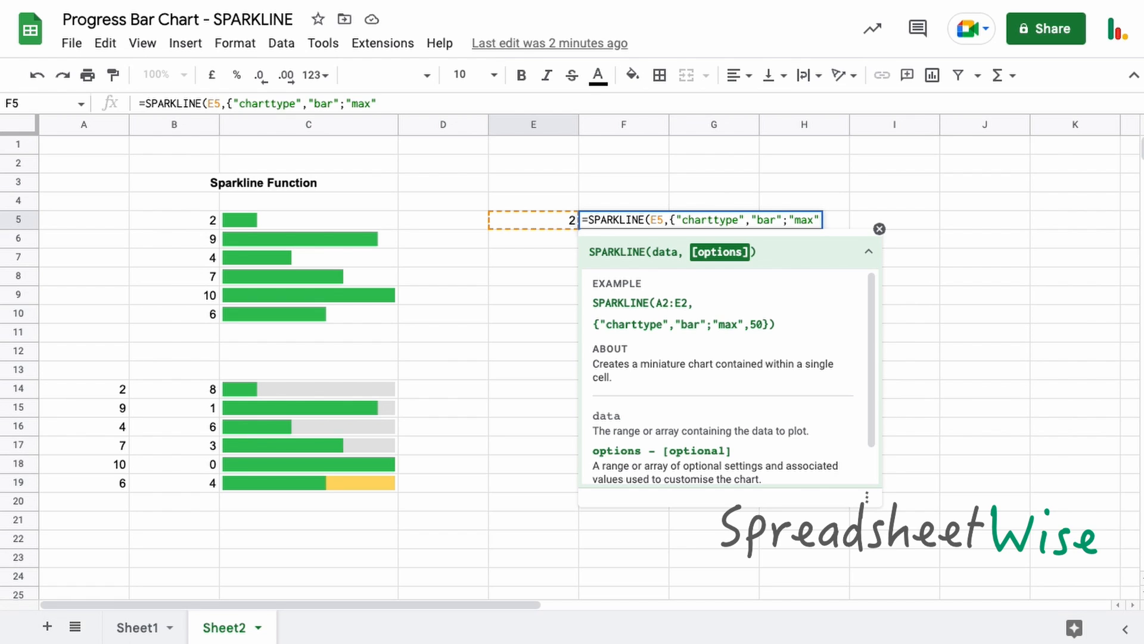
pyautogui.write(',')
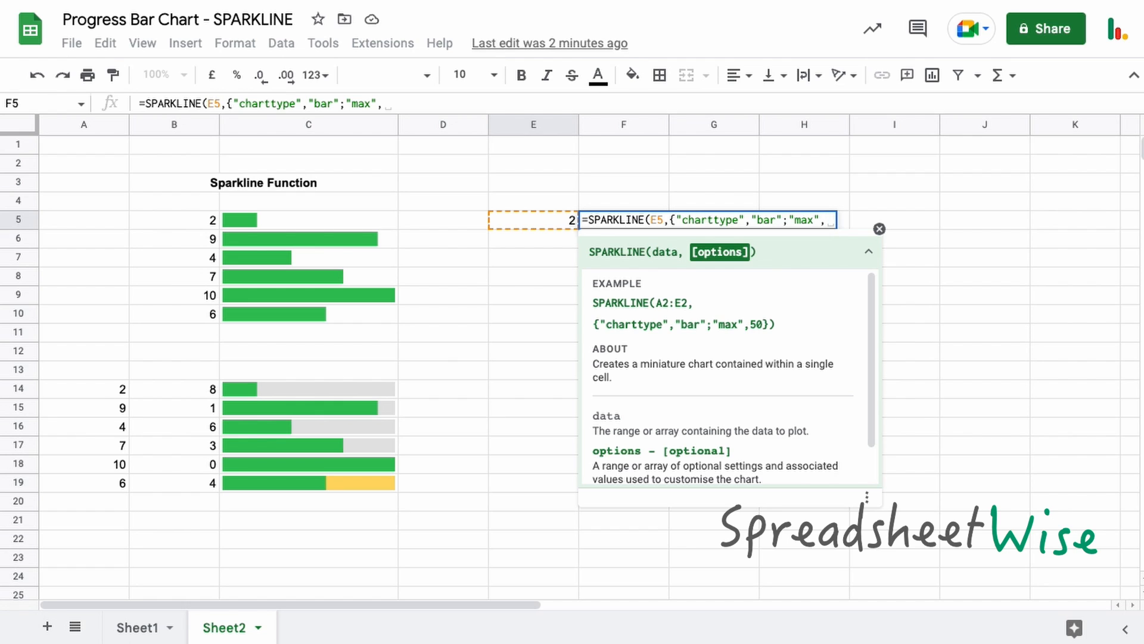
pyautogui.write('10')
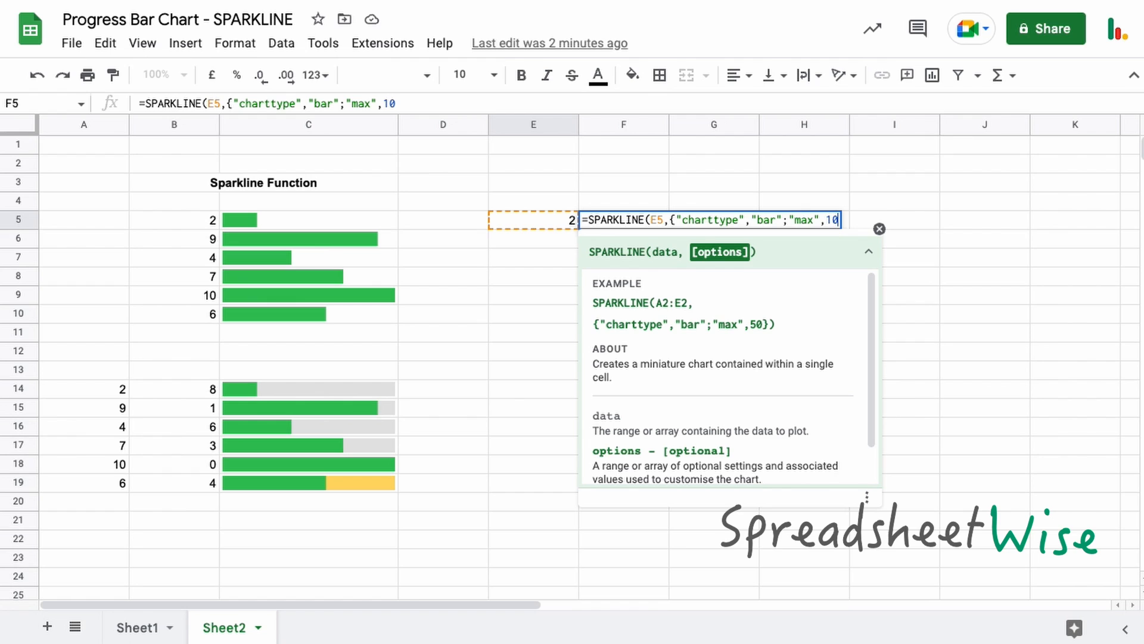
pyautogui.write(')')
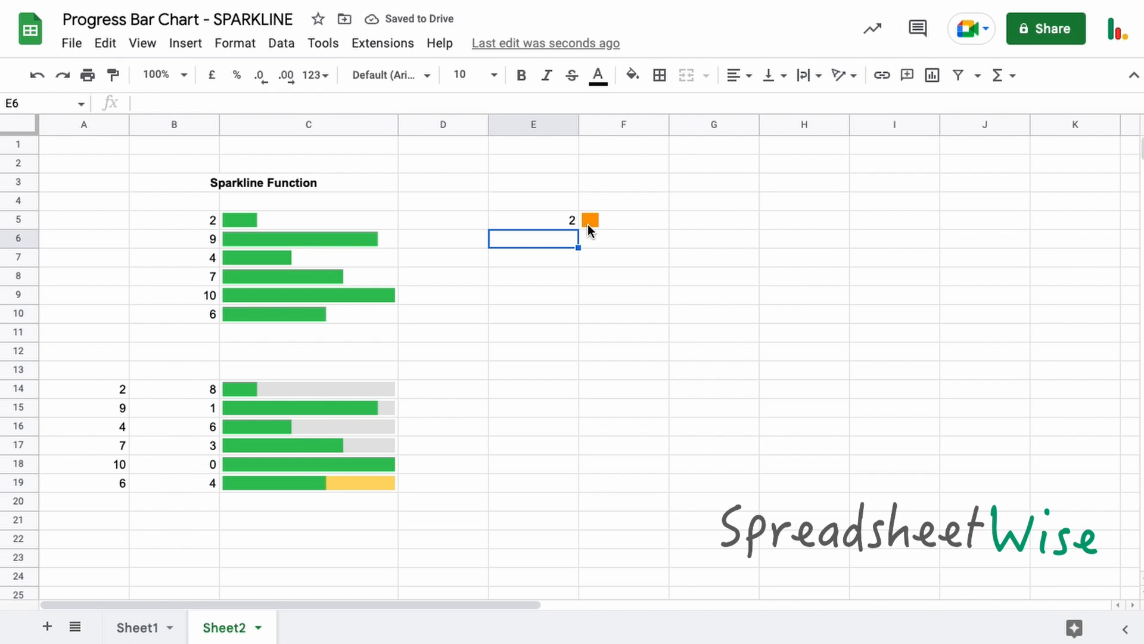
pyautogui.moveTo(666, 126)
pyautogui.write('5')
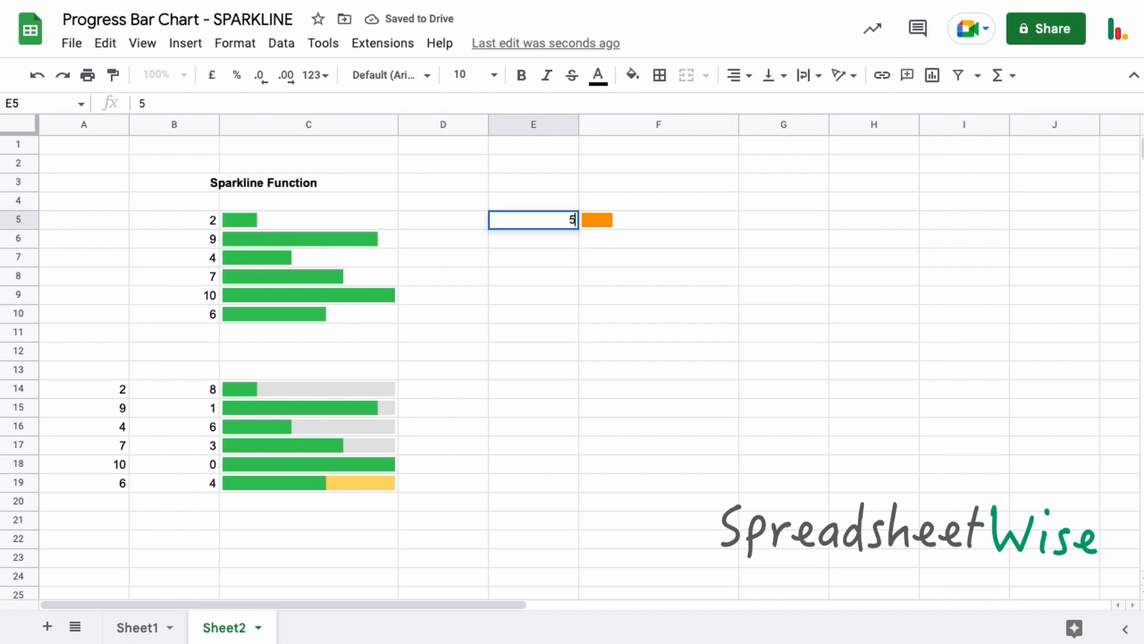
# Set E5 to 5 so the orange bar fills half the cell, then select F5.
pyautogui.press('Enter')
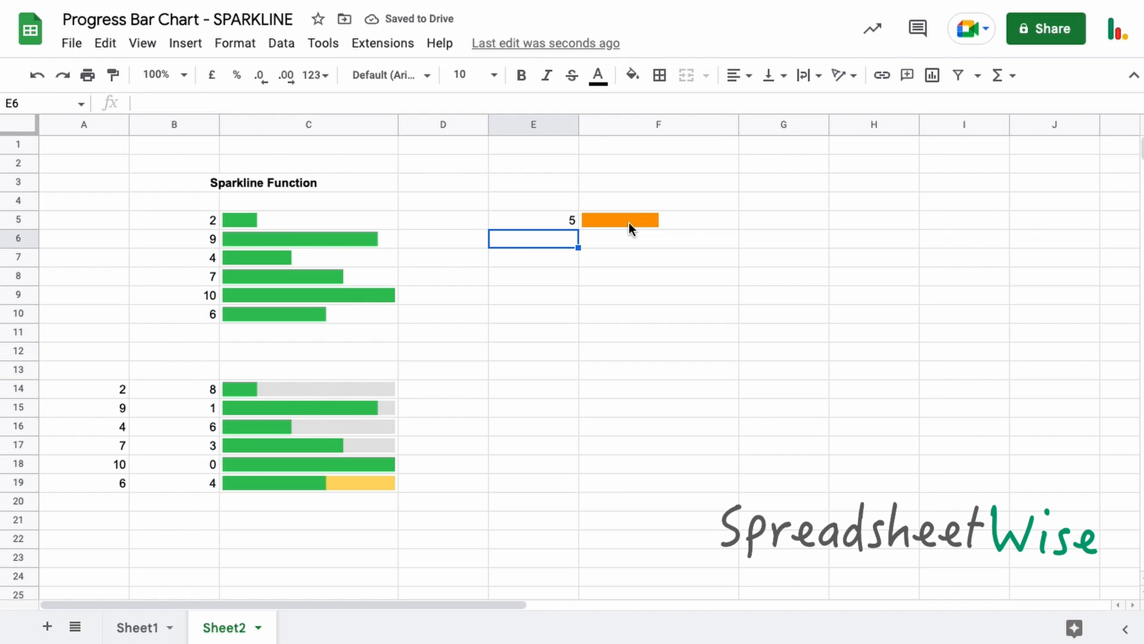
pyautogui.click(630, 219)
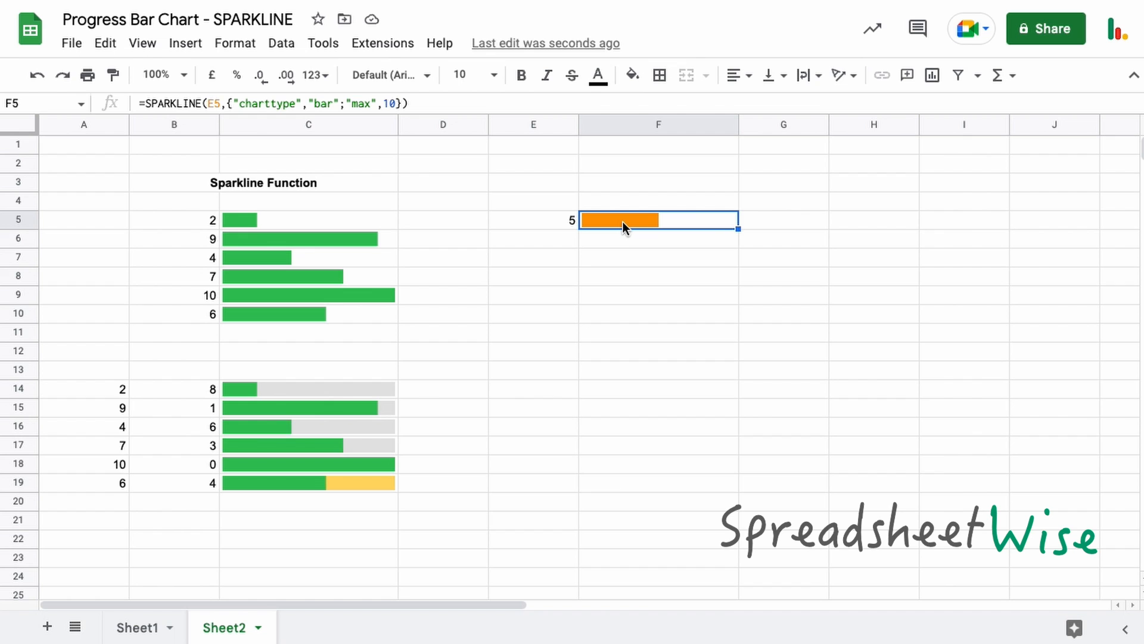
pyautogui.moveTo(631, 230)
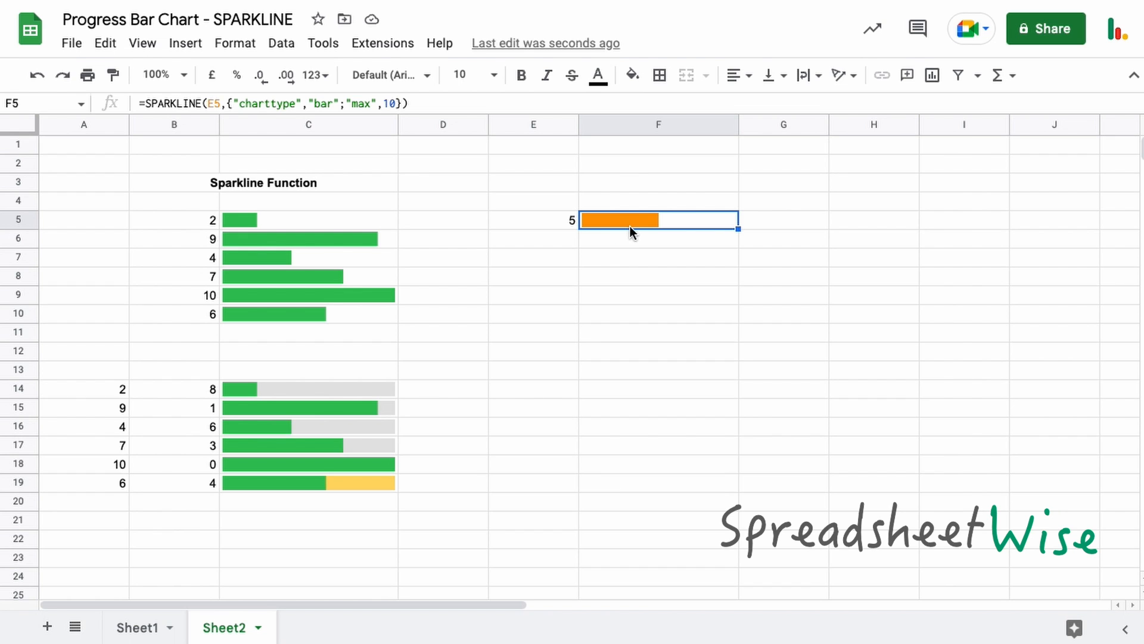
pyautogui.moveTo(389, 150)
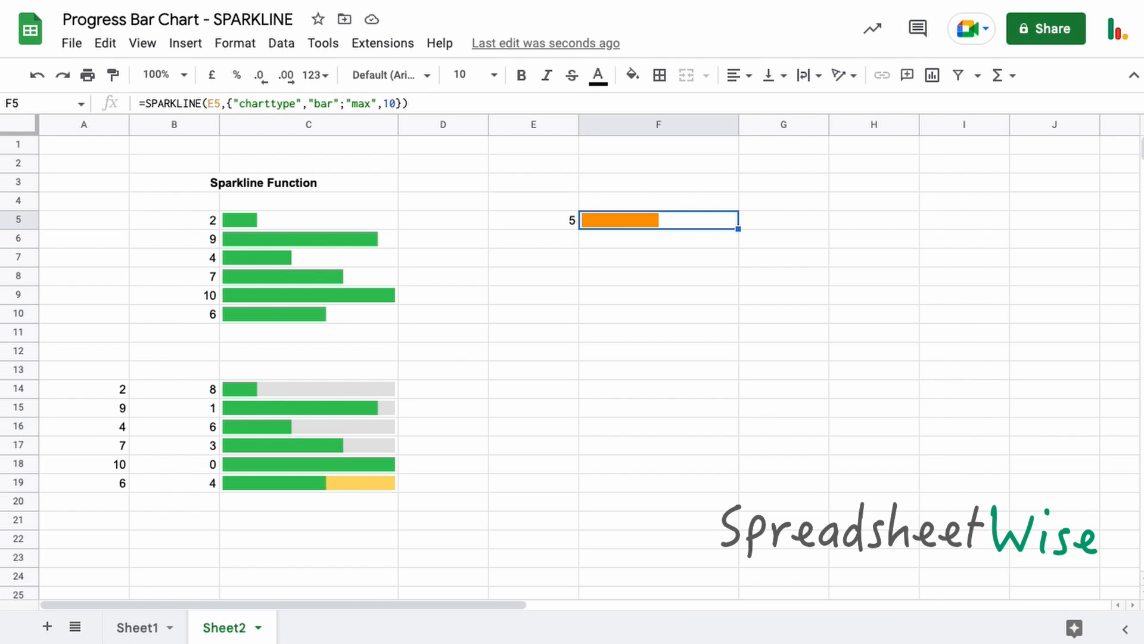
pyautogui.moveTo(514, 243)
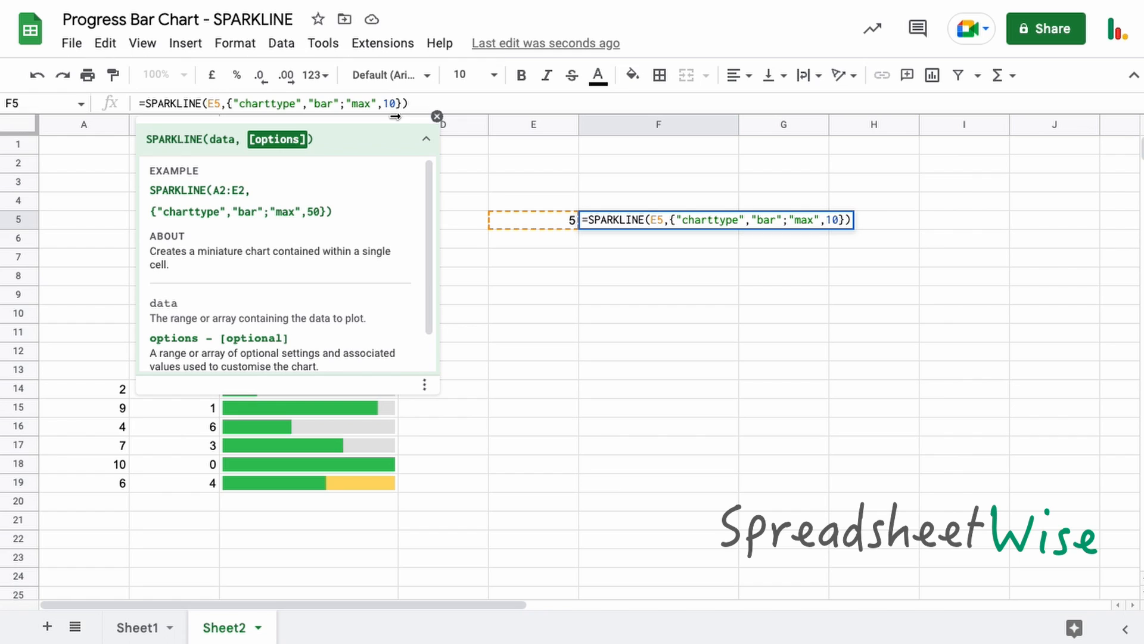
# Reopen the F5 sparkline formula to review its options and leave it unchanged.
pyautogui.doubleClick(361, 102)
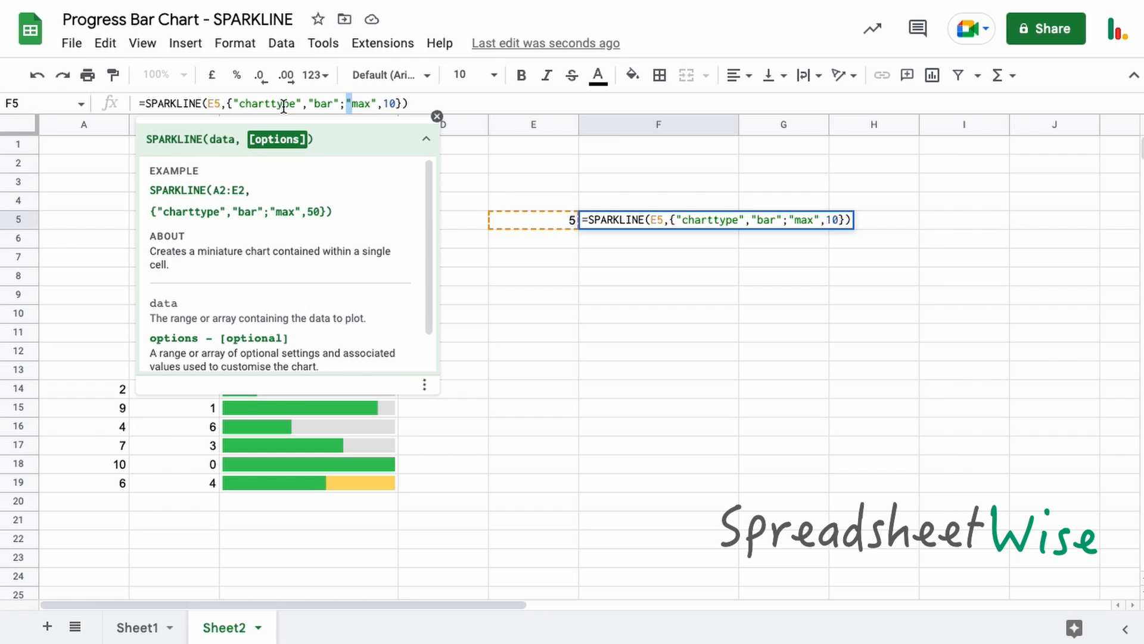
pyautogui.moveTo(361, 121)
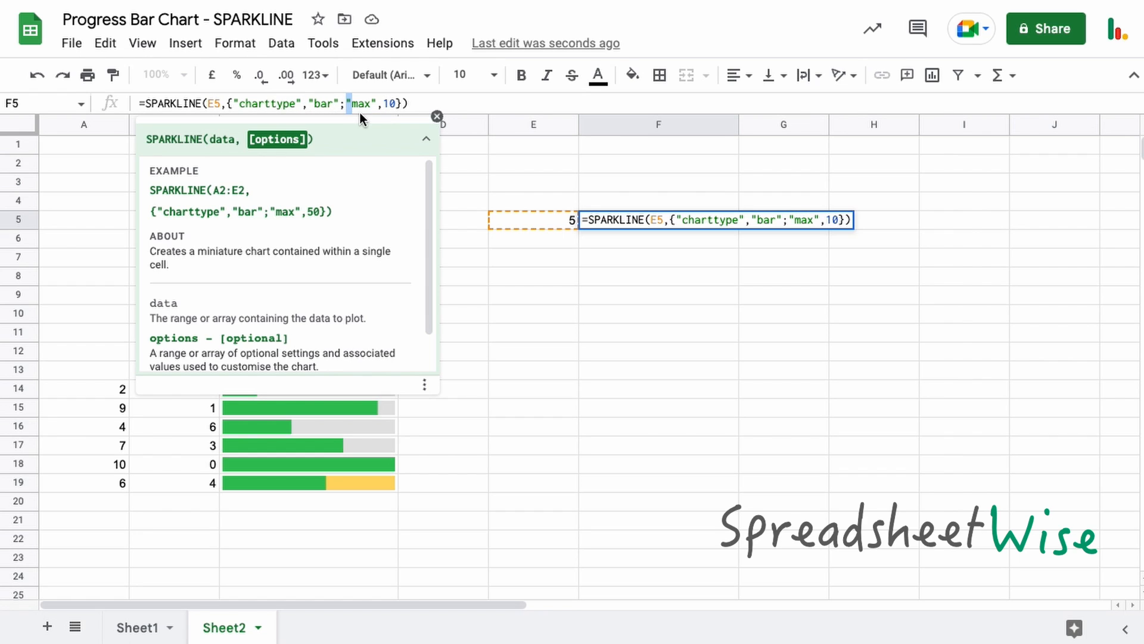
pyautogui.moveTo(372, 119)
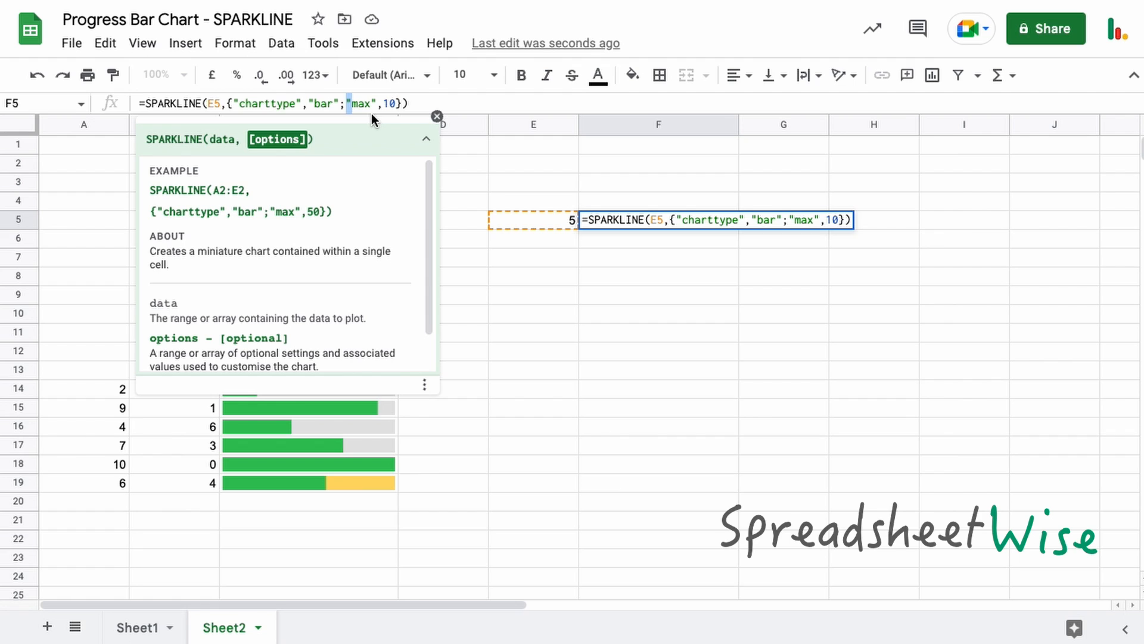
pyautogui.moveTo(581, 172)
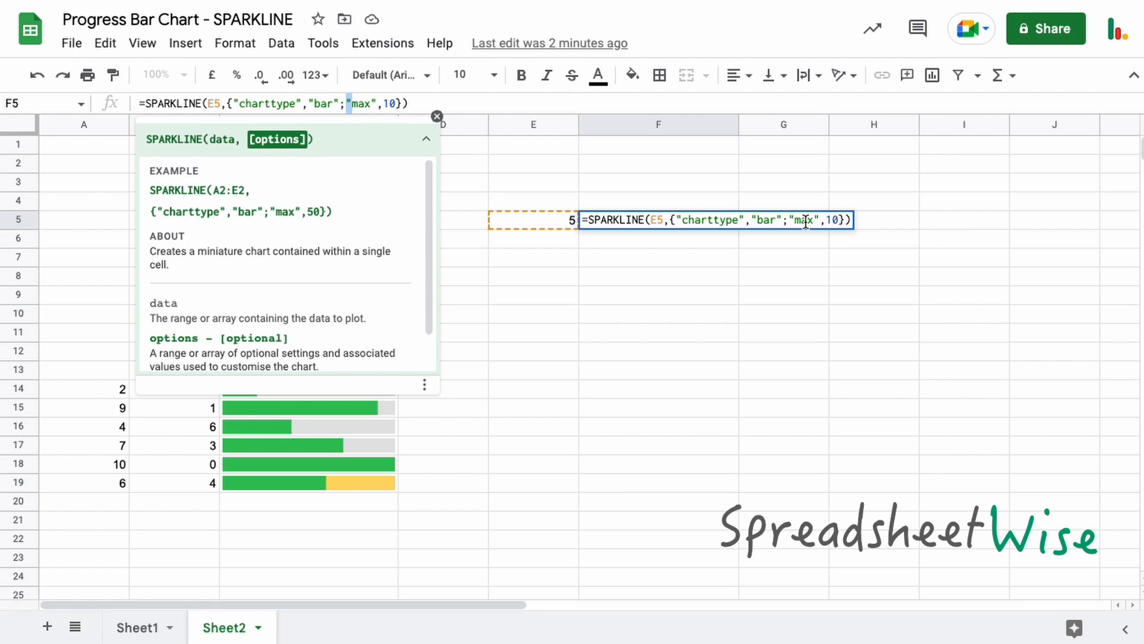
pyautogui.press('Enter')
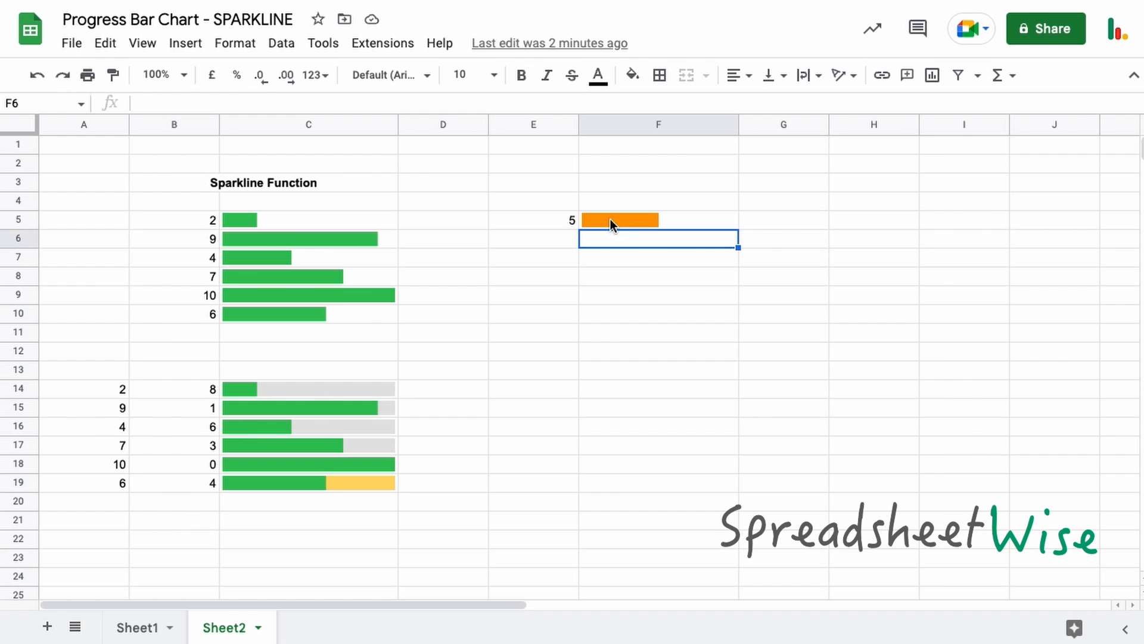
pyautogui.moveTo(663, 226)
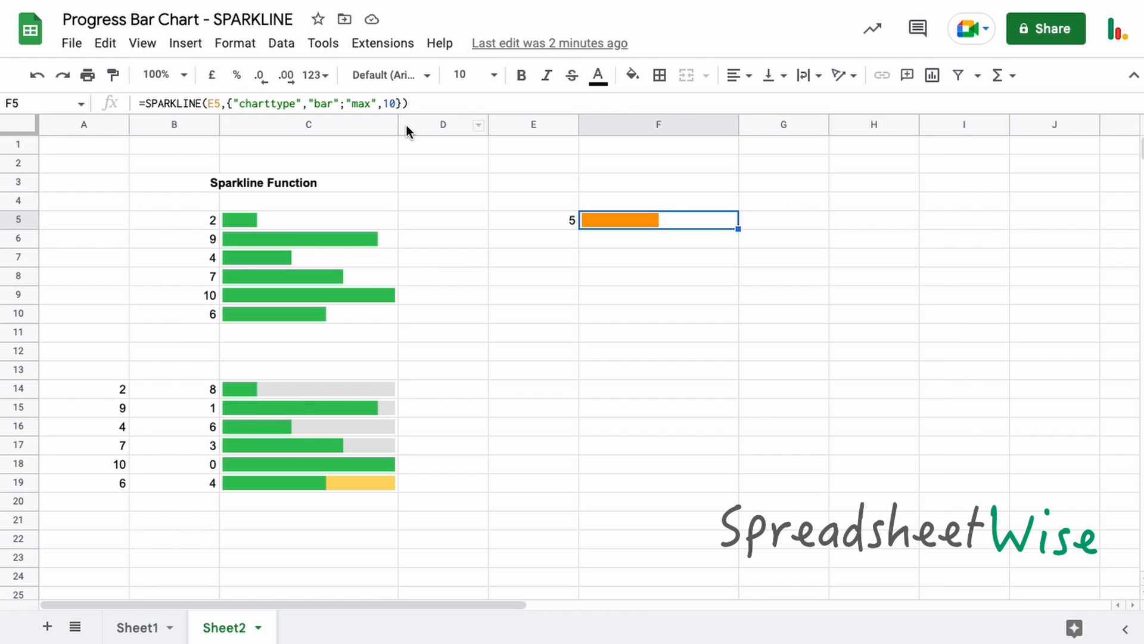
# Add a "color1","blue" option so the F5 bar renders blue.
pyautogui.doubleClick(658, 220)
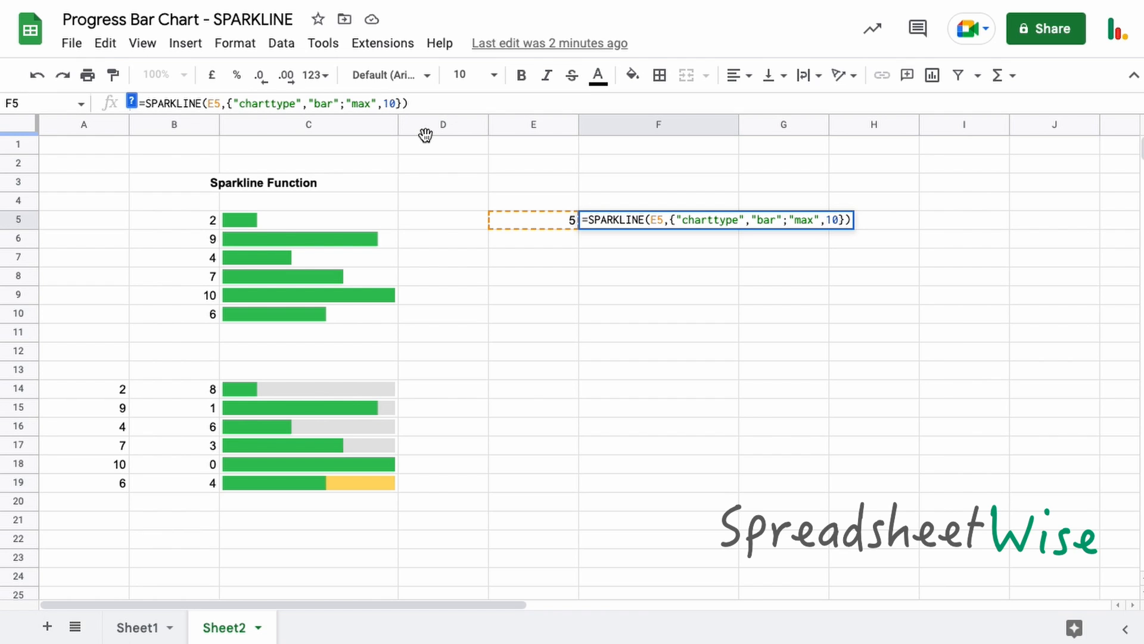
pyautogui.write(';"color')
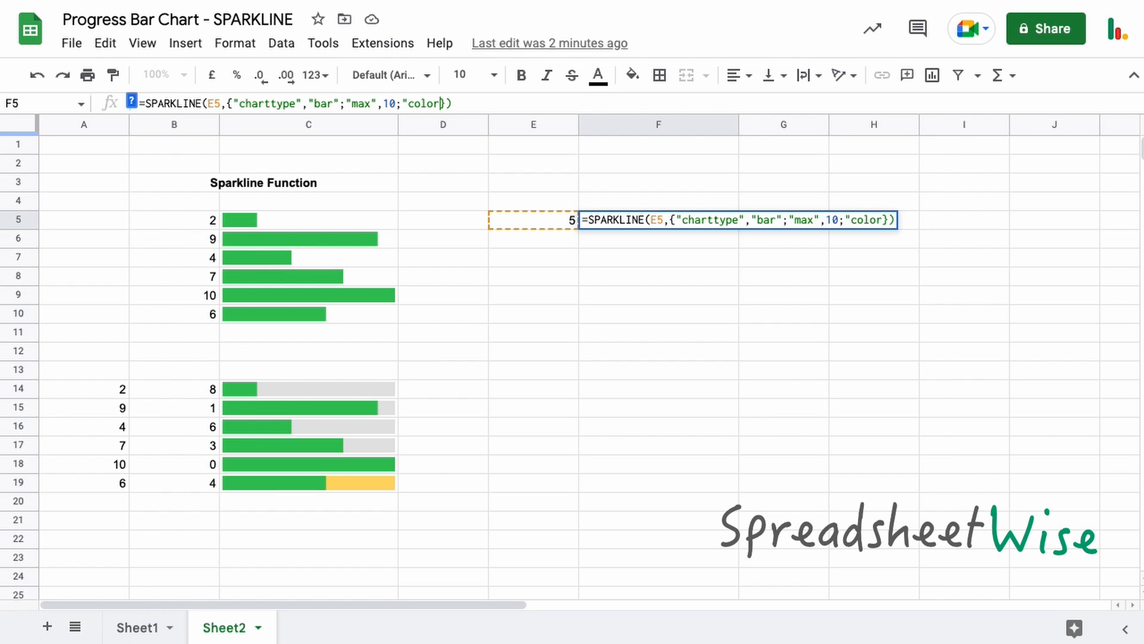
pyautogui.write('1')
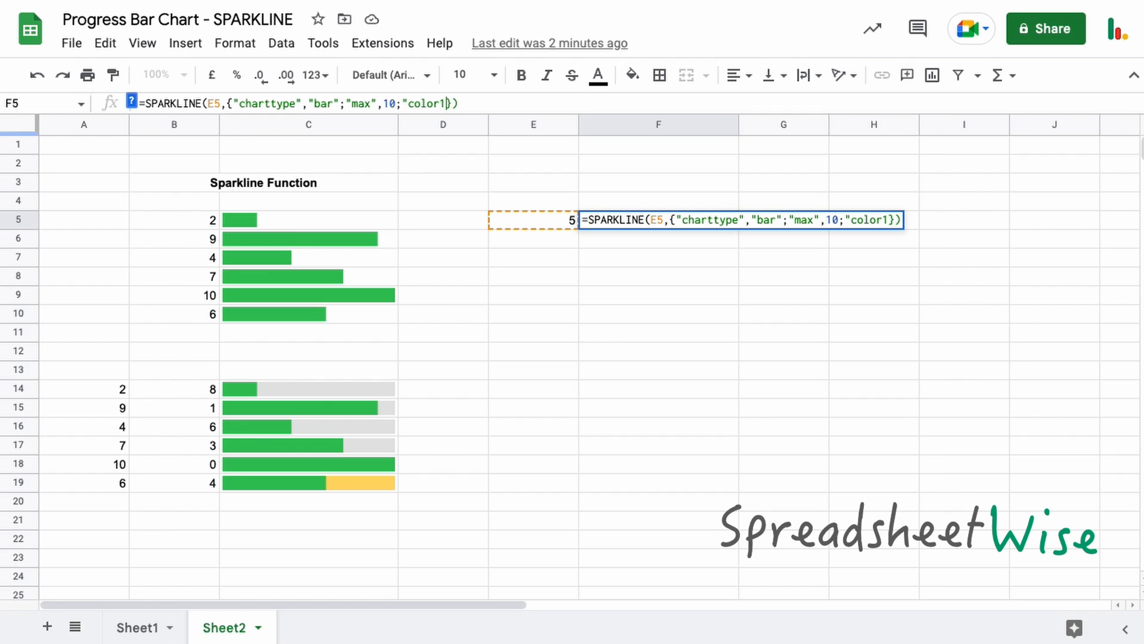
pyautogui.write(',')
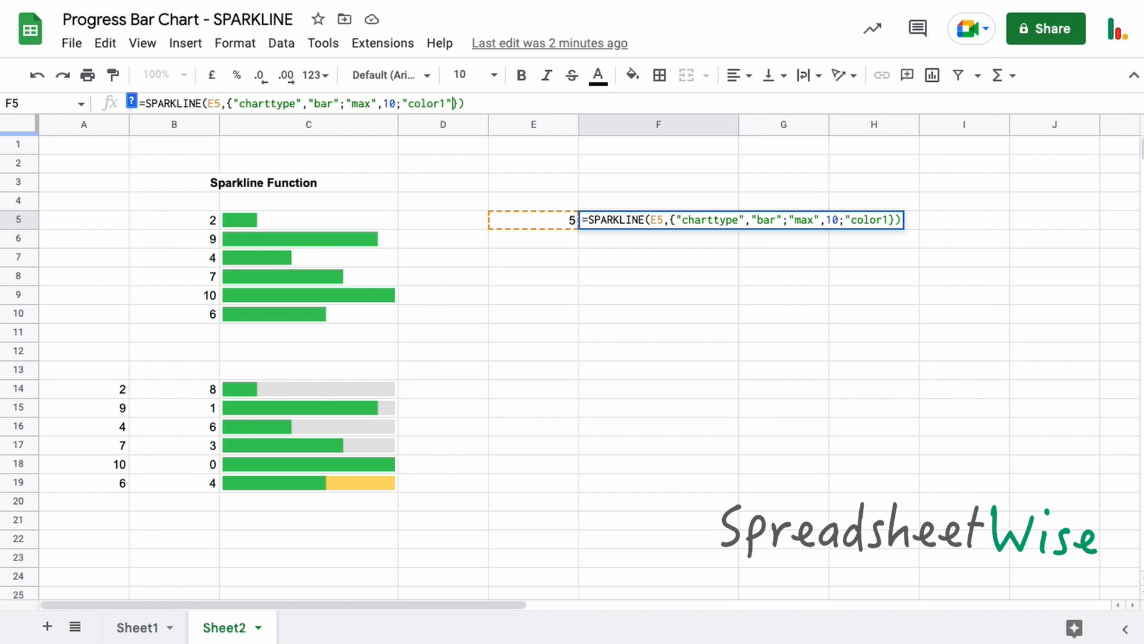
pyautogui.write(',')
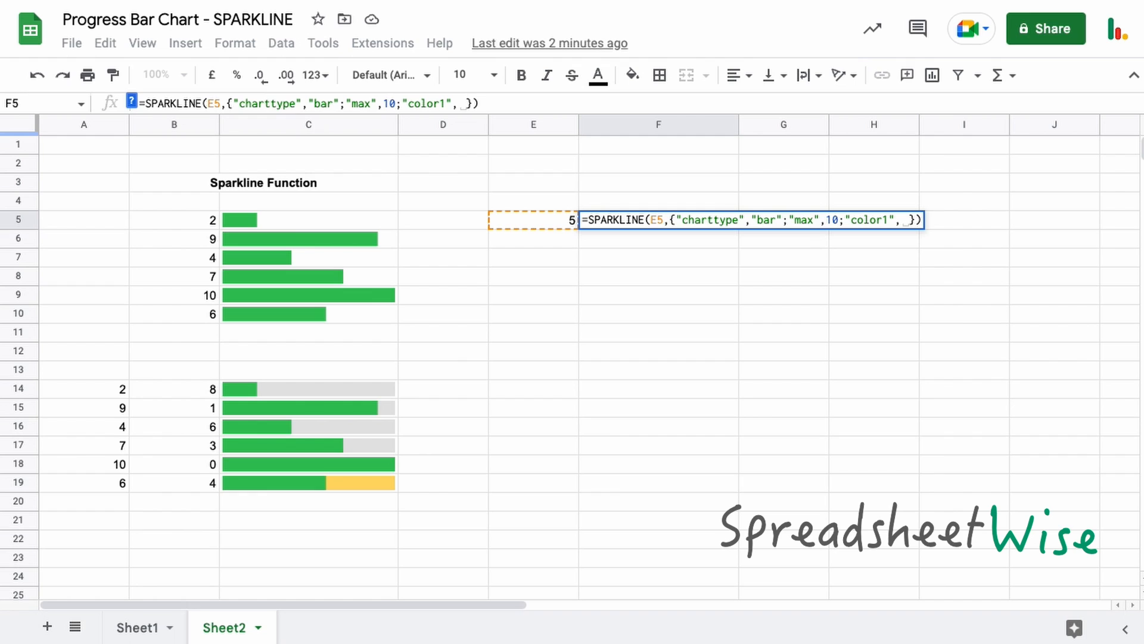
pyautogui.write('"gre')
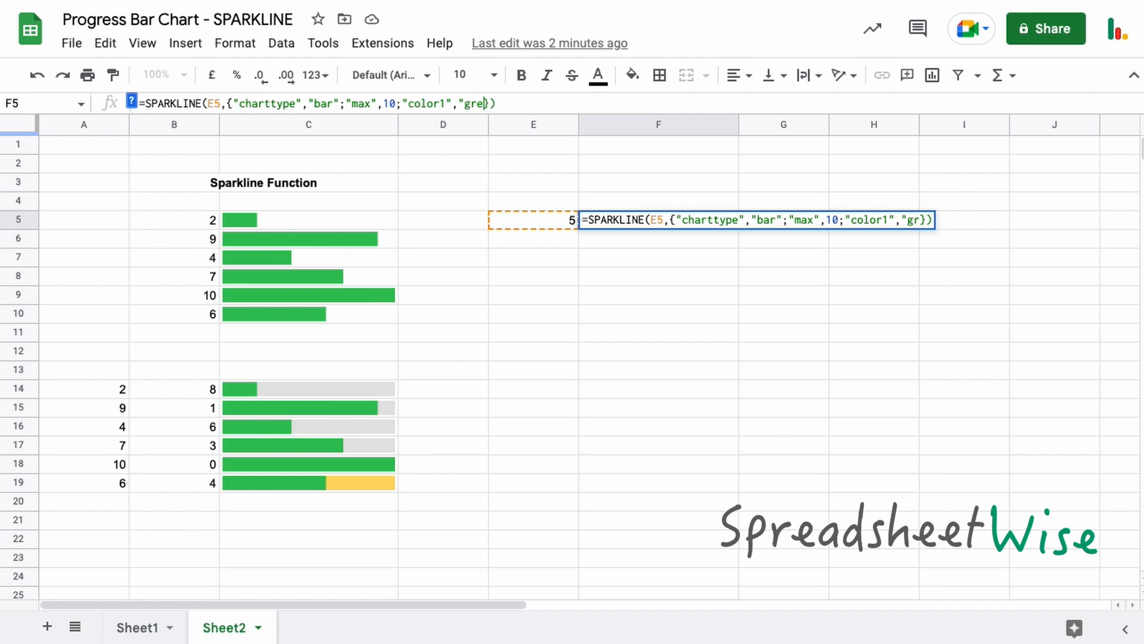
pyautogui.write('en')
pyautogui.press('Enter')
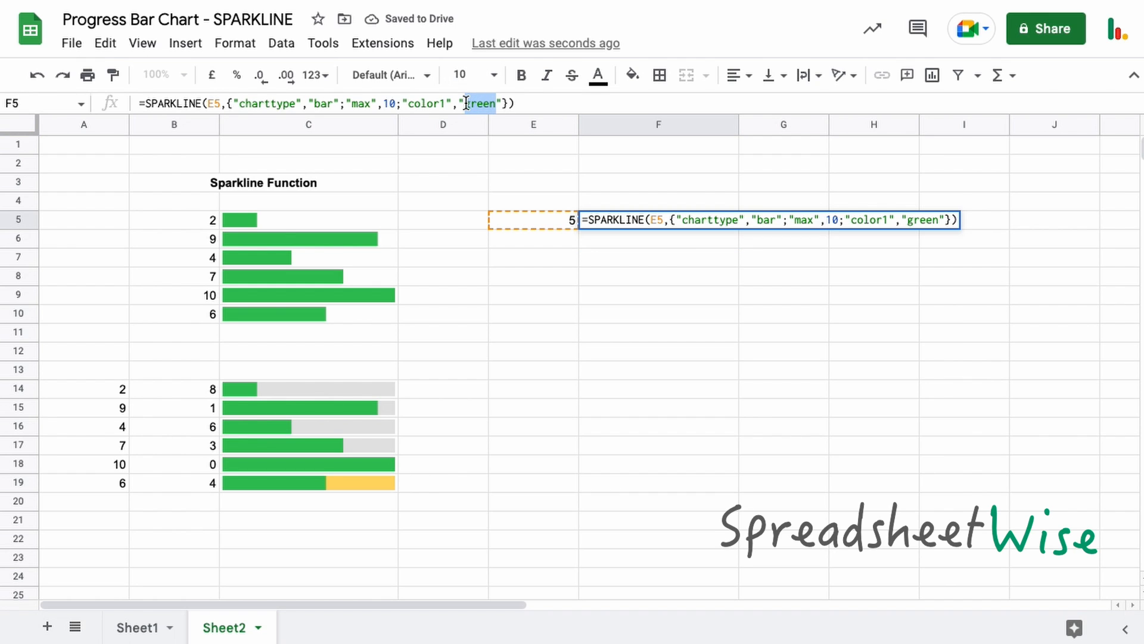
pyautogui.write('blue')
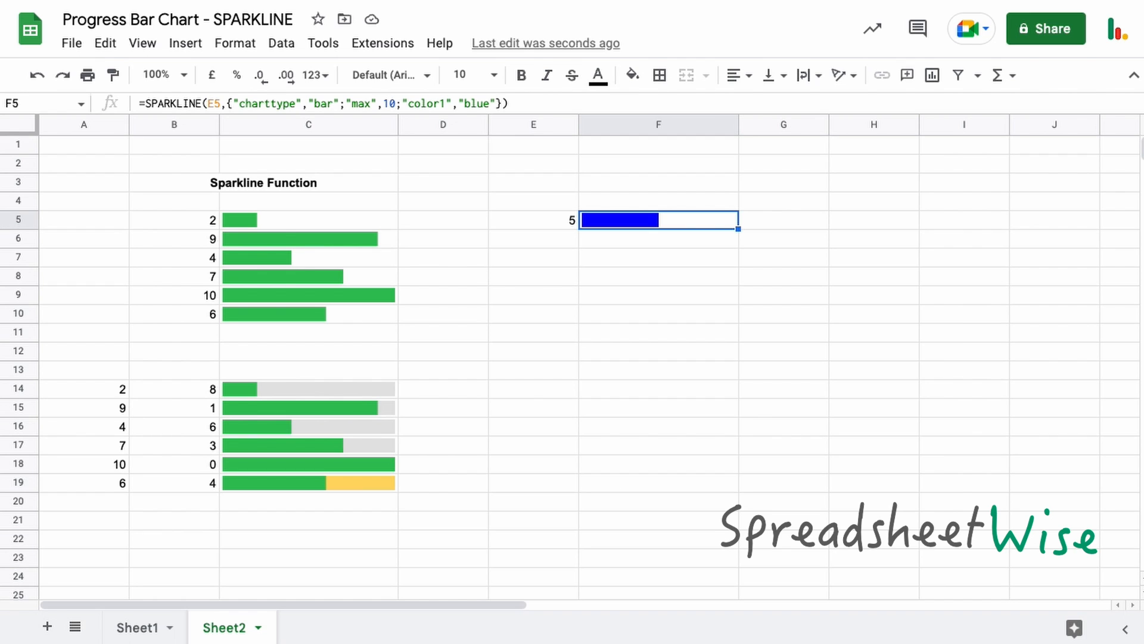
pyautogui.moveTo(753, 217)
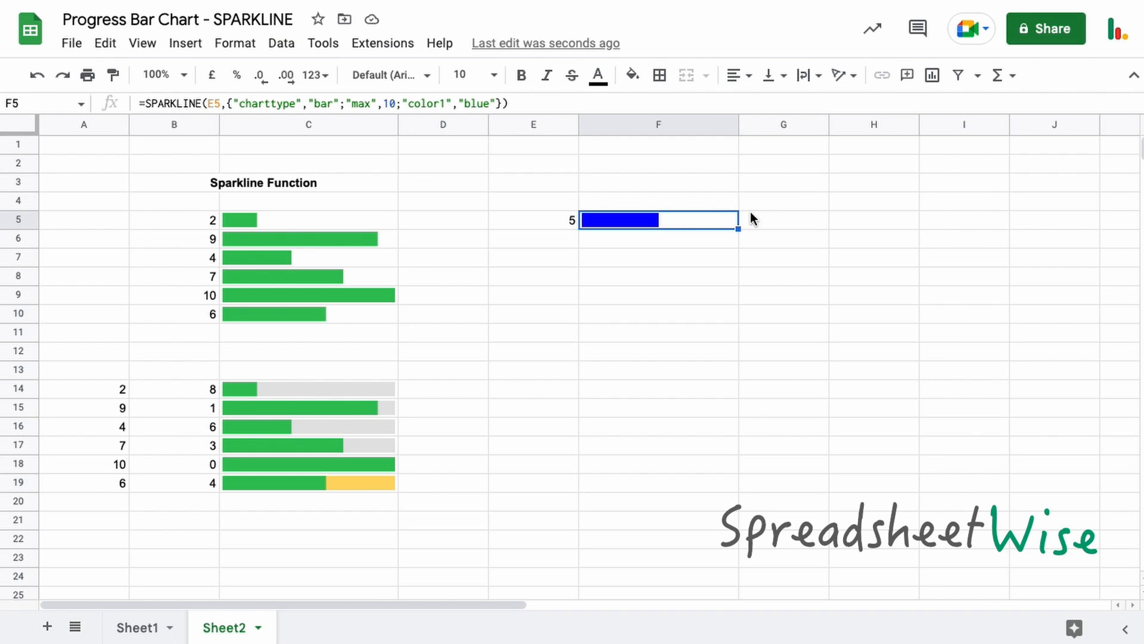
# Replace blue with the hex code 31c257 to turn the F5 bar green, then review the formula.
pyautogui.doubleClick(658, 219)
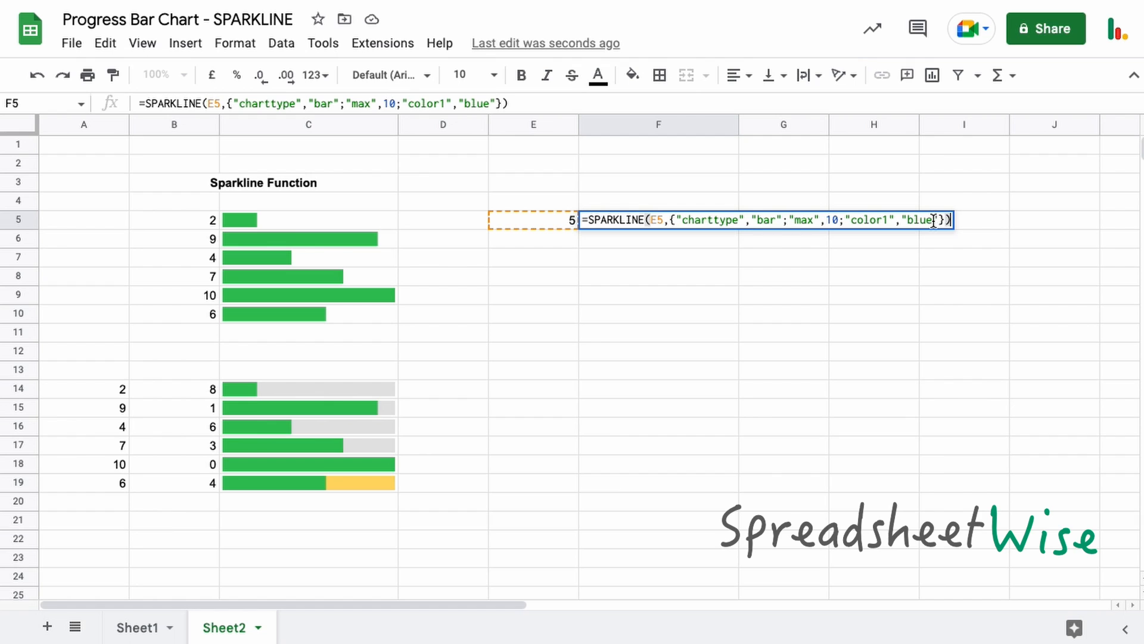
pyautogui.doubleClick(921, 219)
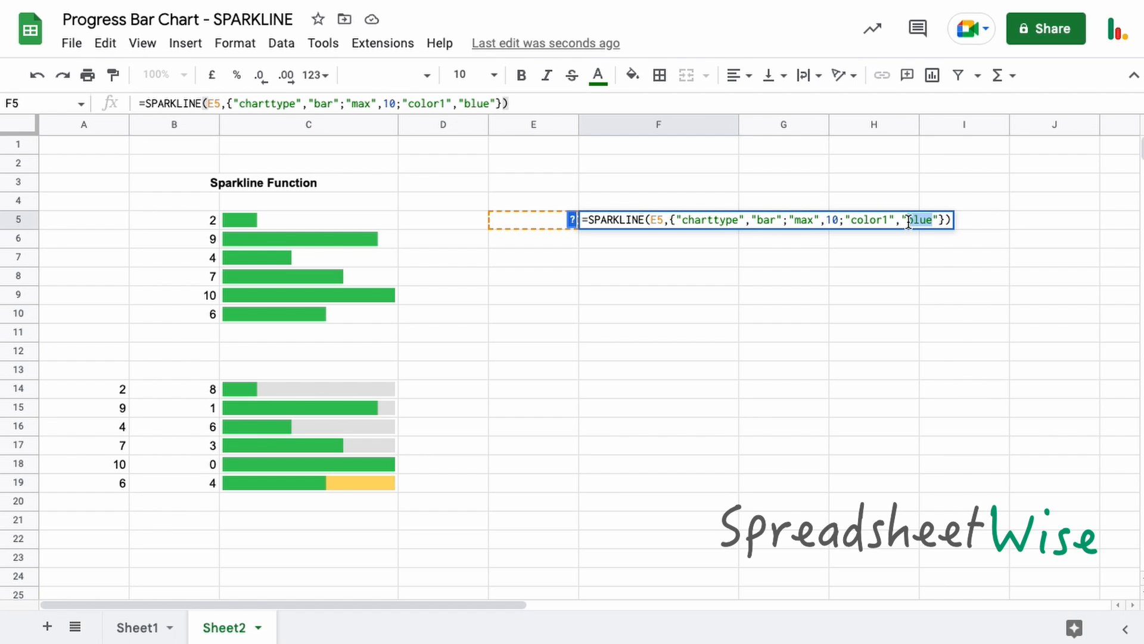
pyautogui.write('31c257')
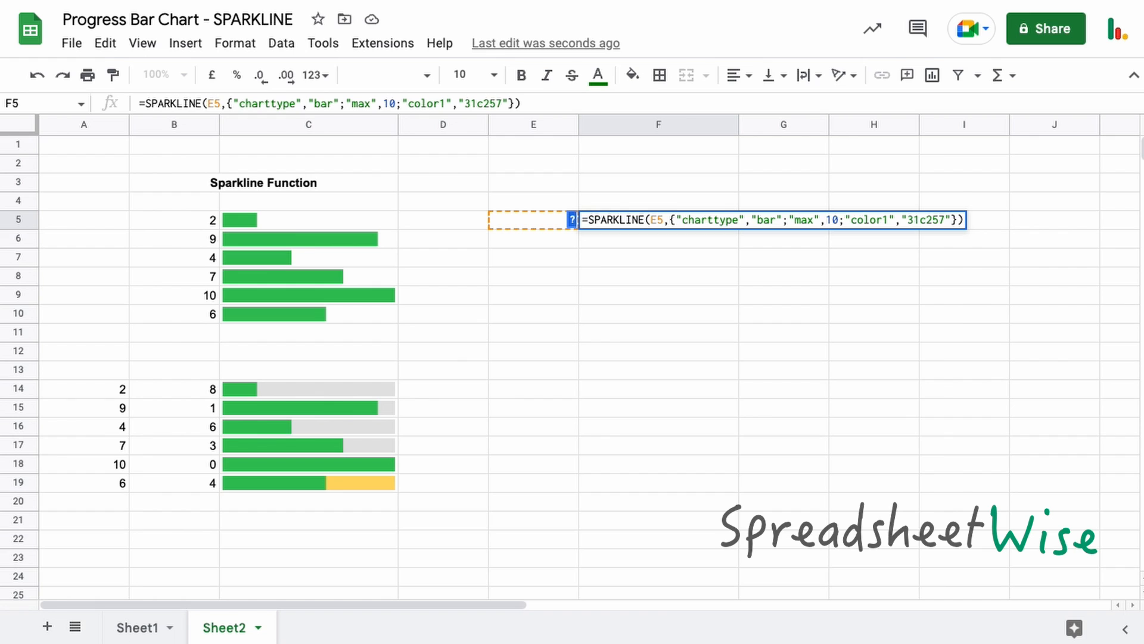
pyautogui.press('Enter')
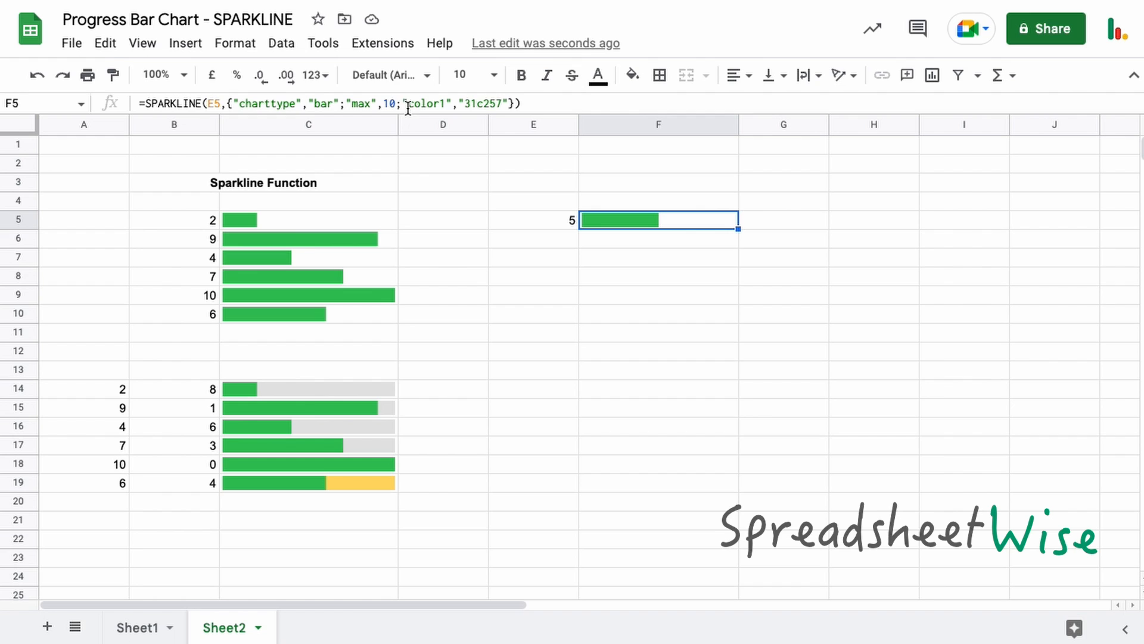
pyautogui.doubleClick(657, 220)
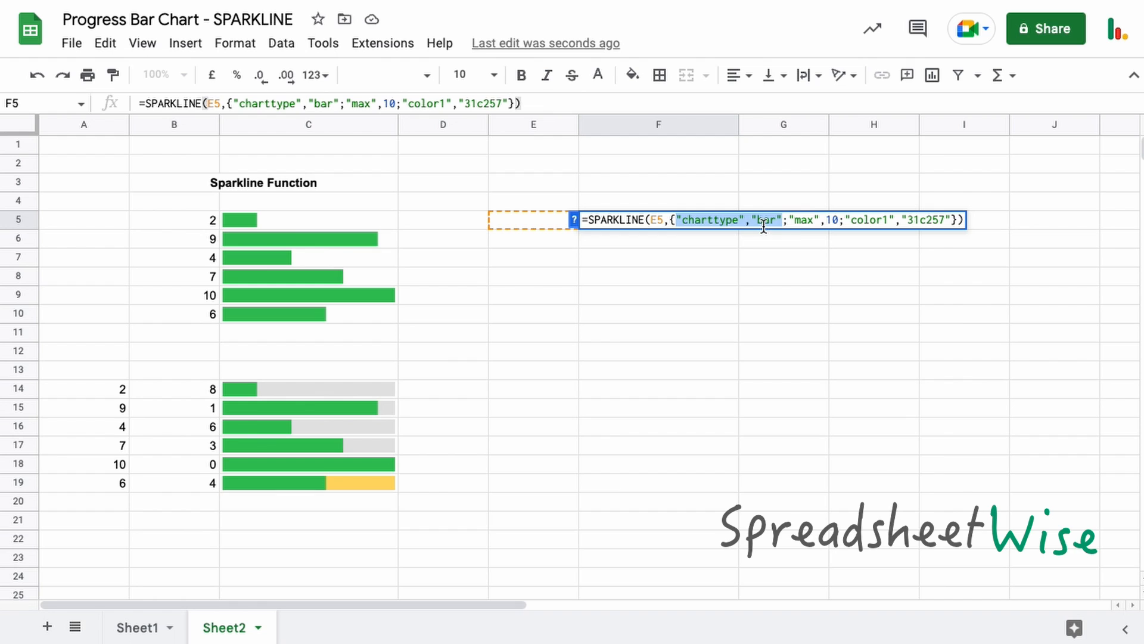
pyautogui.moveTo(786, 235)
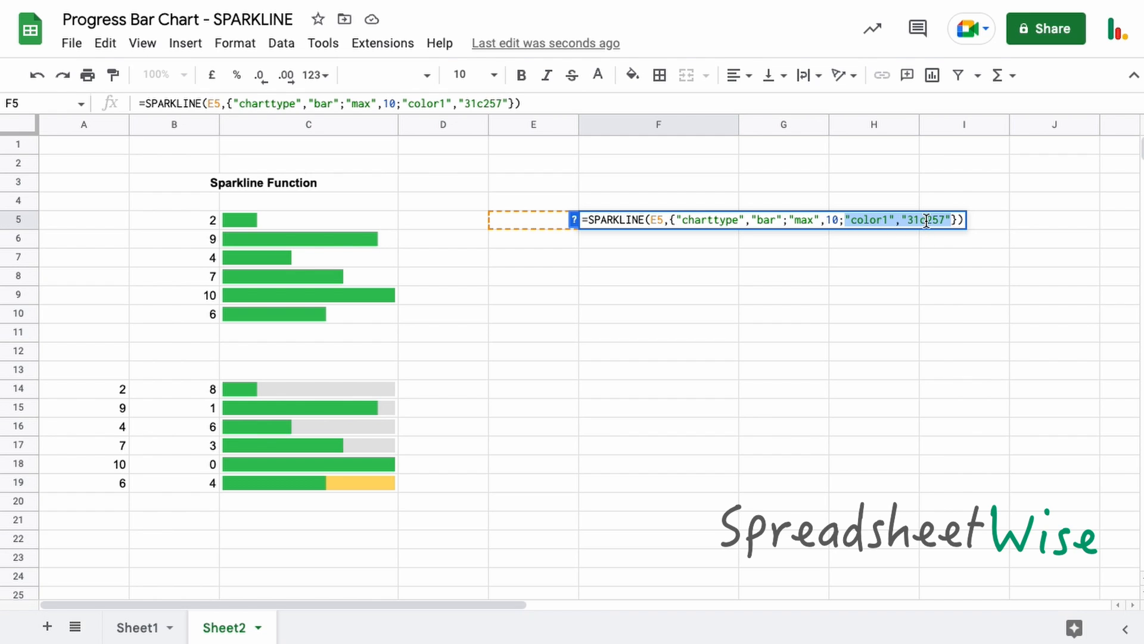
pyautogui.press('Enter')
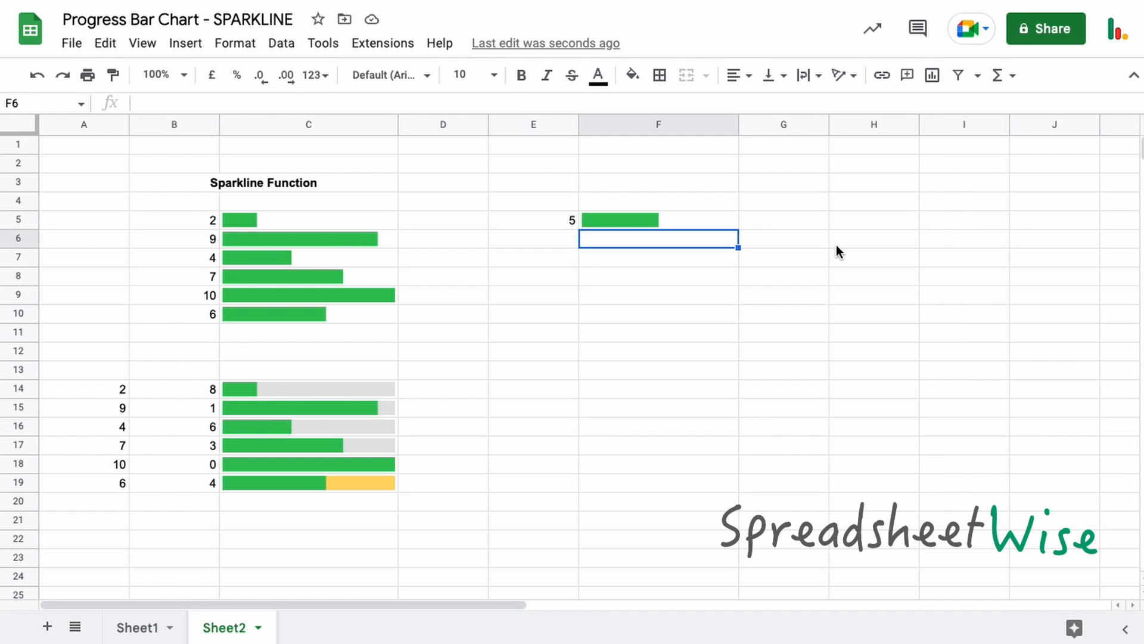
pyautogui.moveTo(630, 226)
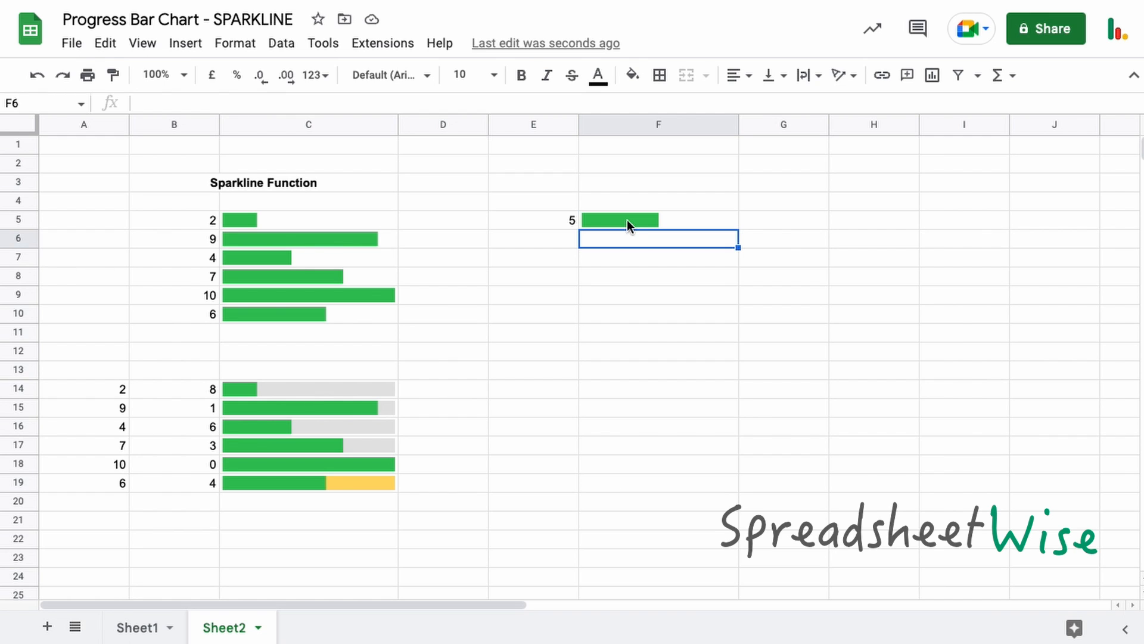
pyautogui.moveTo(408, 234)
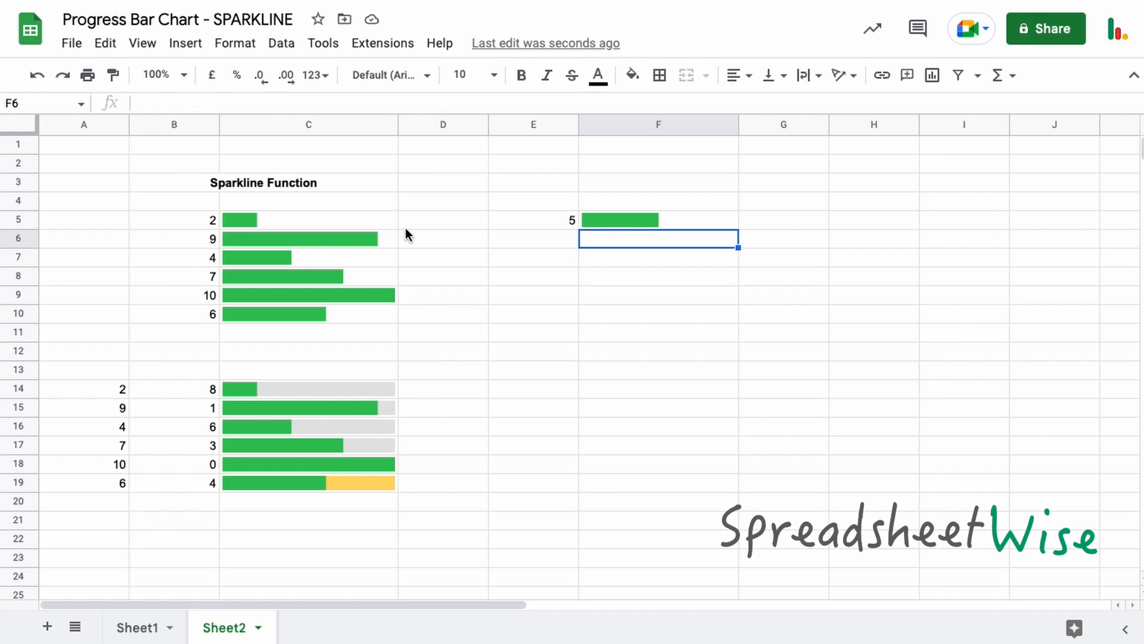
pyautogui.moveTo(296, 232)
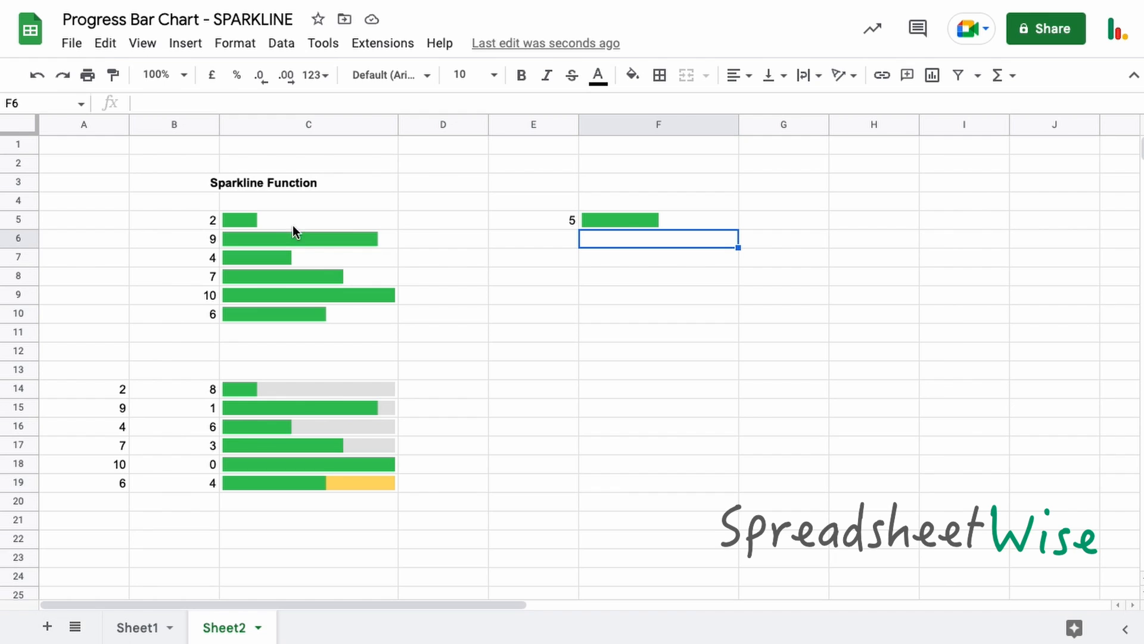
pyautogui.moveTo(147, 477)
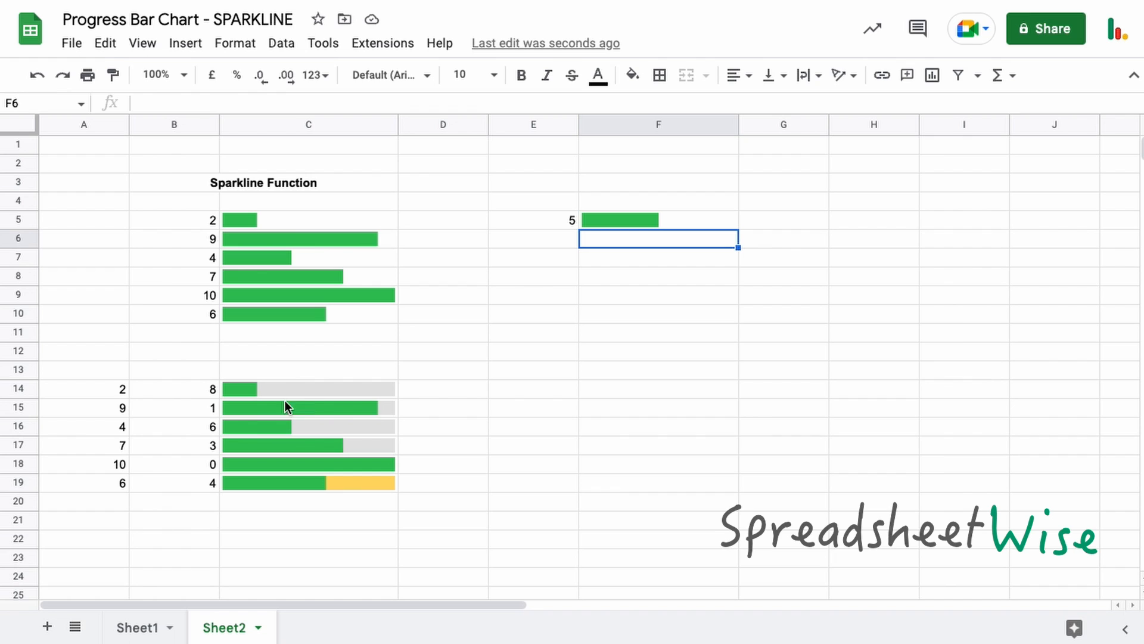
pyautogui.moveTo(296, 391)
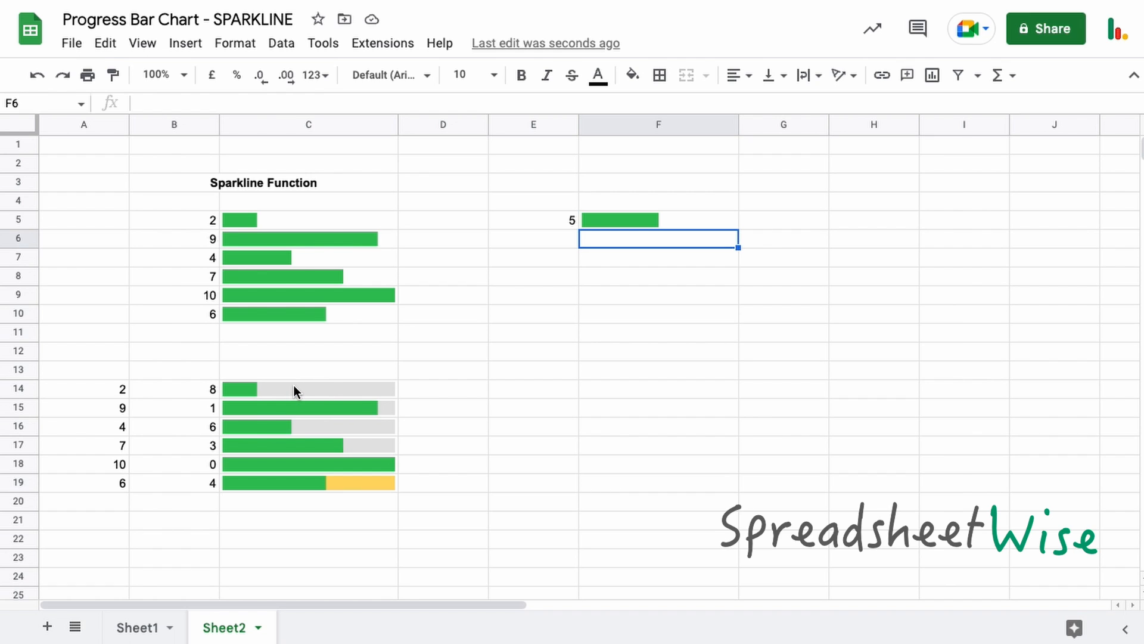
pyautogui.moveTo(621, 226)
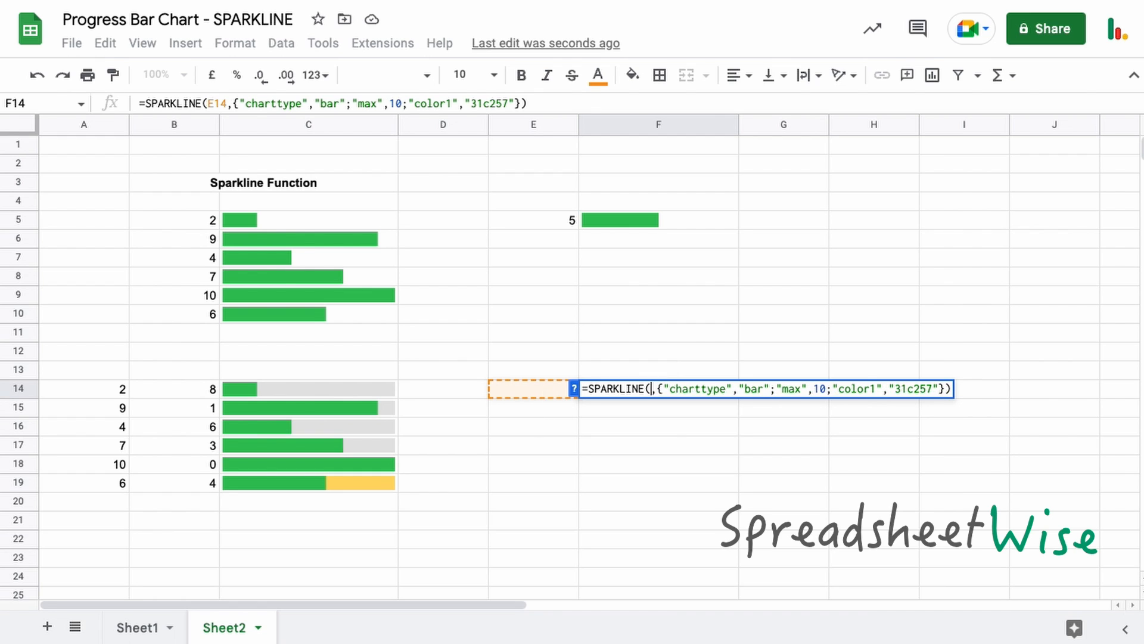
# Build F14's sparkline on A14:B14 with color1 31c257 and color2 e4e4e4 for a green-over-grey bar.
pyautogui.moveTo(84, 388); pyautogui.dragTo(174, 389)
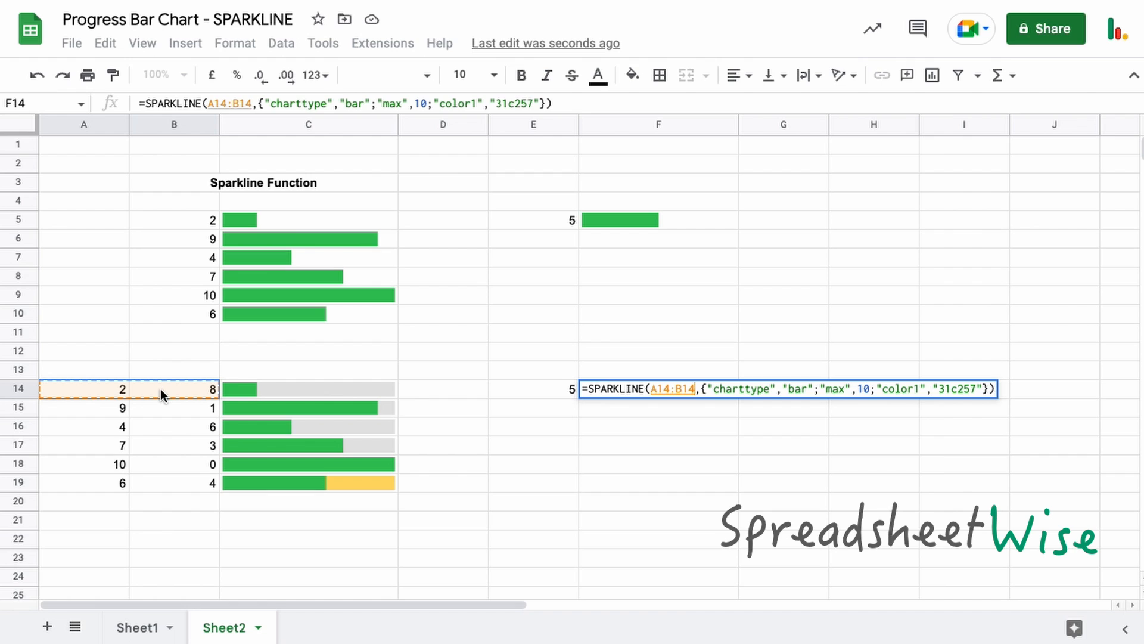
pyautogui.moveTo(609, 411)
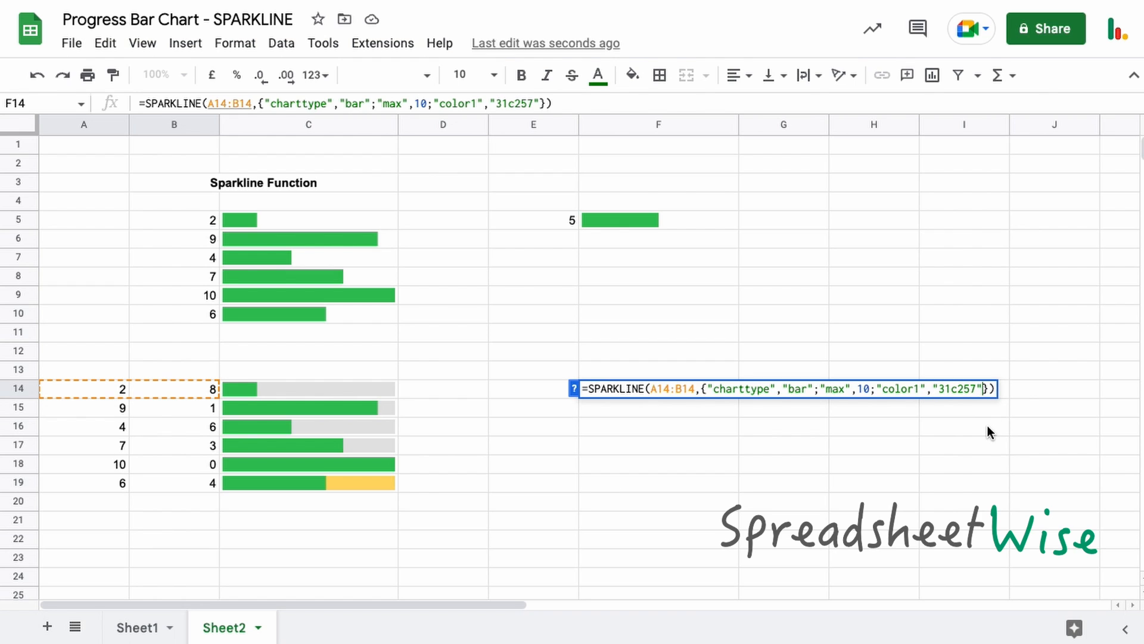
pyautogui.write(';"color2')
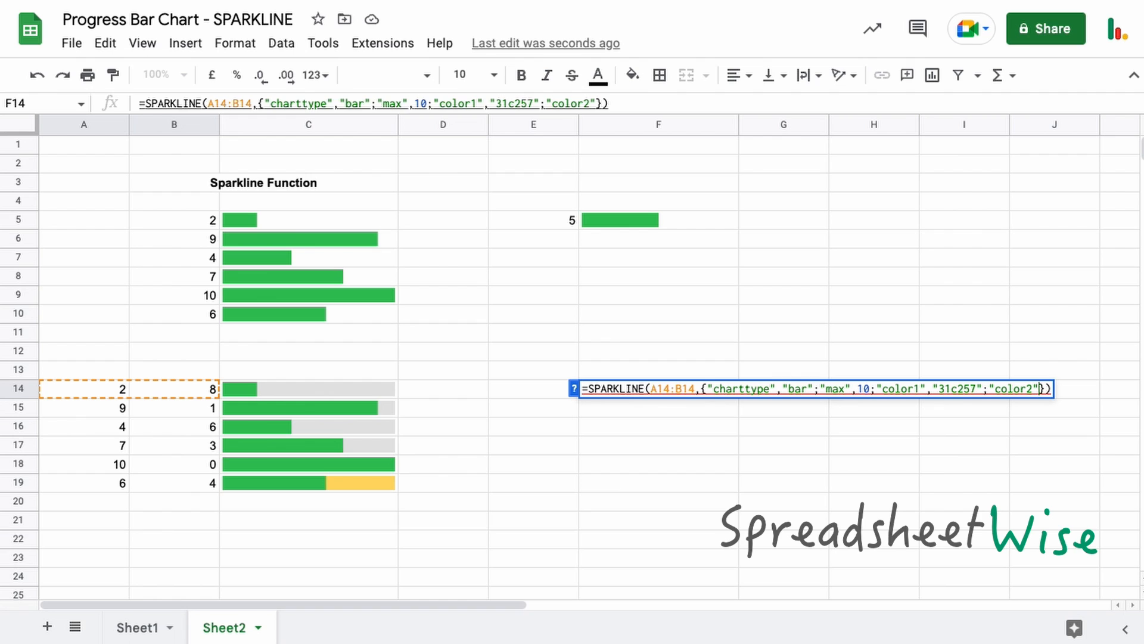
pyautogui.write(',"e')
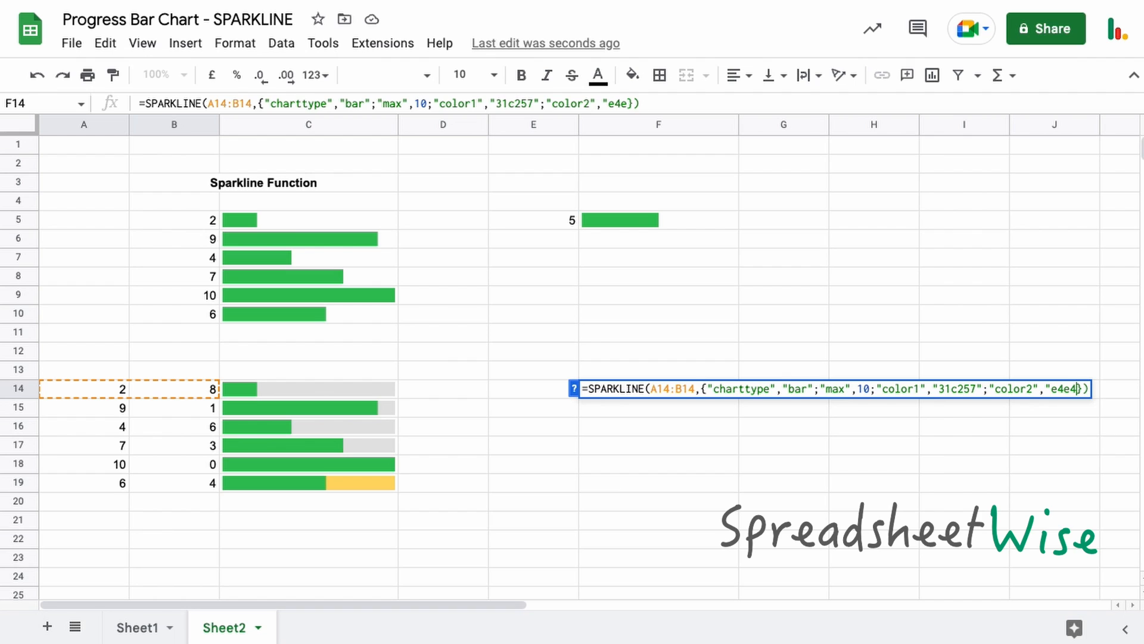
pyautogui.write('4e4"')
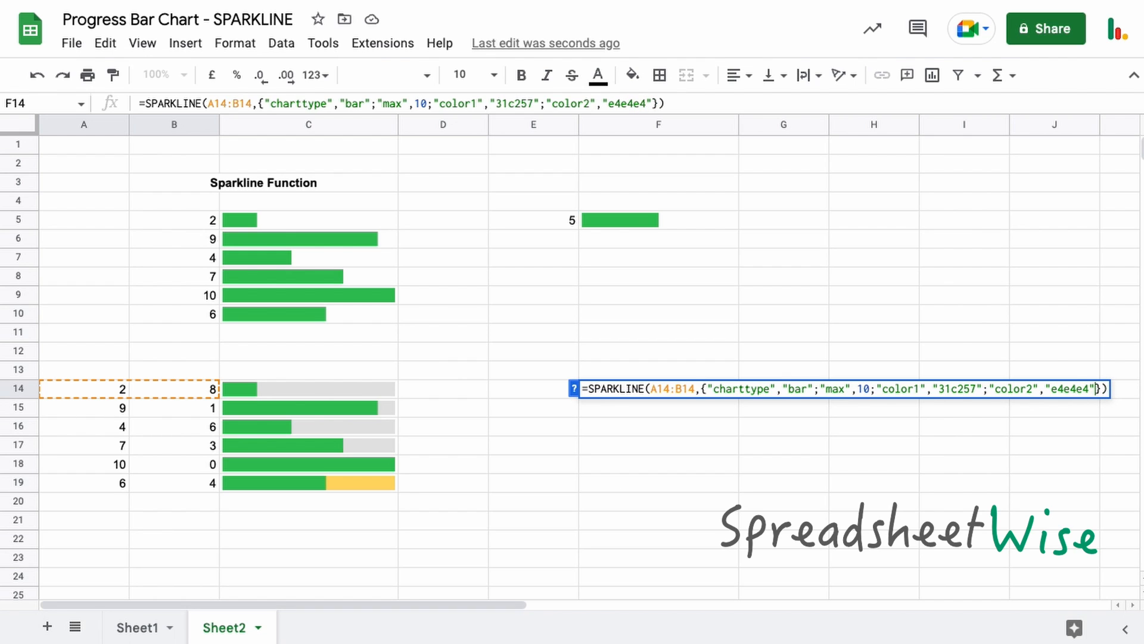
pyautogui.press('Enter')
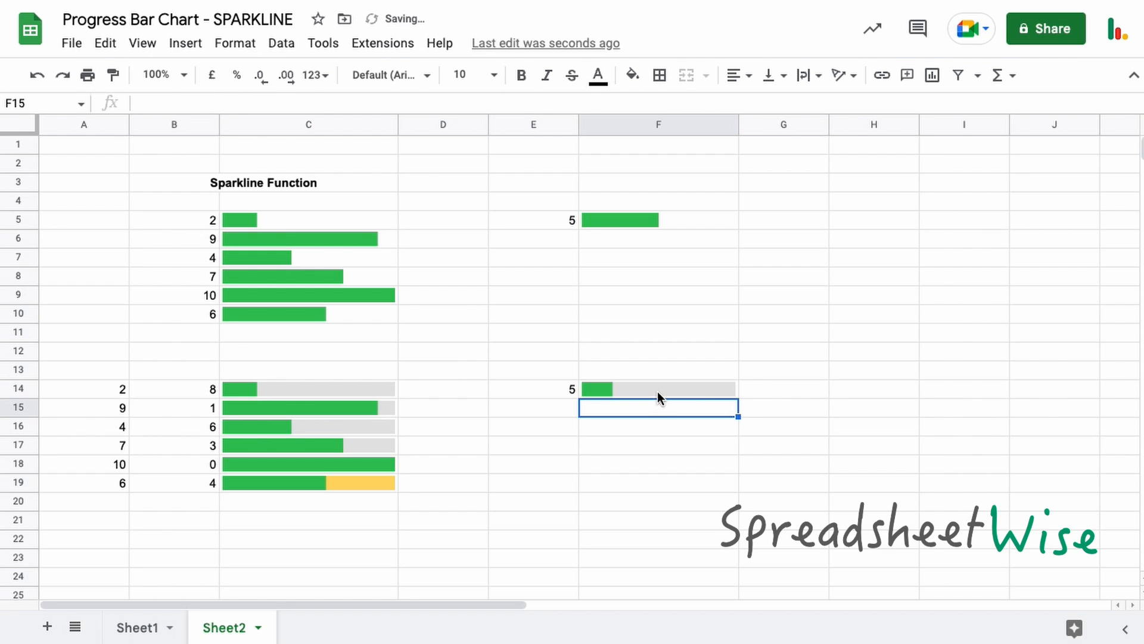
pyautogui.click(657, 390)
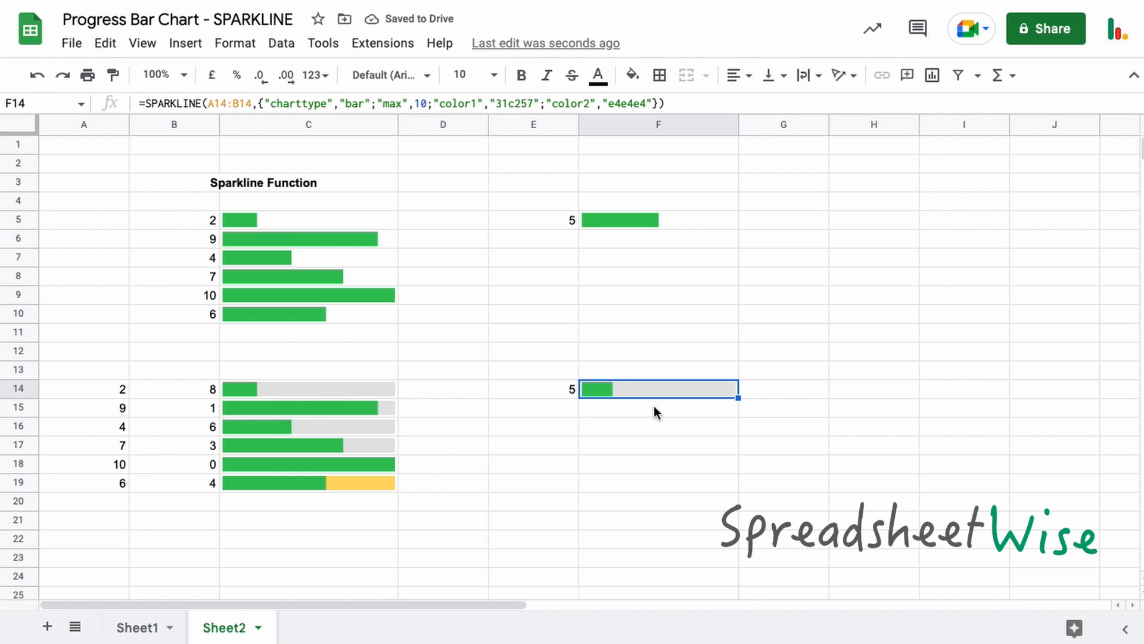
pyautogui.moveTo(598, 76)
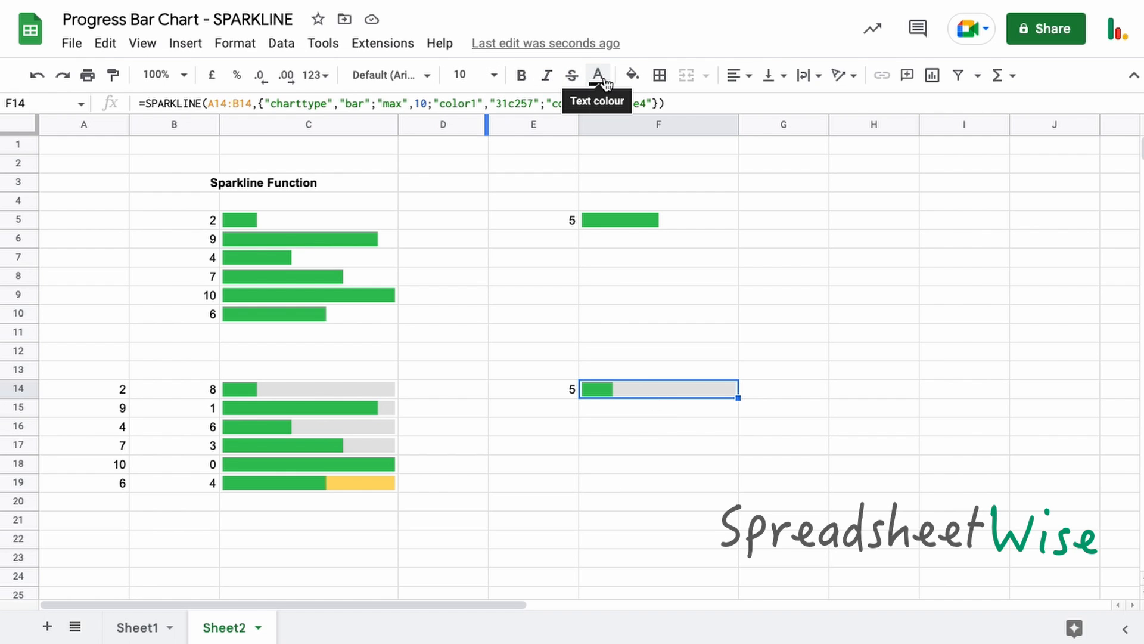
pyautogui.click(598, 74)
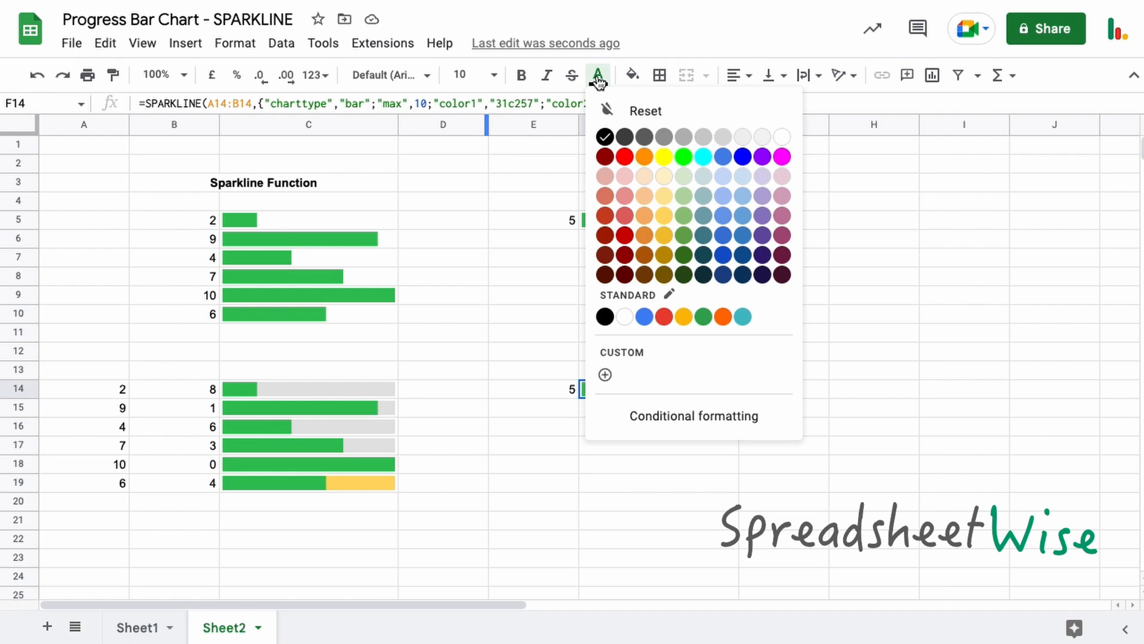
pyautogui.moveTo(604, 375)
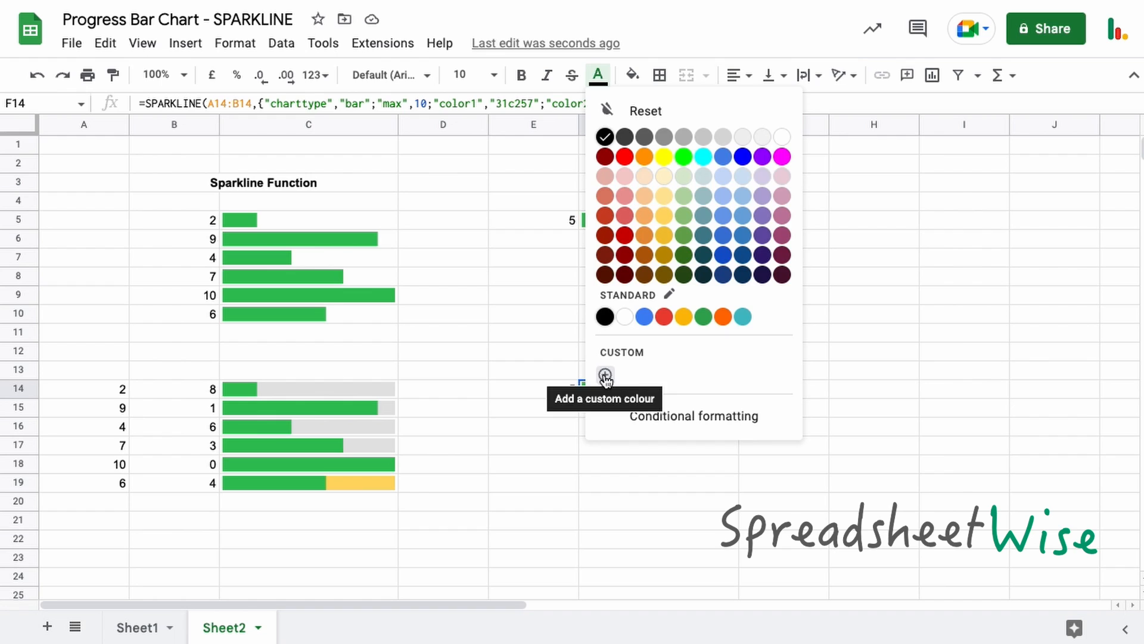
pyautogui.click(604, 375)
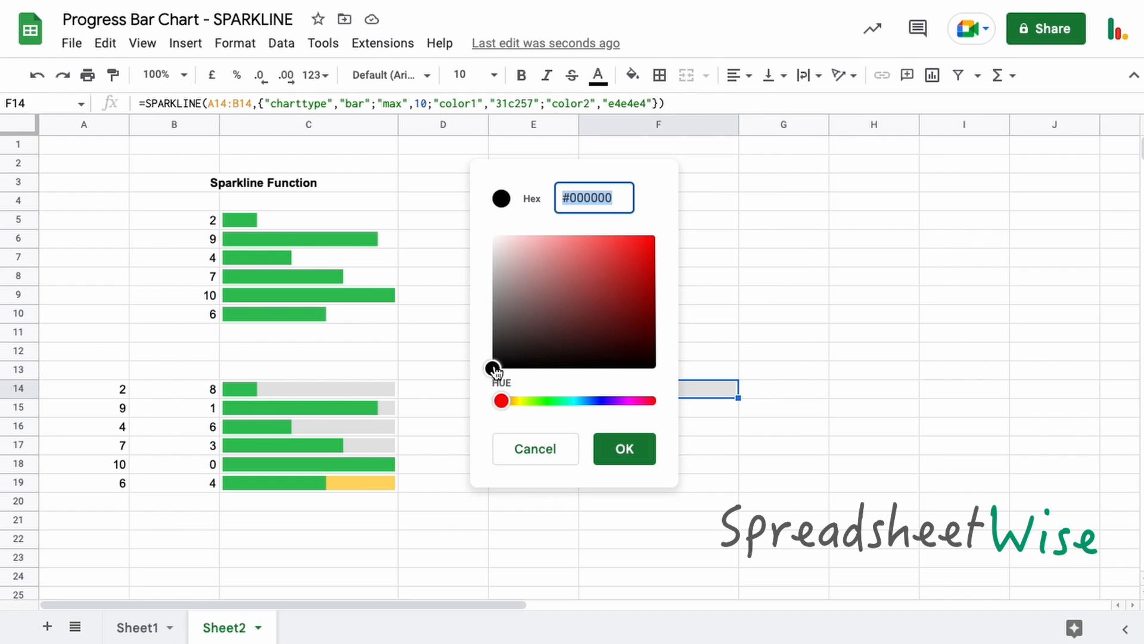
pyautogui.click(571, 301)
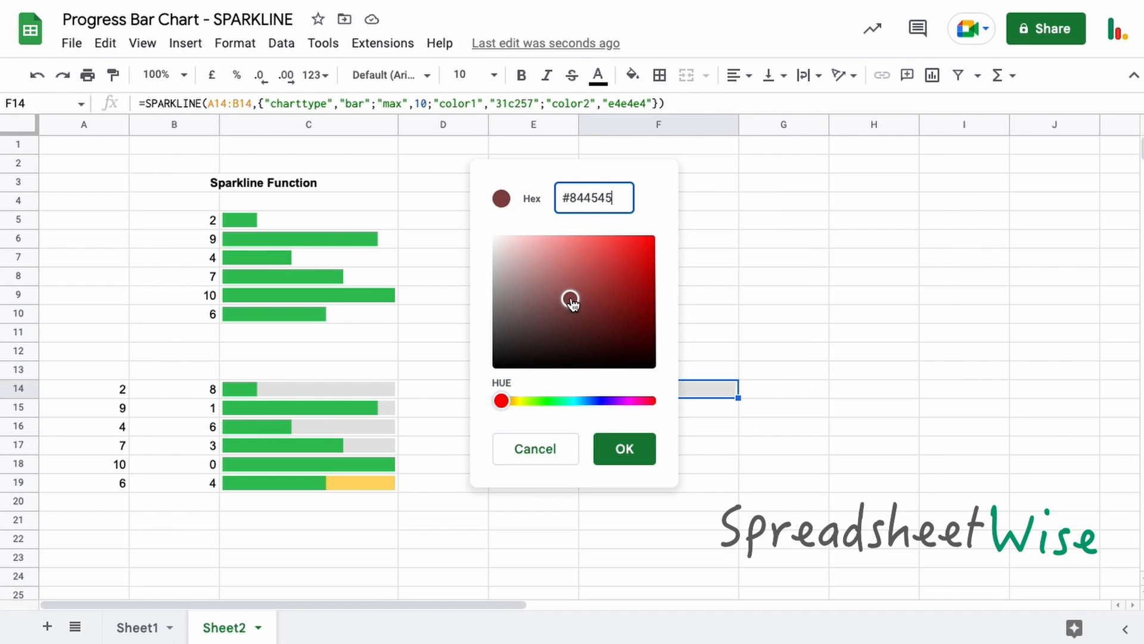
pyautogui.moveTo(502, 400); pyautogui.dragTo(555, 400)
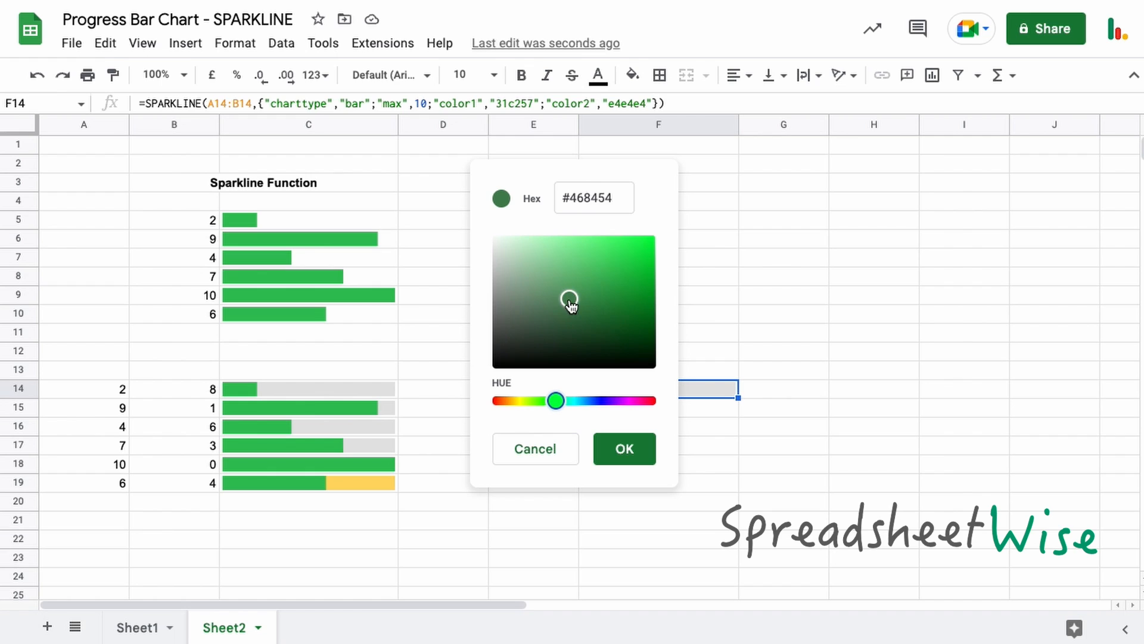
pyautogui.click(587, 286)
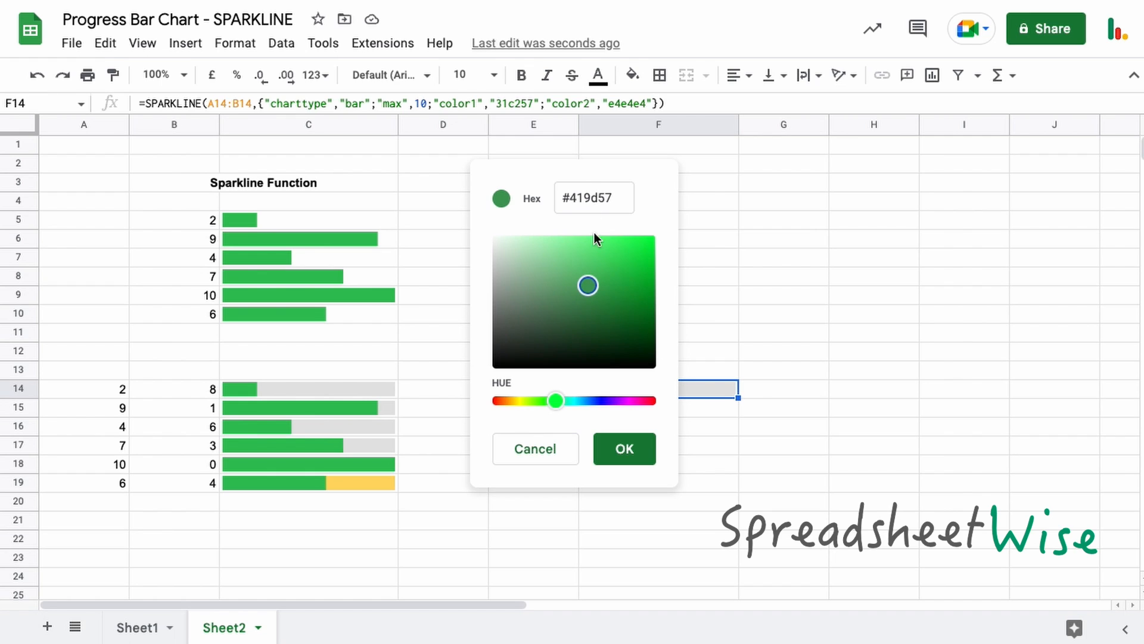
pyautogui.click(616, 269)
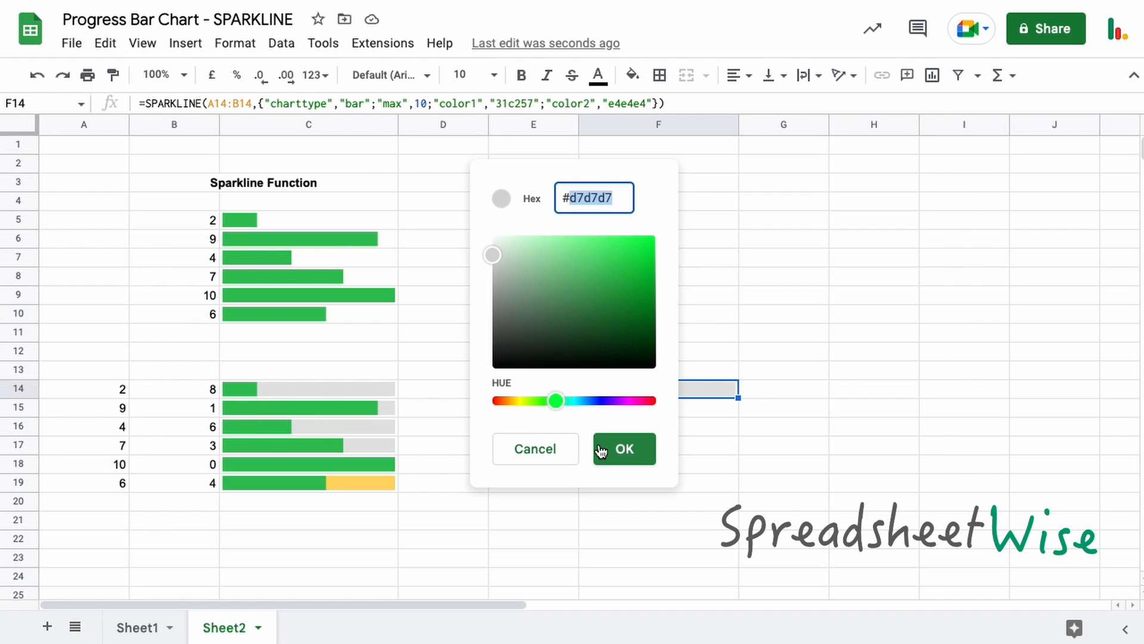
pyautogui.click(624, 448)
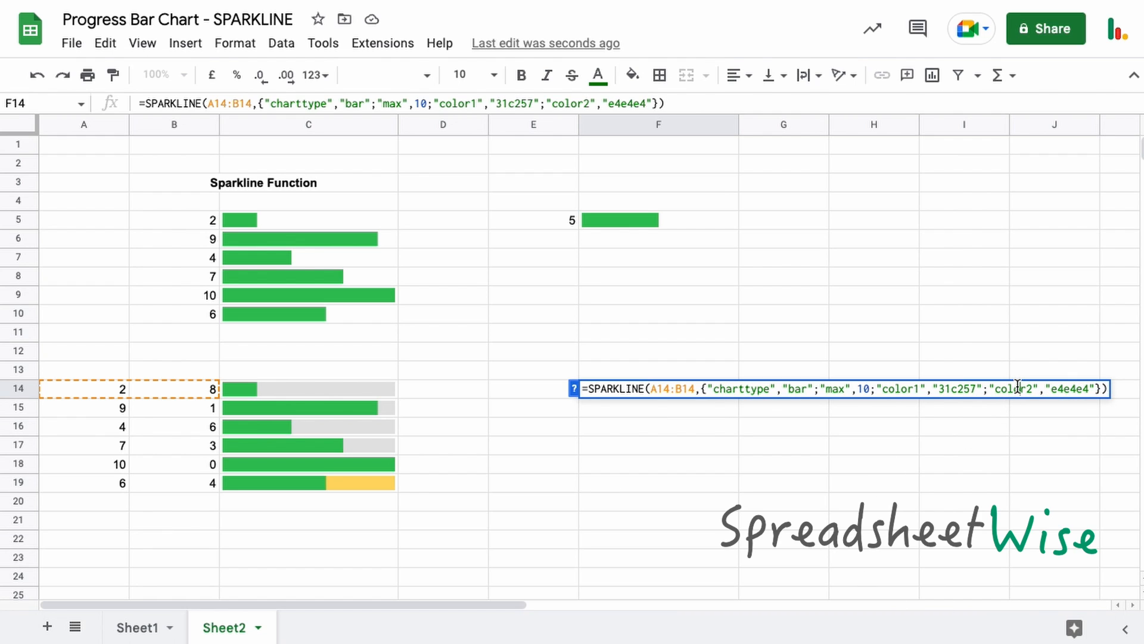
# In the copied F15 formula change color2 to ffd666 for a green-over-yellow bar.
pyautogui.press('Enter')
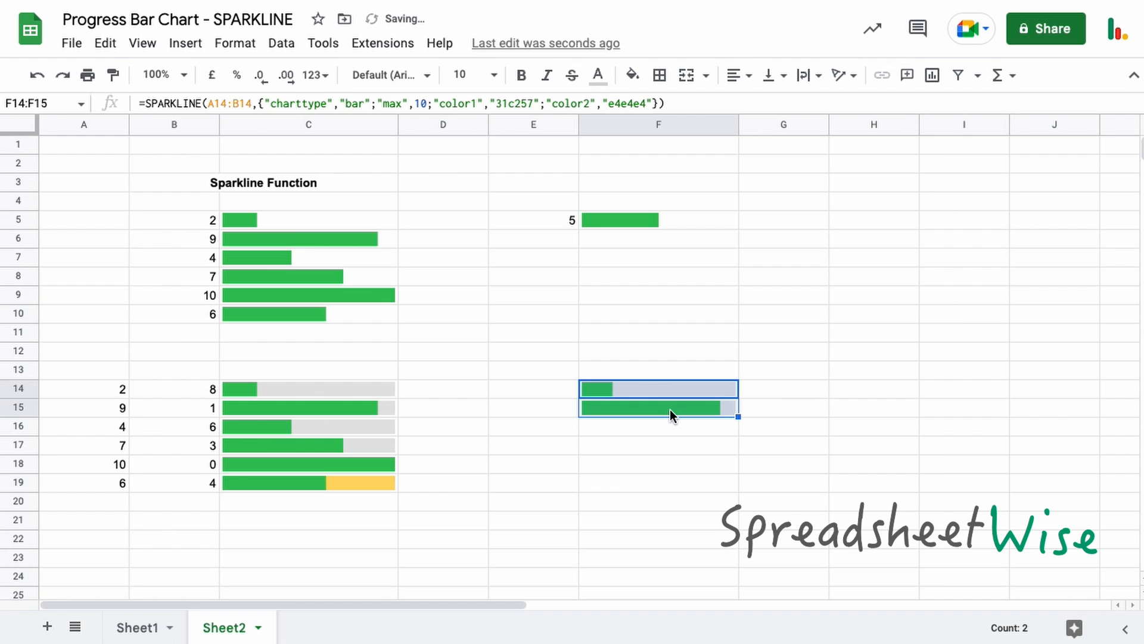
pyautogui.doubleClick(672, 408)
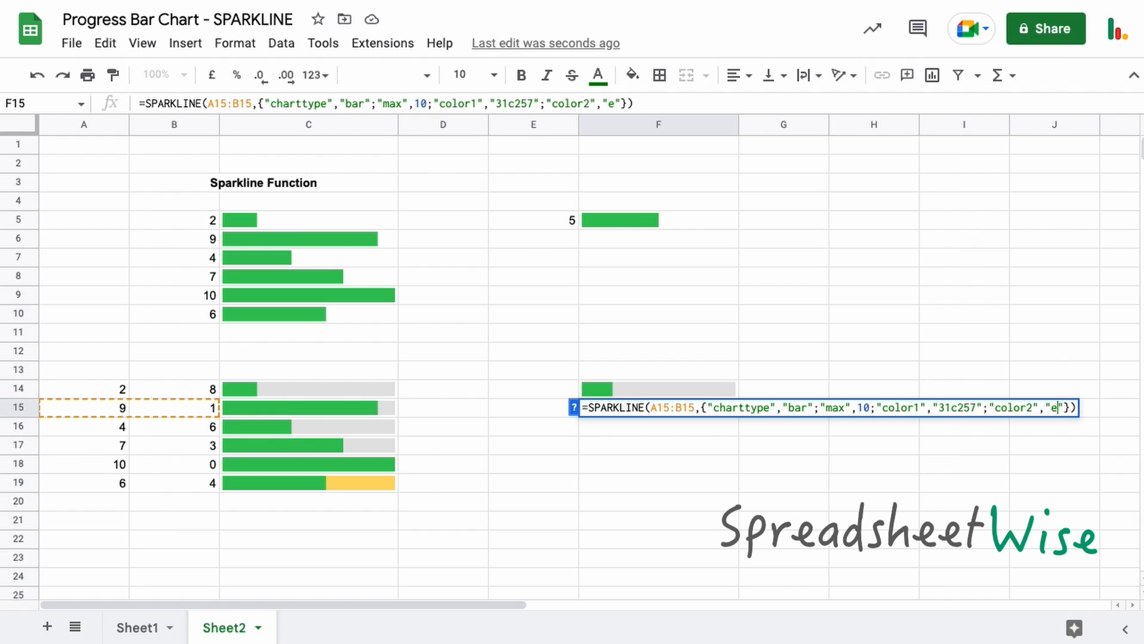
pyautogui.write('ff')
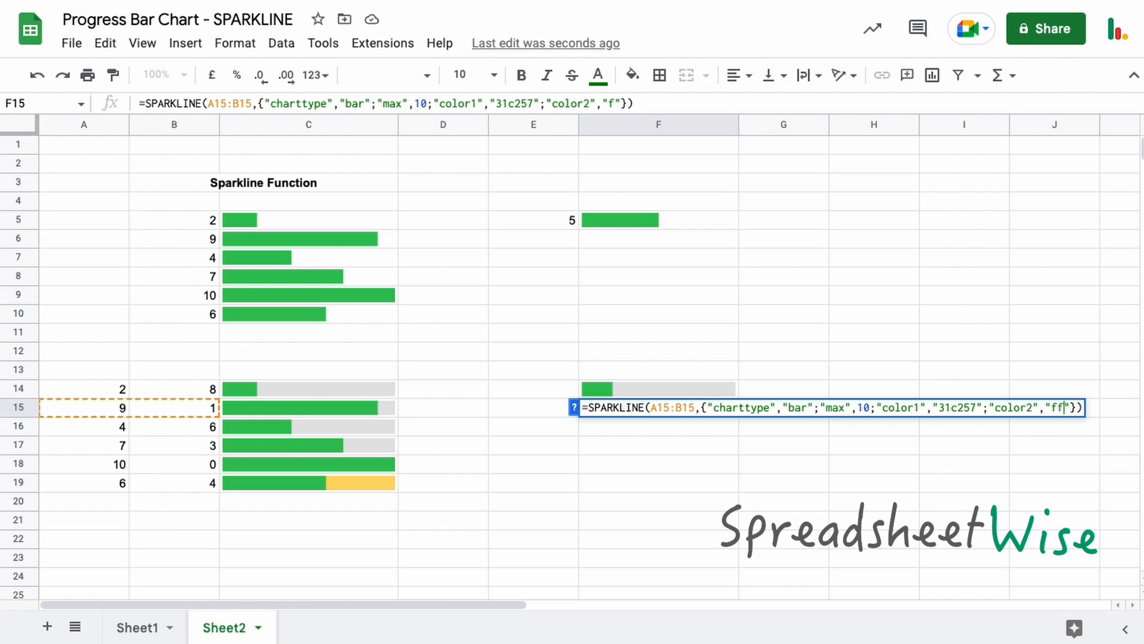
pyautogui.write('d')
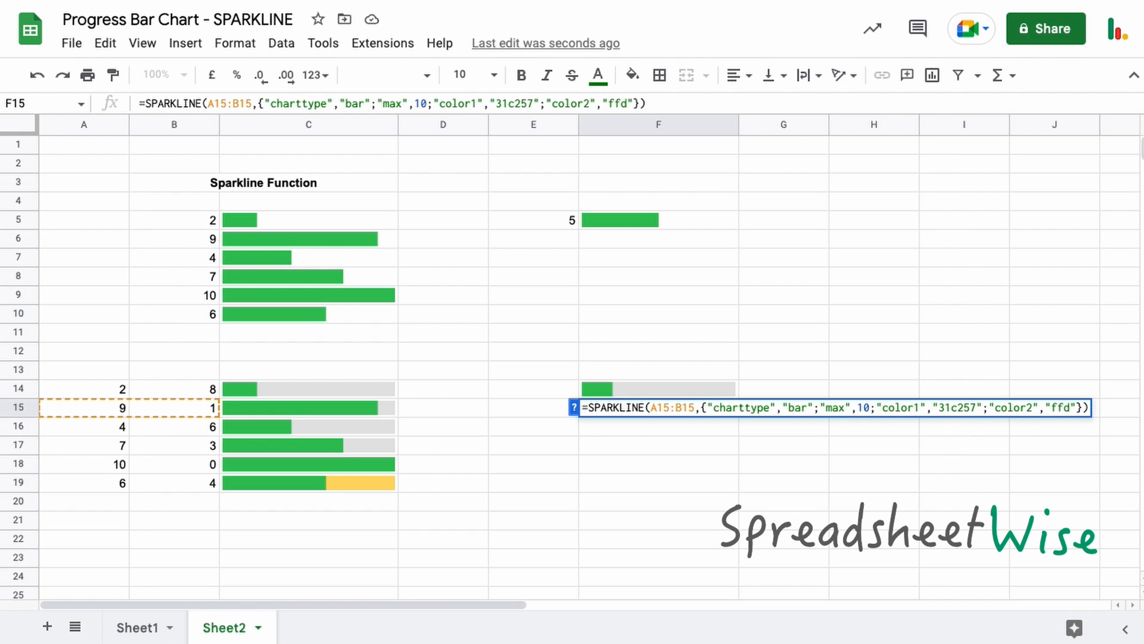
pyautogui.press('Enter')
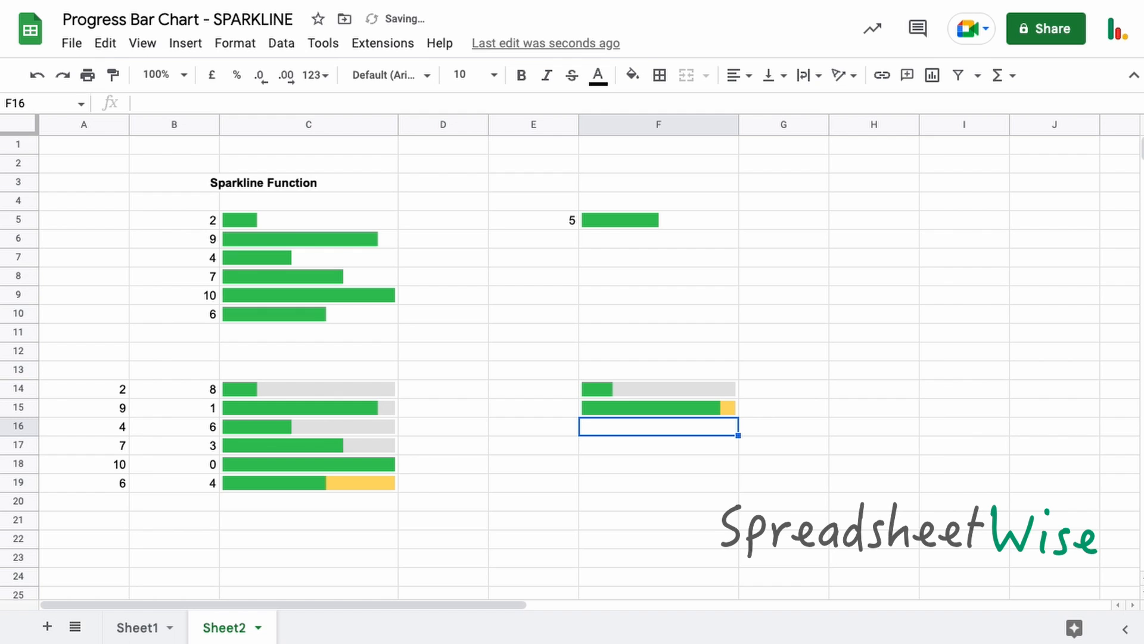
pyautogui.click(78, 408)
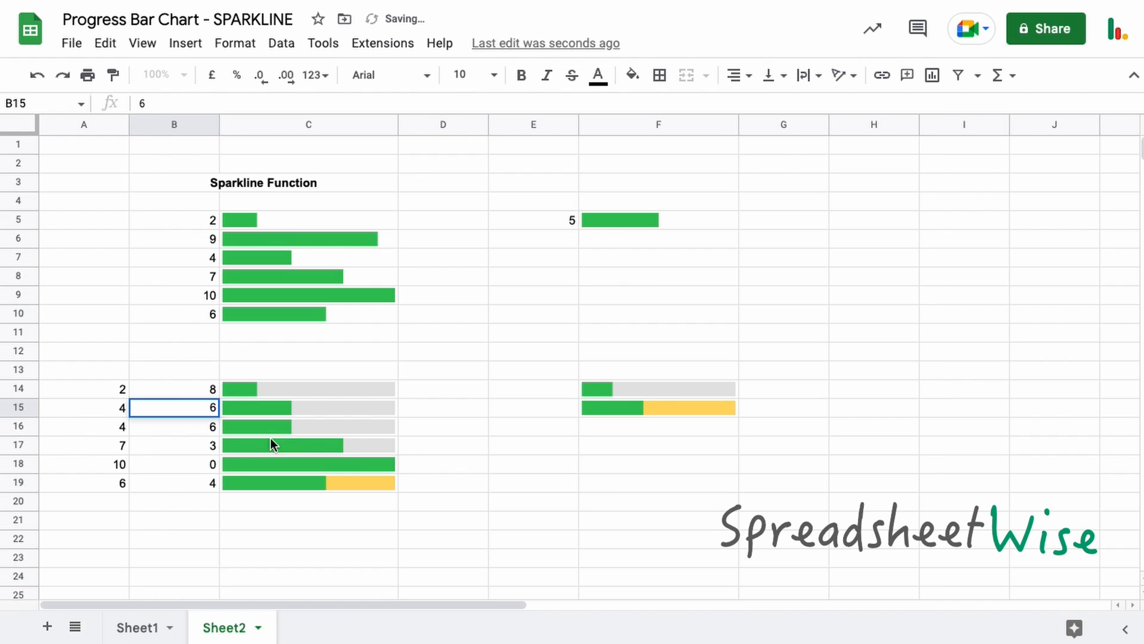
pyautogui.moveTo(660, 421)
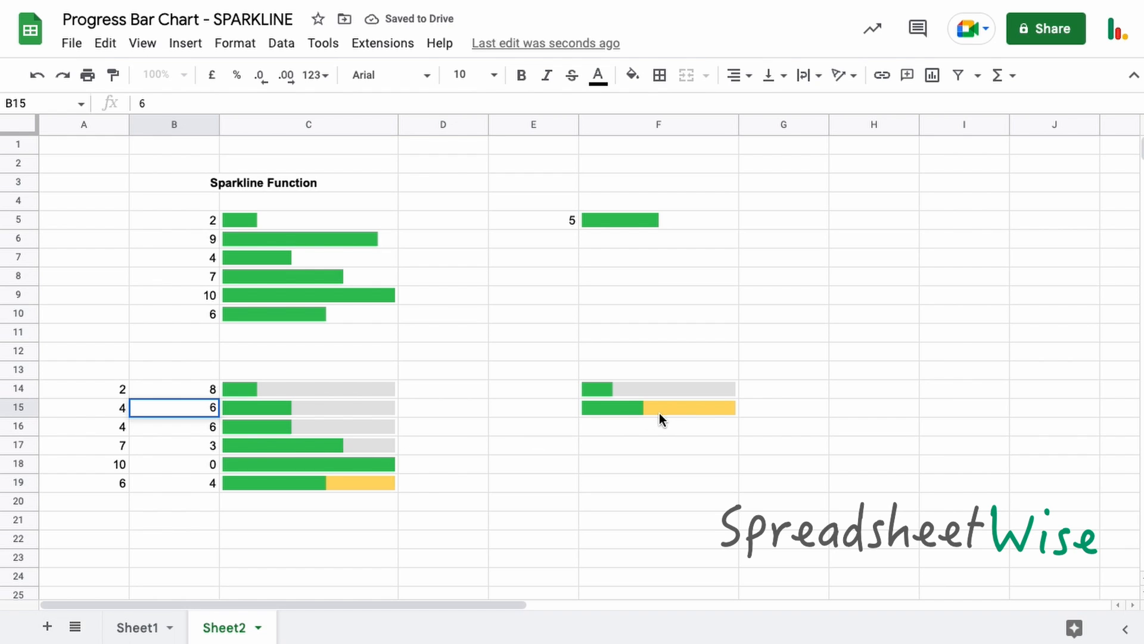
# Leave row 15 after setting its values to 4 and 6 to view the shorter green, wider yellow bar.
pyautogui.click(674, 465)
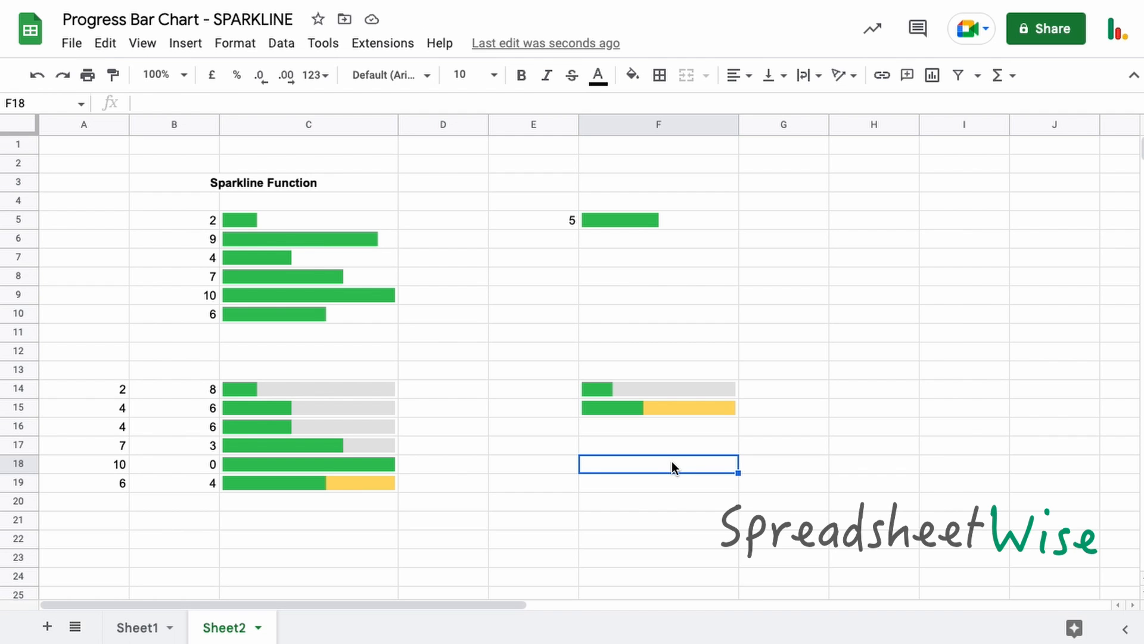
pyautogui.moveTo(641, 441)
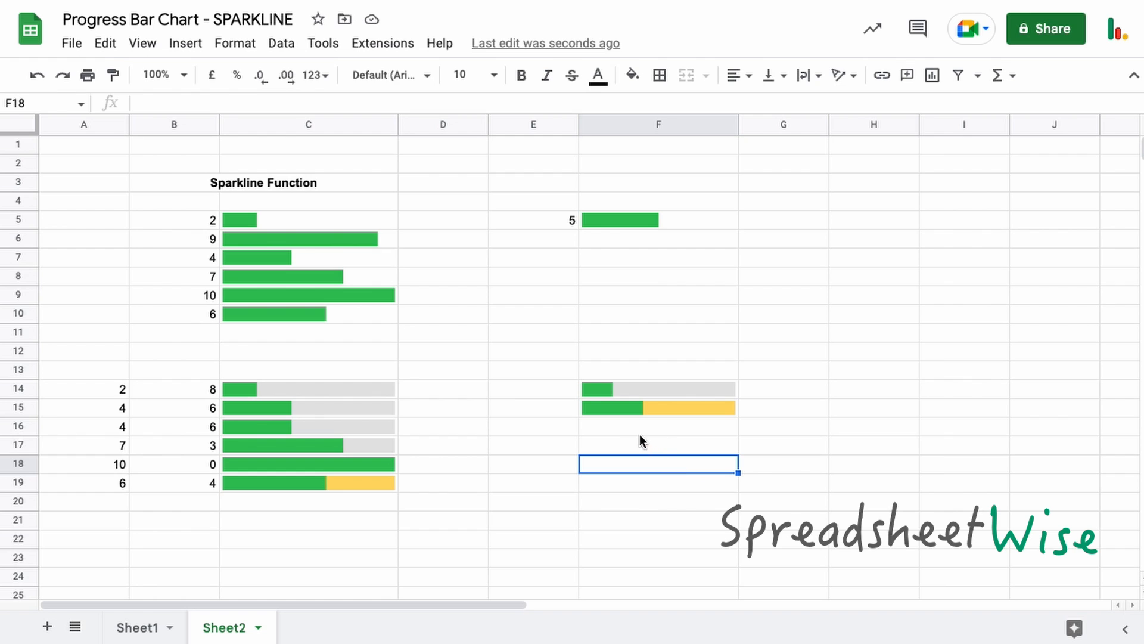
pyautogui.moveTo(558, 411)
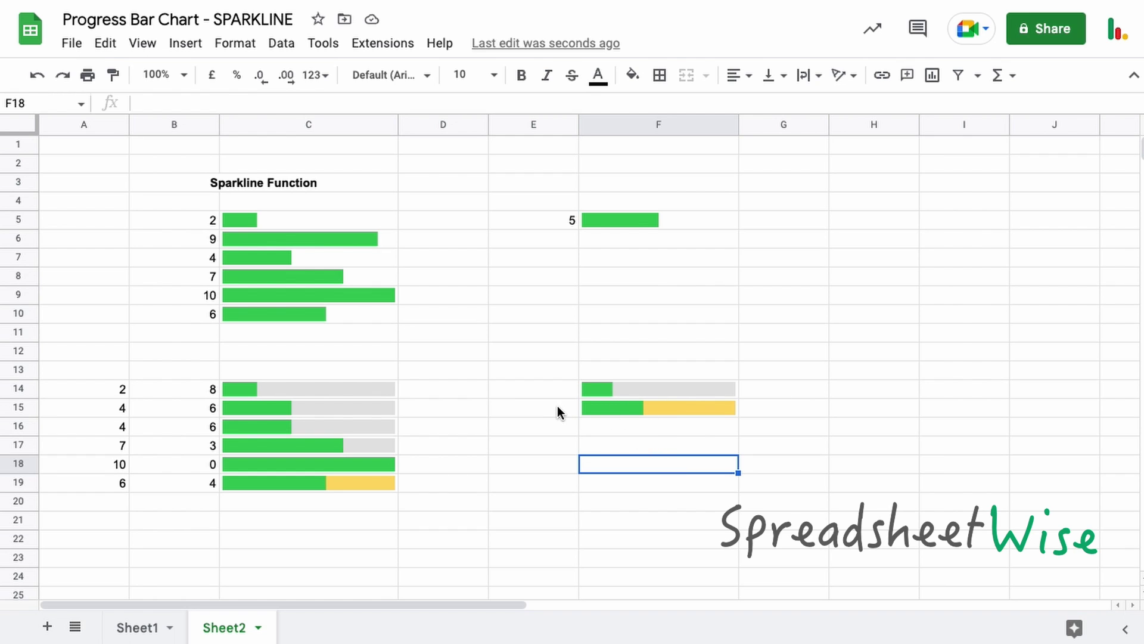
pyautogui.moveTo(651, 401)
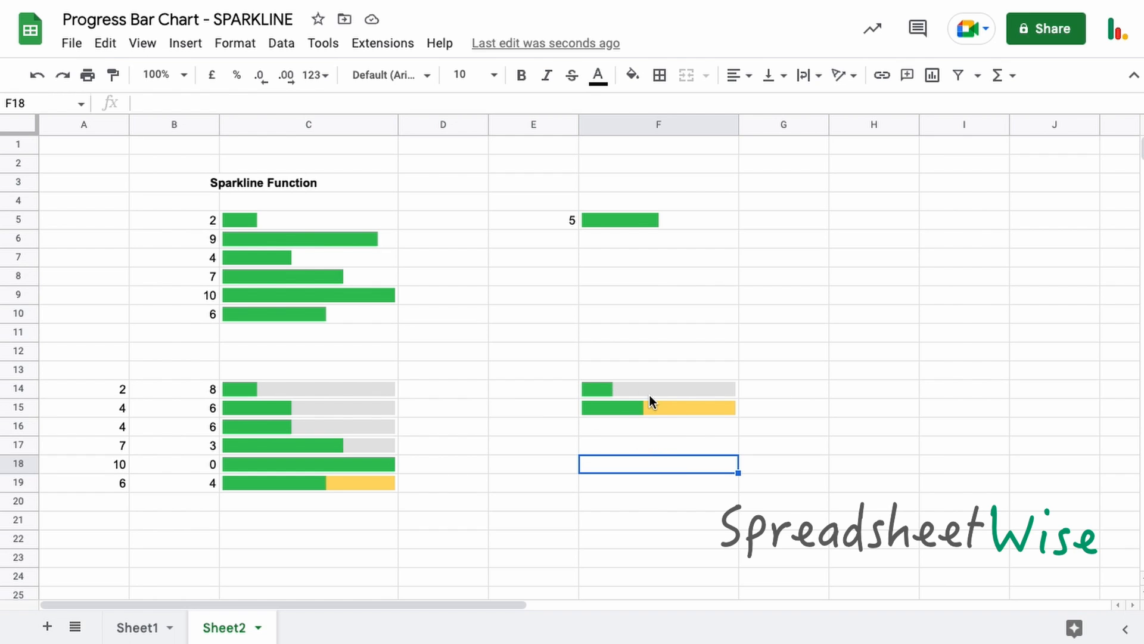
pyautogui.moveTo(665, 421)
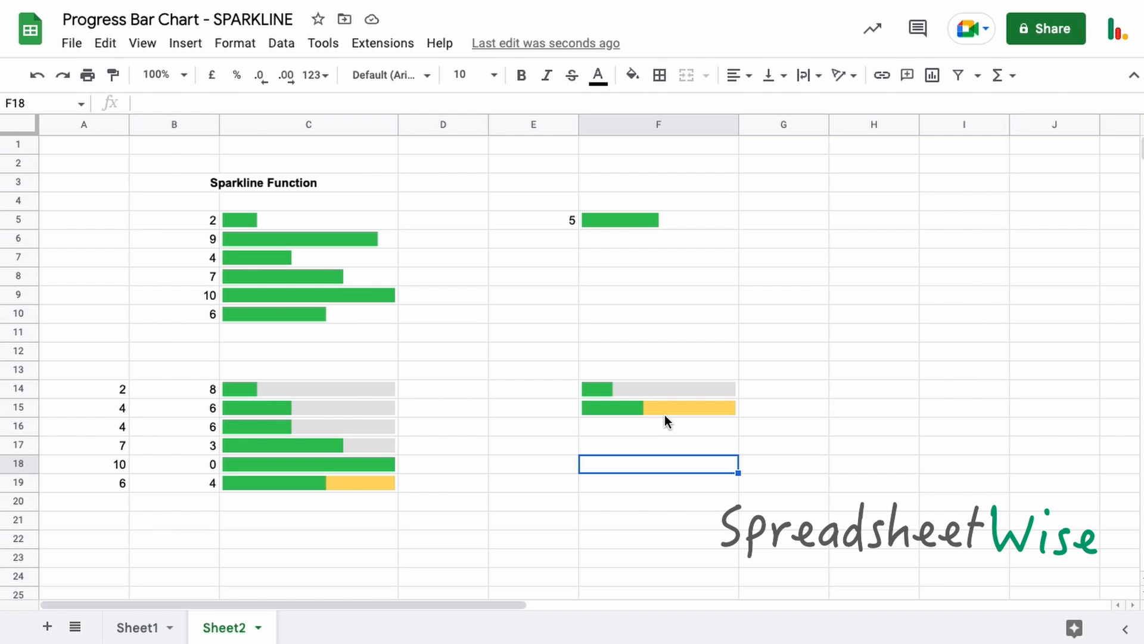
pyautogui.moveTo(653, 420)
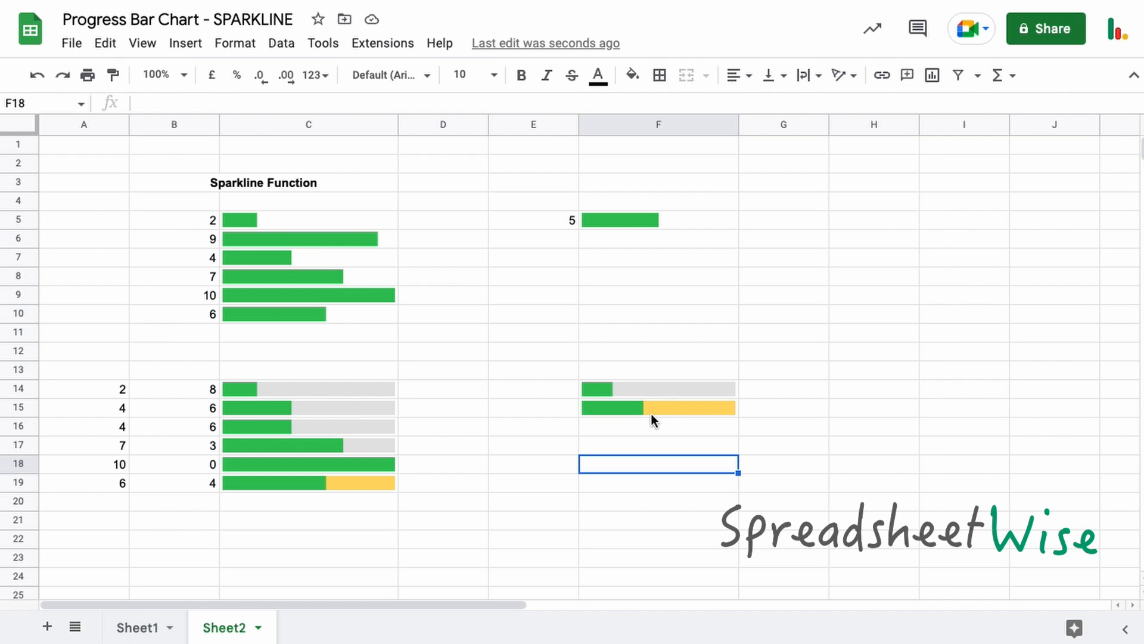